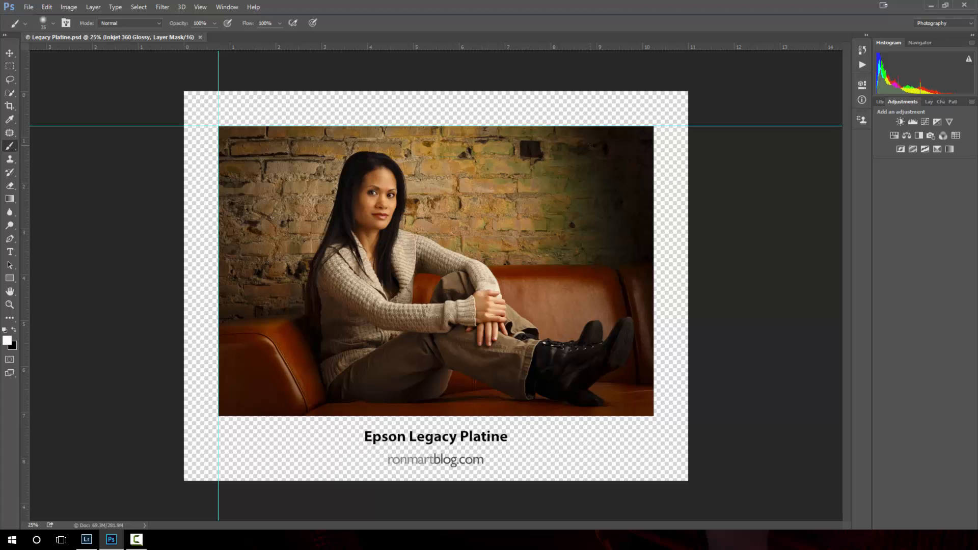
mouse_move(596, 72)
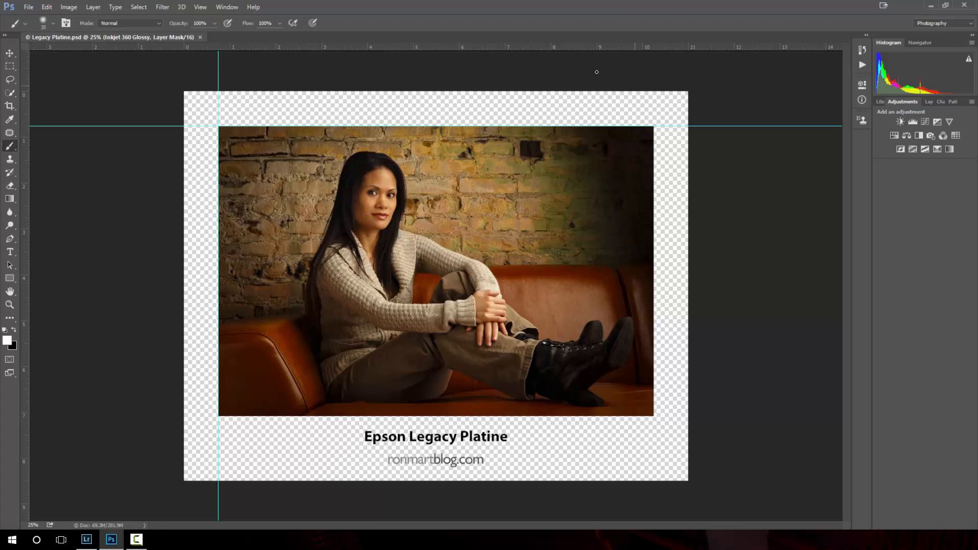
Step: Bring up the File menu to reach the Print command
left_click(28, 7)
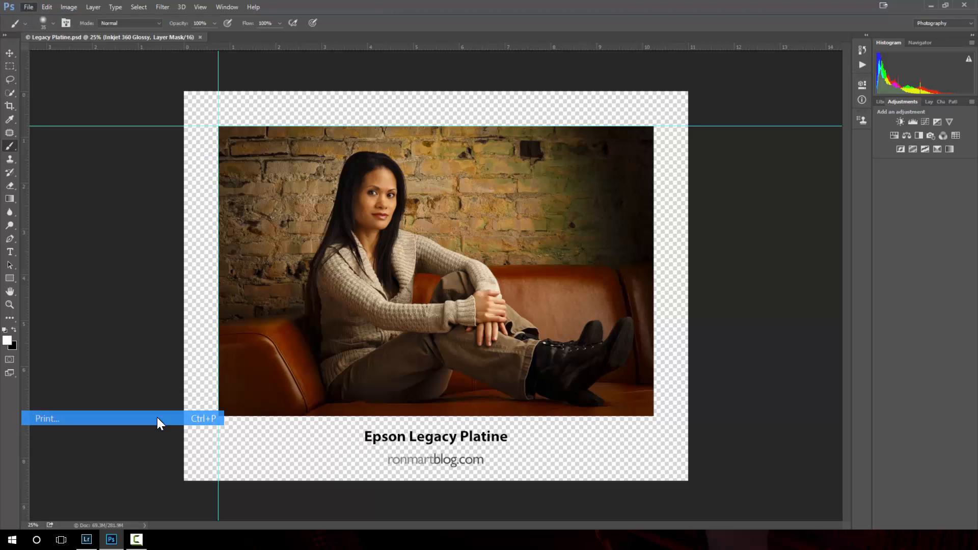
Step: Start Print so the Photoshop Print Settings dialog appears with the Epson SC-P800
left_click(46, 418)
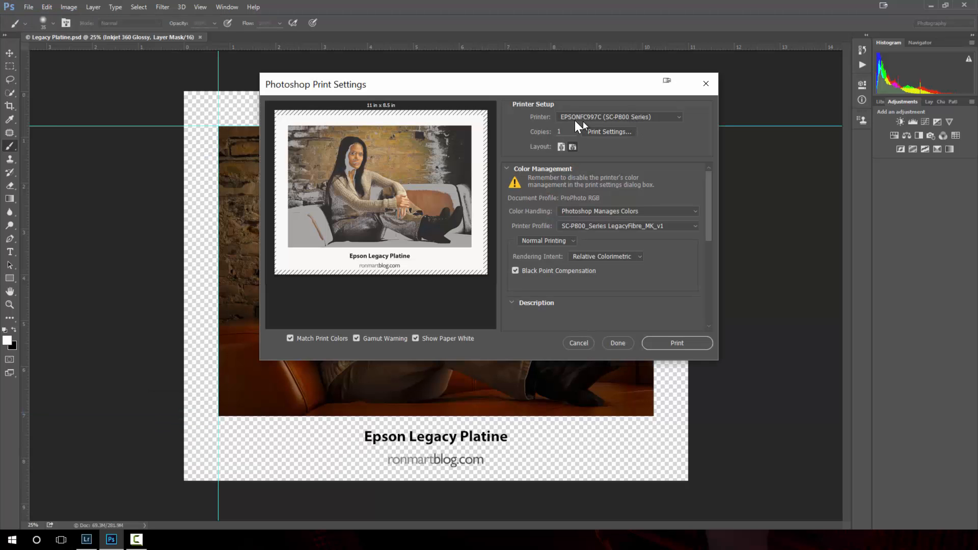
mouse_move(633, 122)
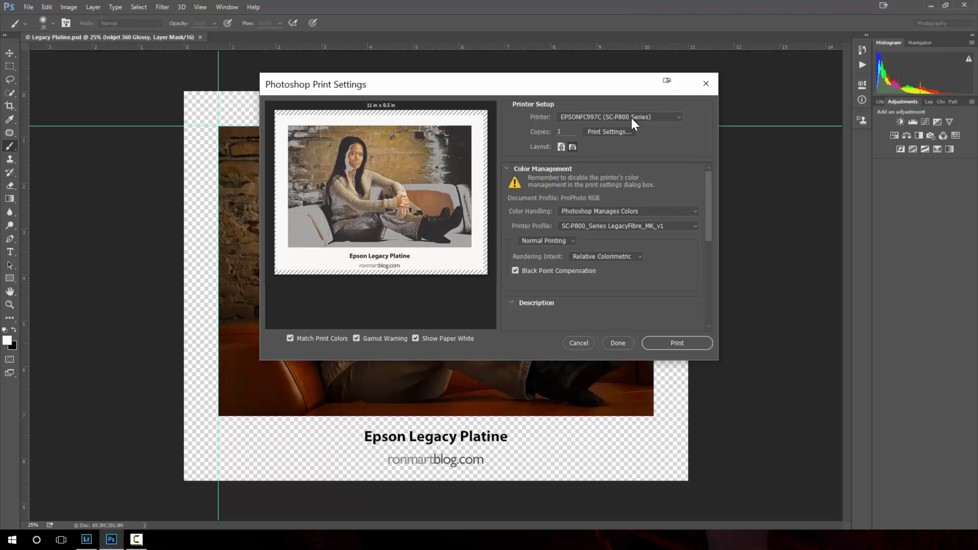
mouse_move(625, 126)
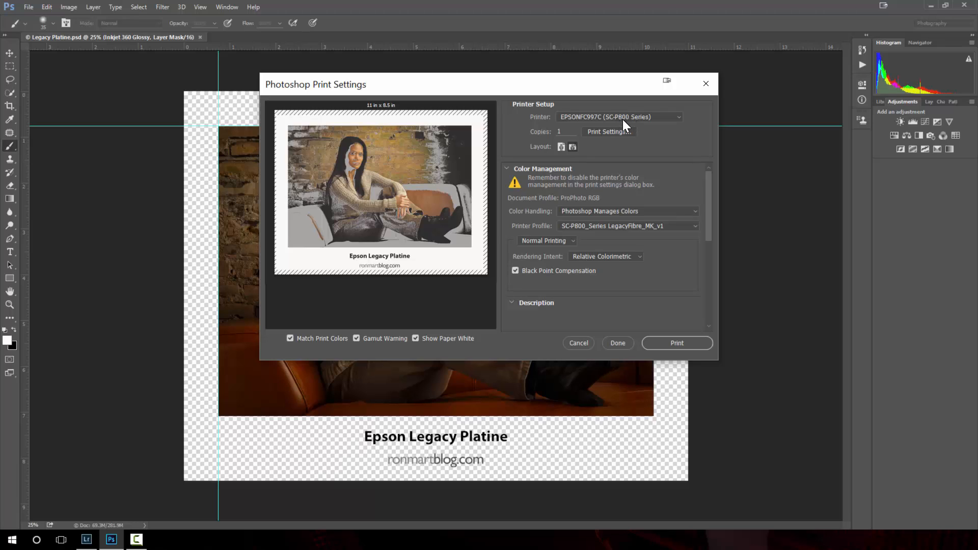
mouse_move(572, 128)
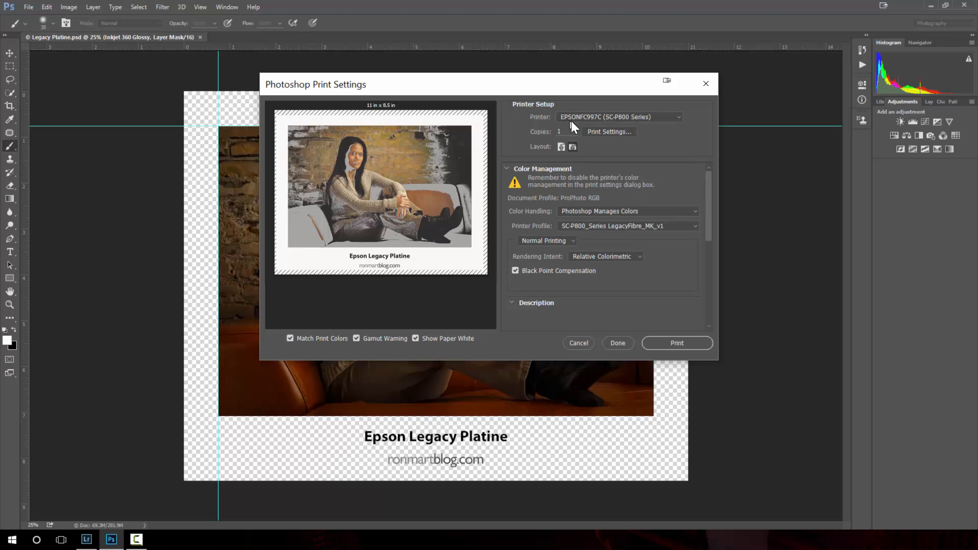
mouse_move(587, 124)
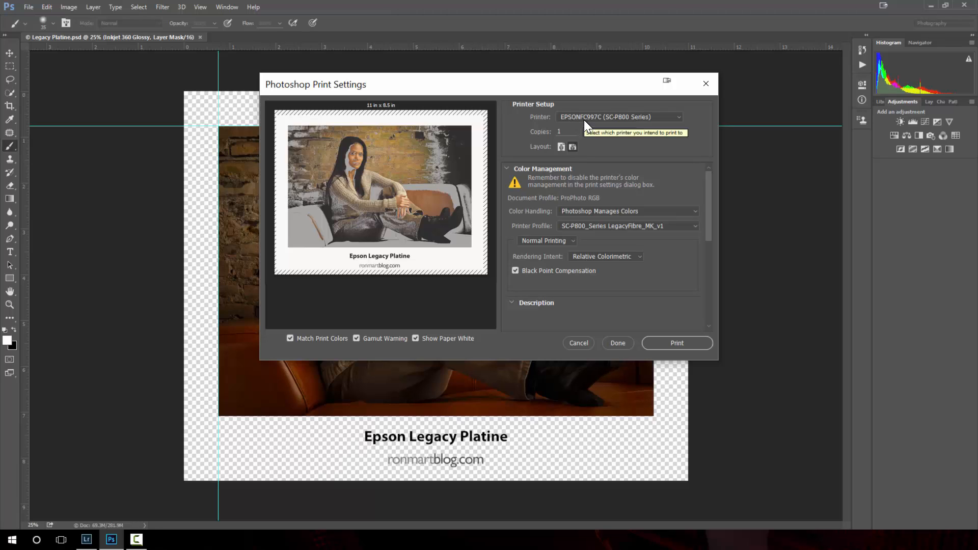
mouse_move(572, 147)
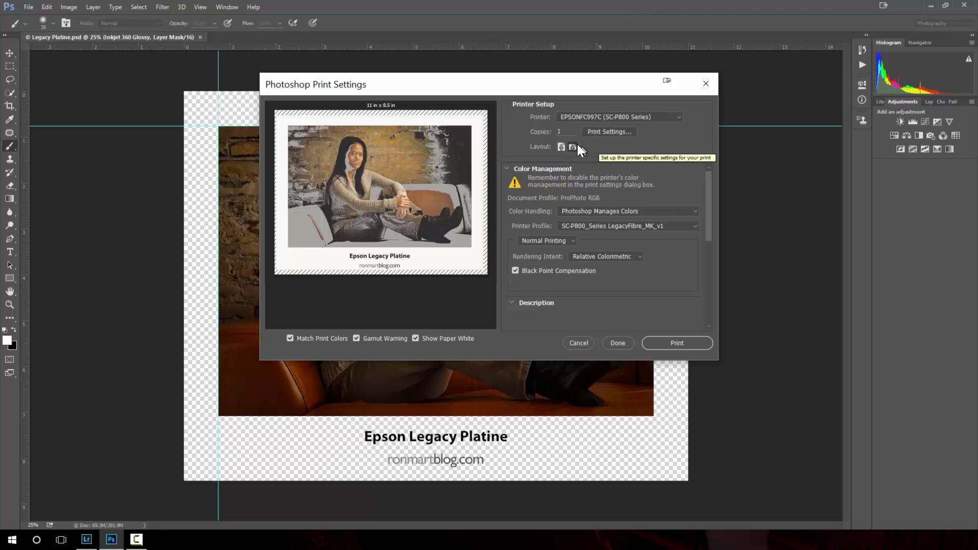
mouse_move(558, 153)
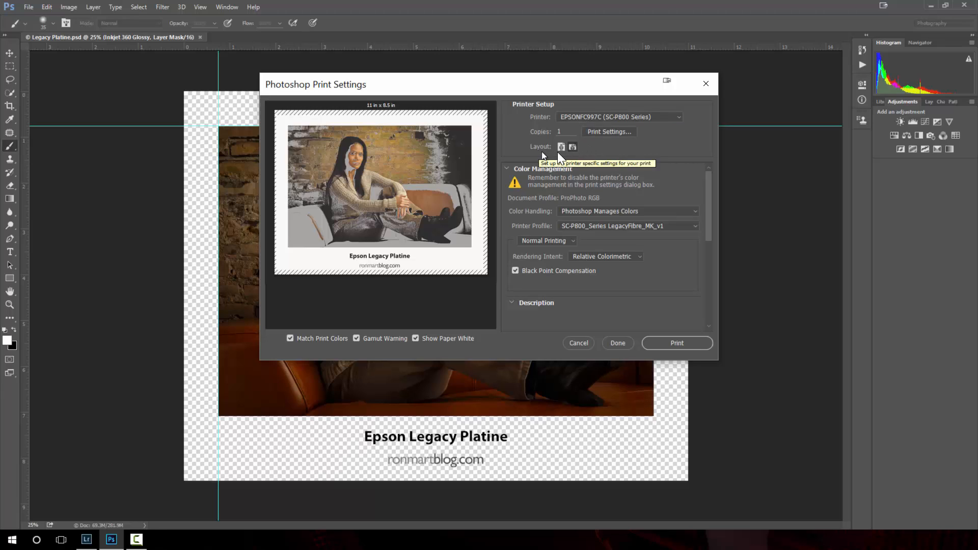
mouse_move(474, 218)
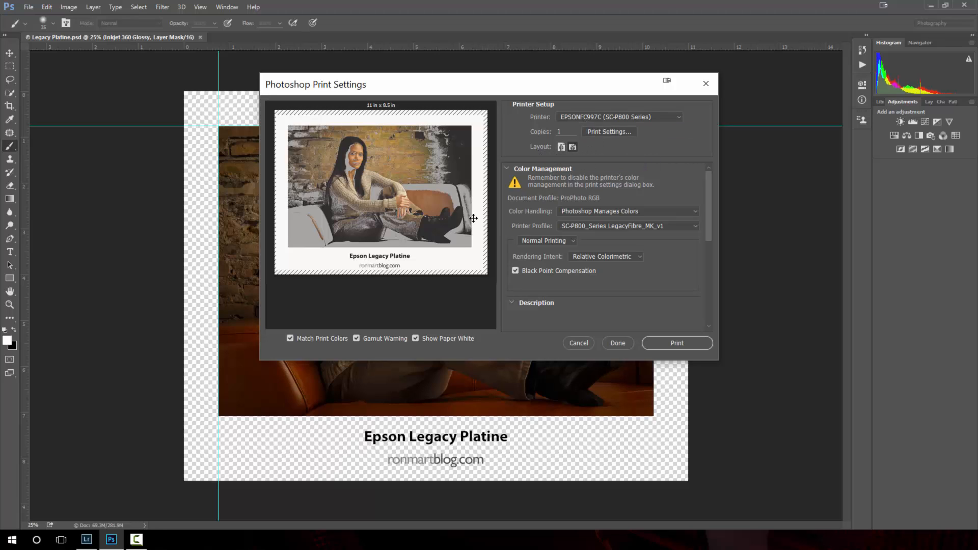
mouse_move(555, 406)
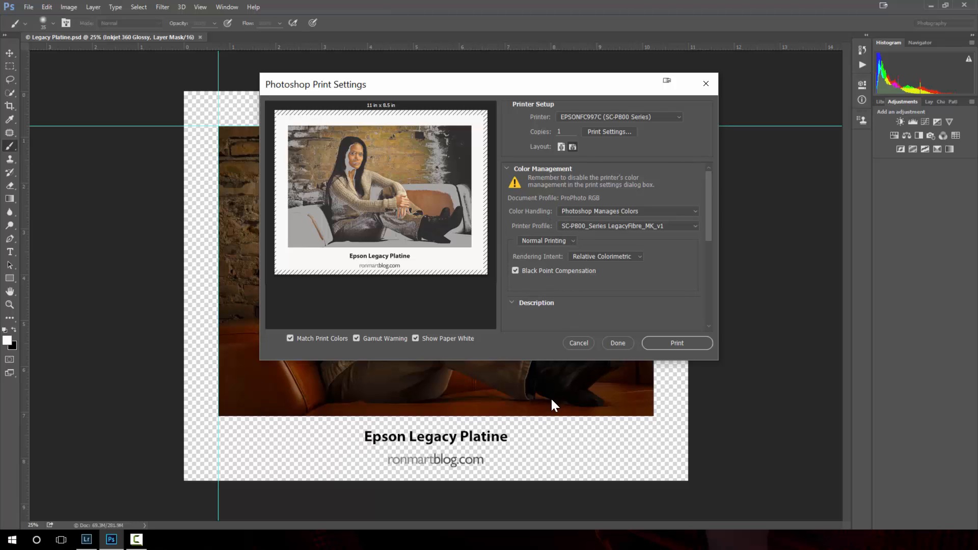
Step: Choose SC-P800_Series LegacyPlatine_PK_v1 as the printer profile
scroll("down", 3)
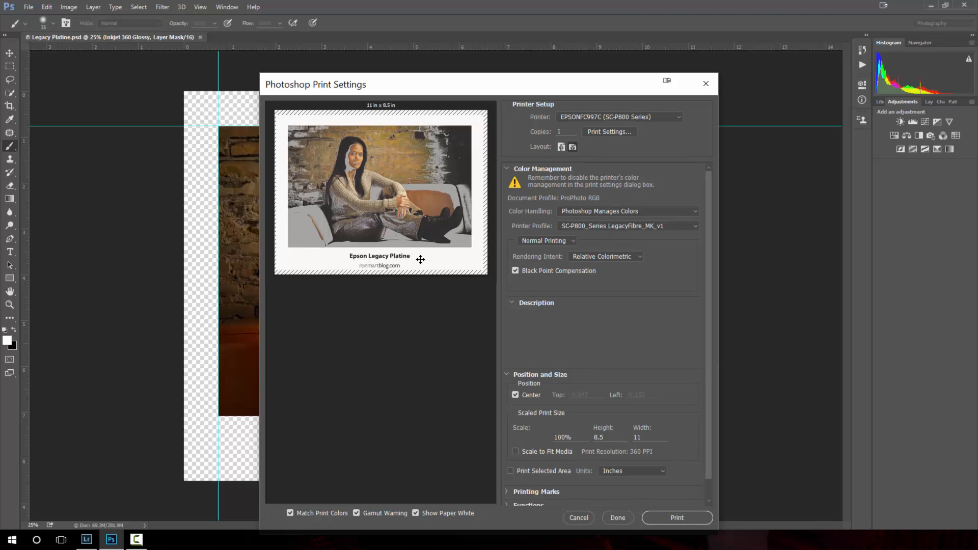
mouse_move(412, 266)
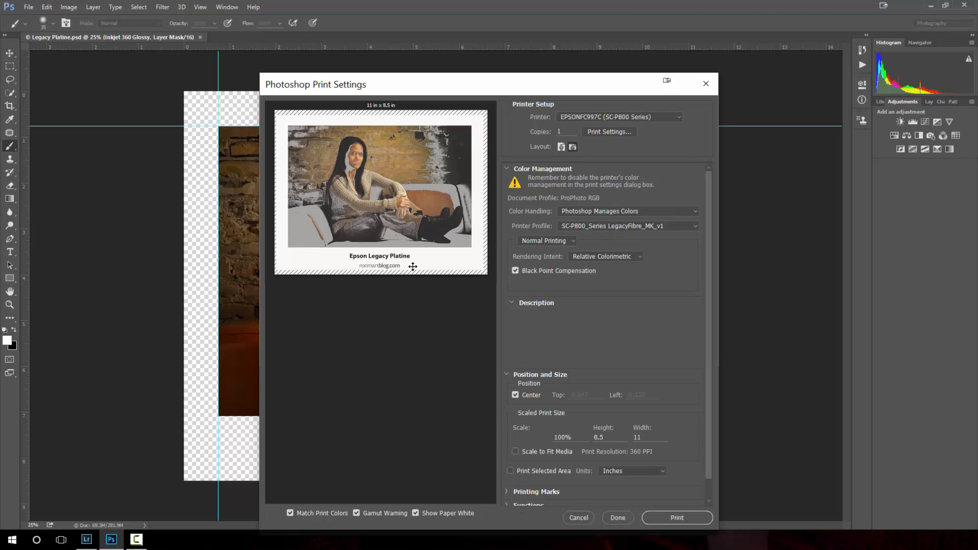
mouse_move(383, 282)
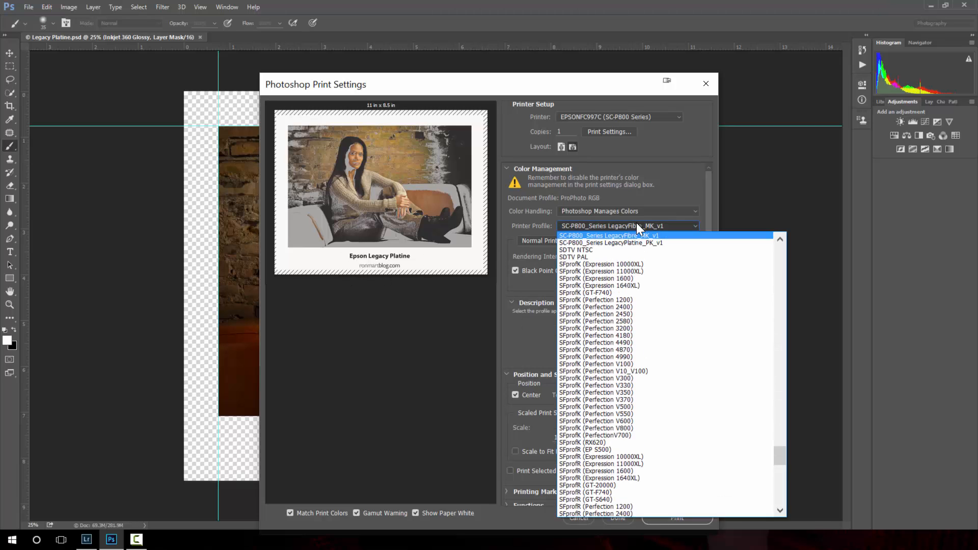
left_click(608, 243)
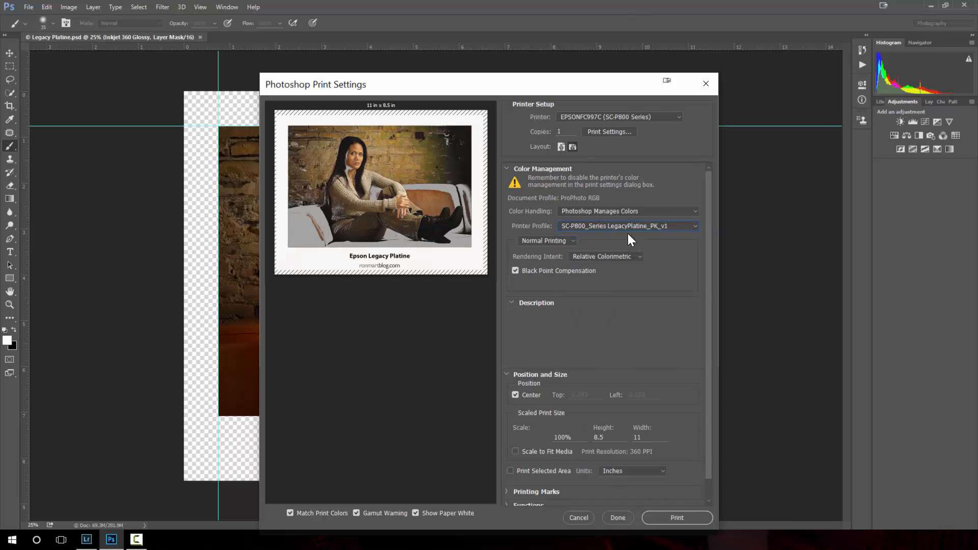
mouse_move(382, 222)
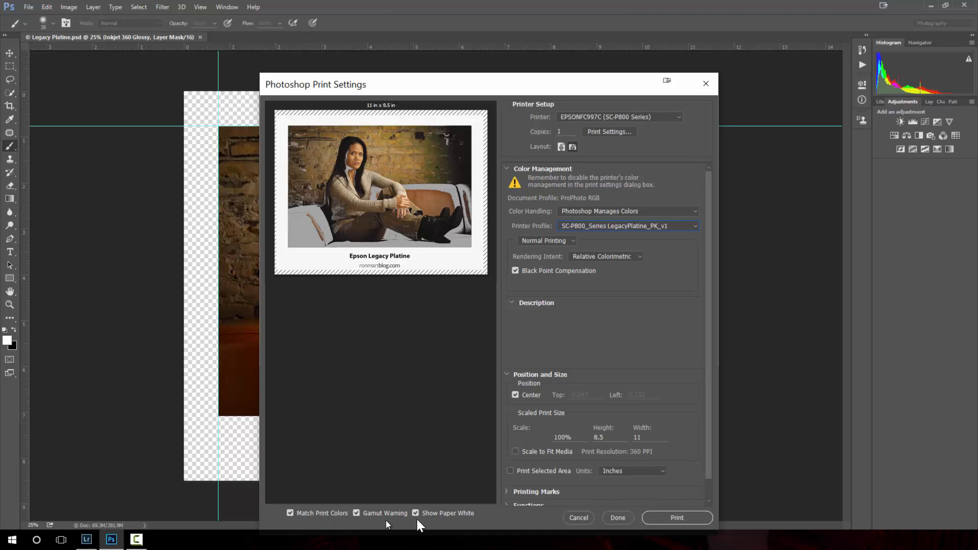
mouse_move(305, 519)
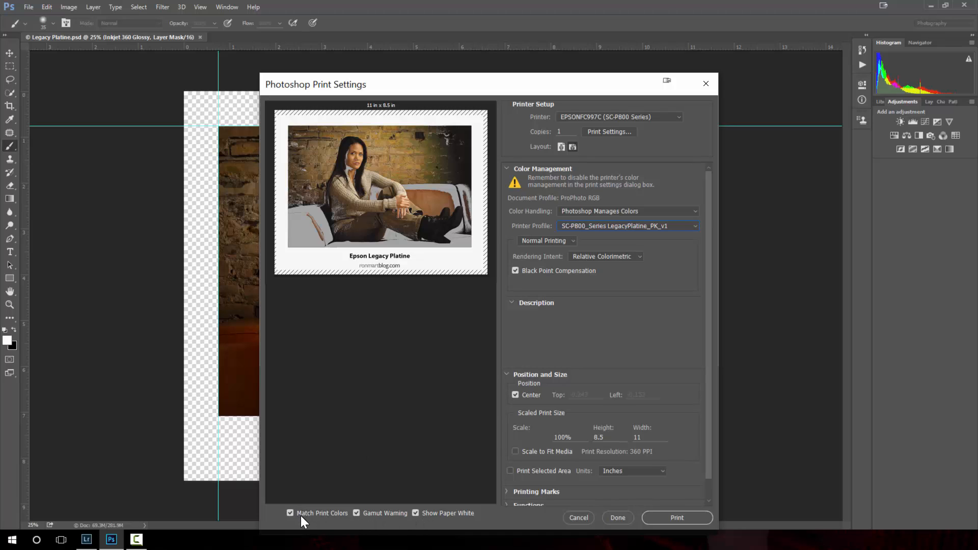
mouse_move(416, 518)
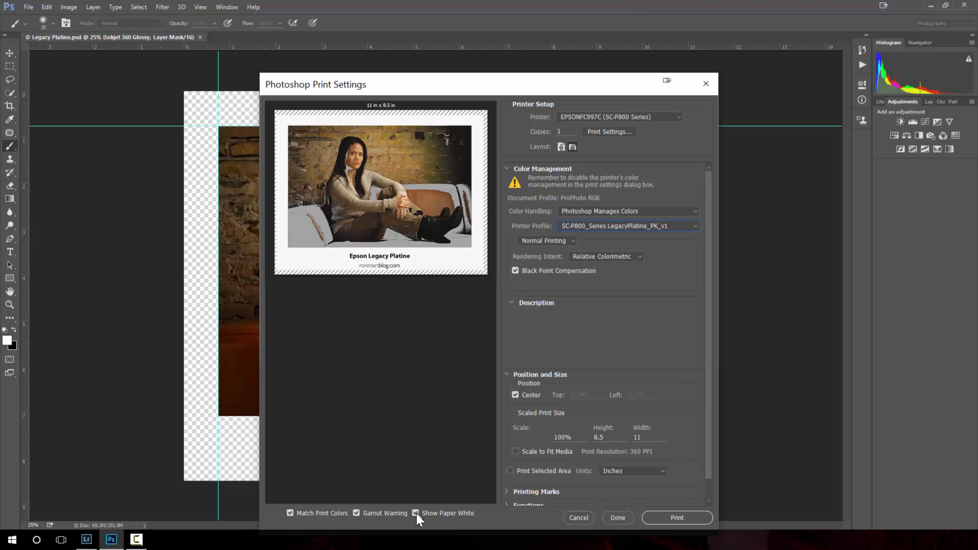
Step: Turn off Show Paper White in the print preview, leaving gamut warning on
left_click(416, 513)
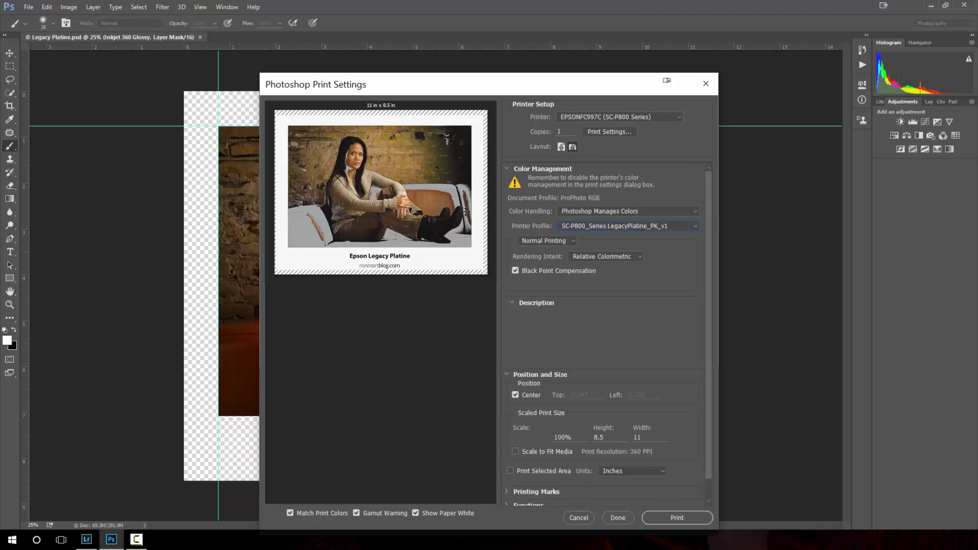
mouse_move(358, 521)
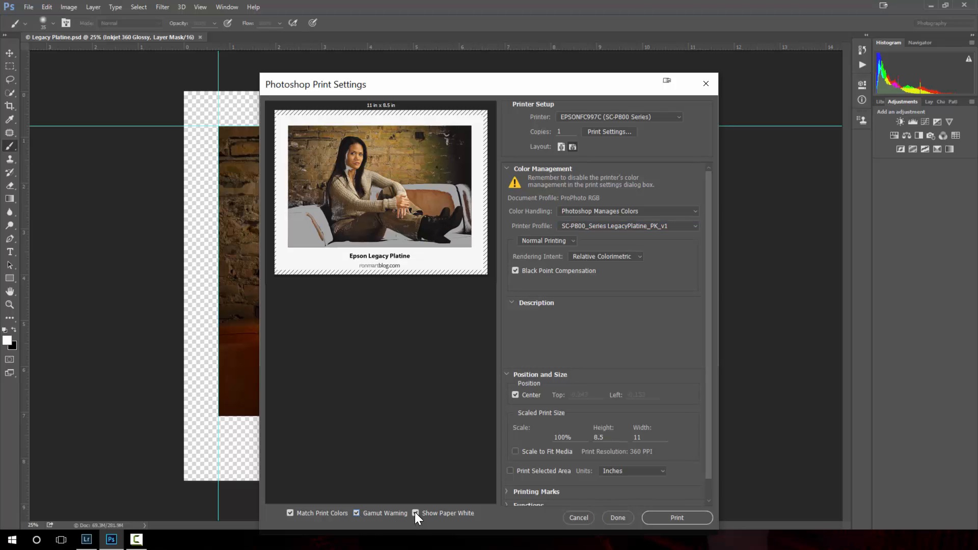
left_click(416, 512)
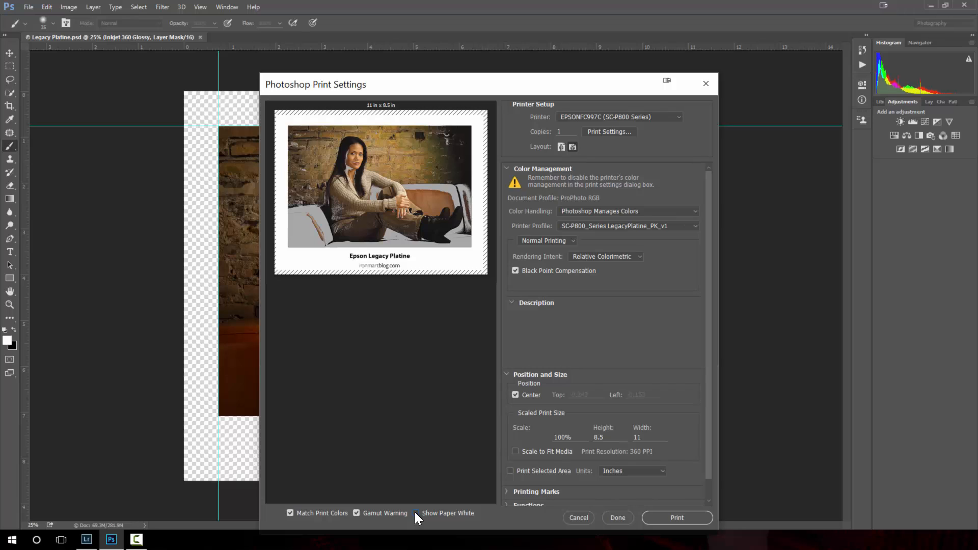
mouse_move(416, 512)
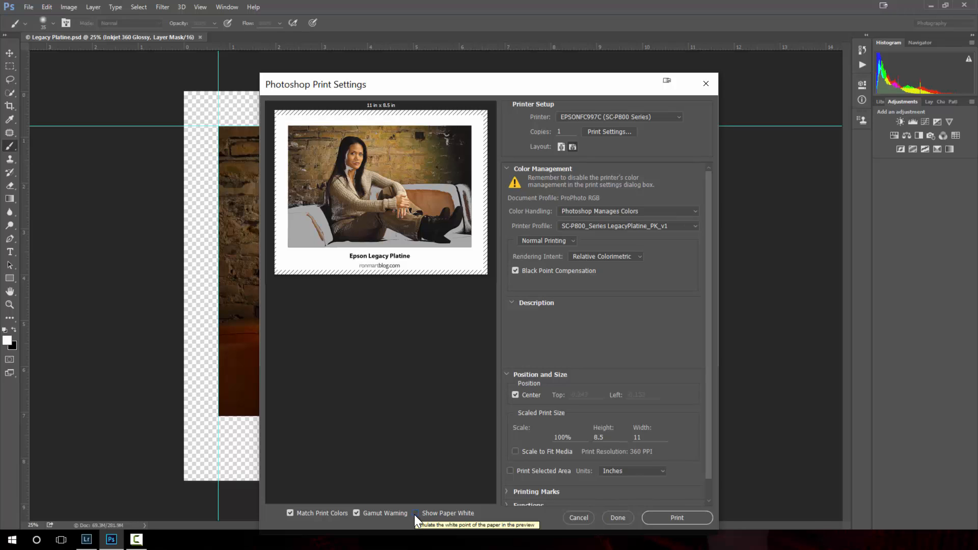
mouse_move(417, 518)
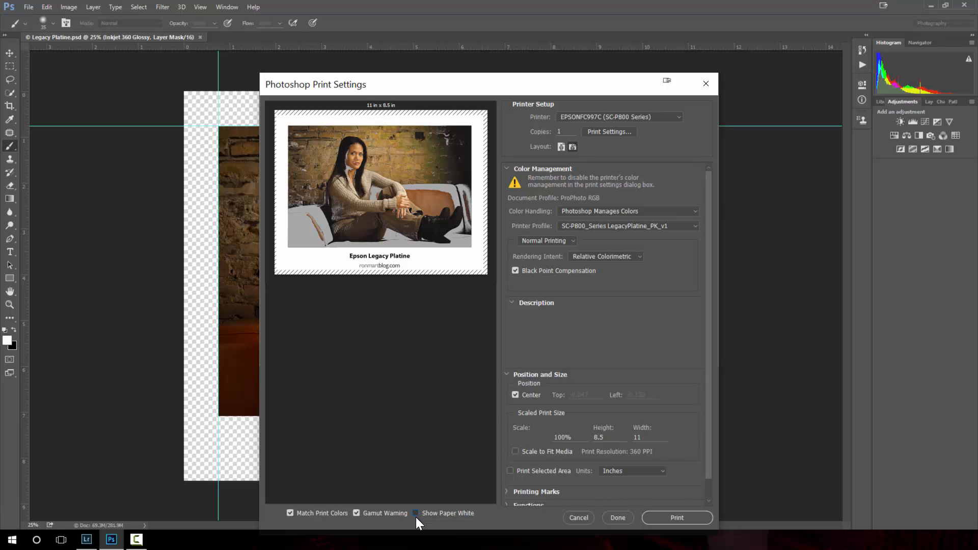
mouse_move(423, 529)
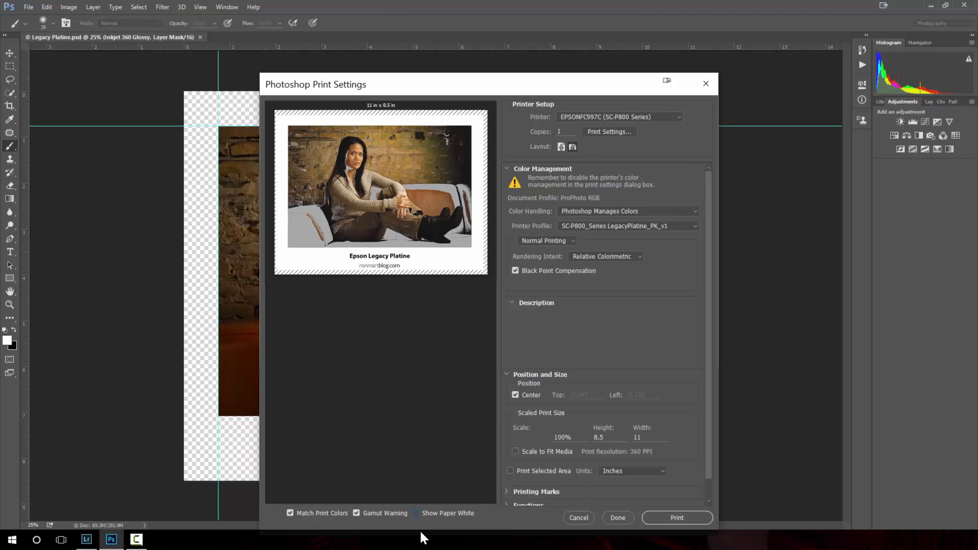
mouse_move(421, 527)
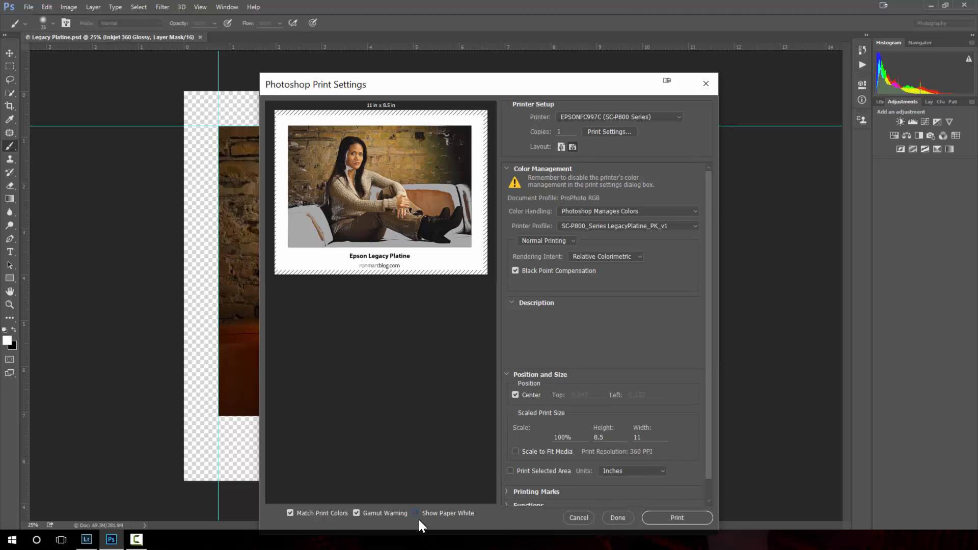
mouse_move(416, 523)
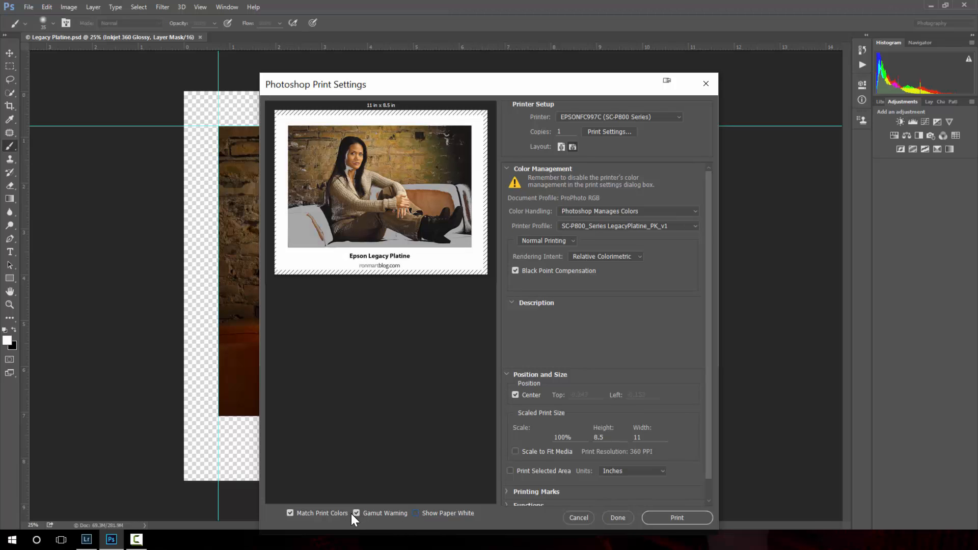
left_click(356, 512)
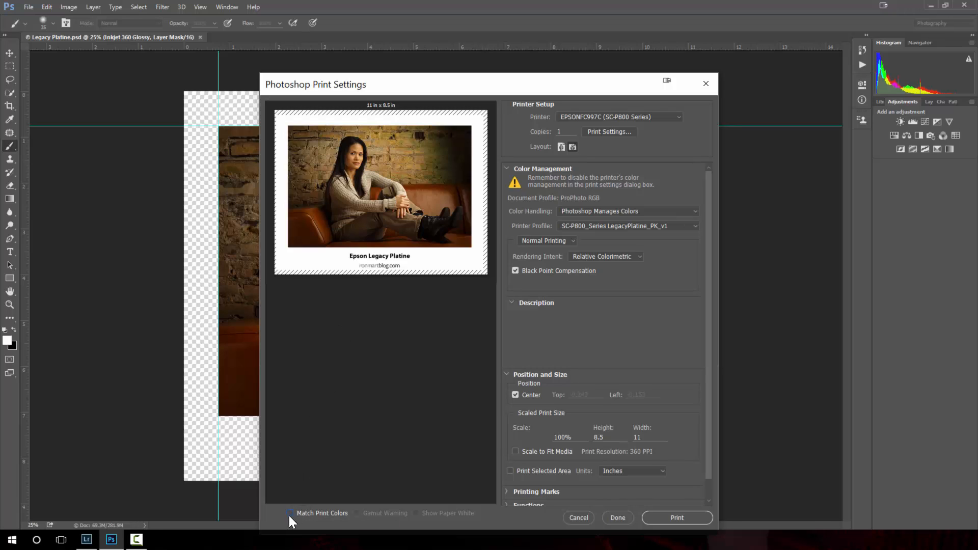
left_click(290, 512)
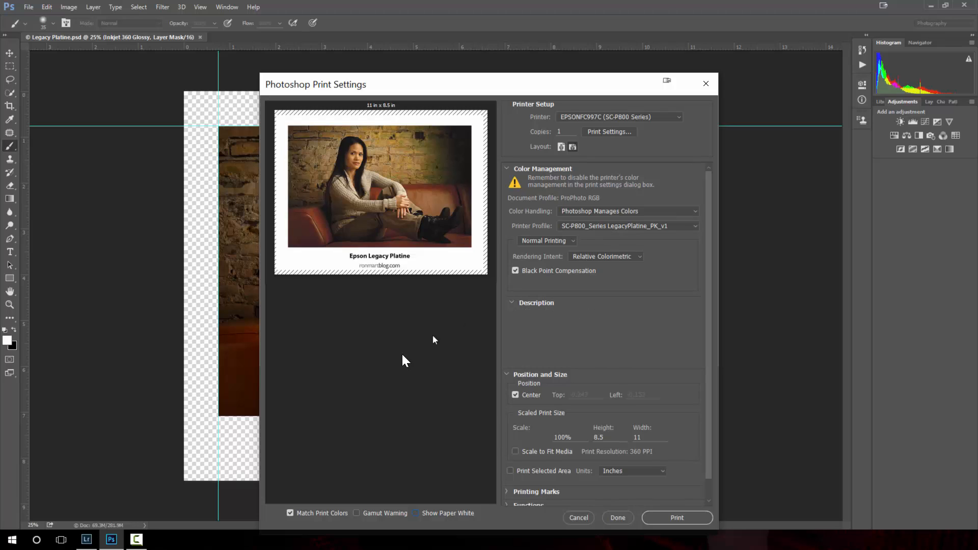
mouse_move(631, 242)
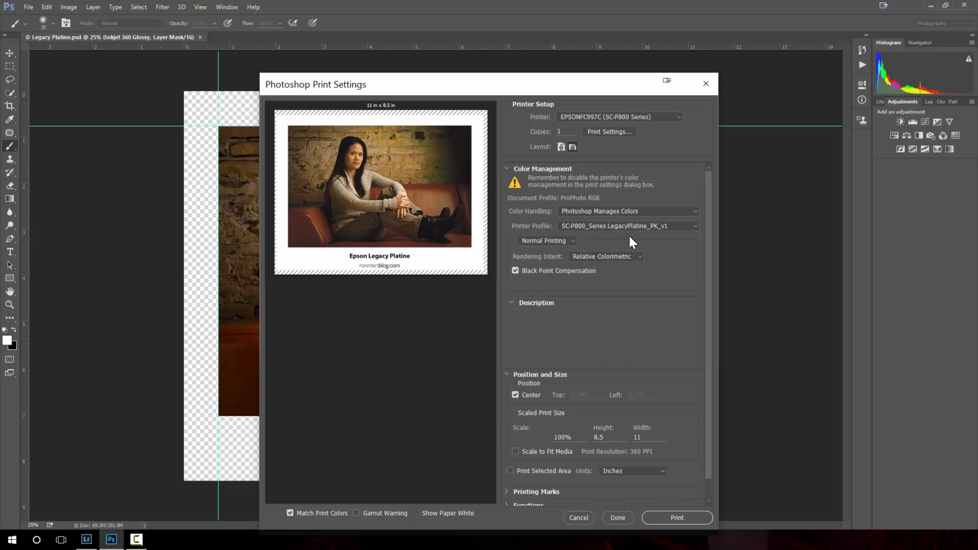
mouse_move(505, 246)
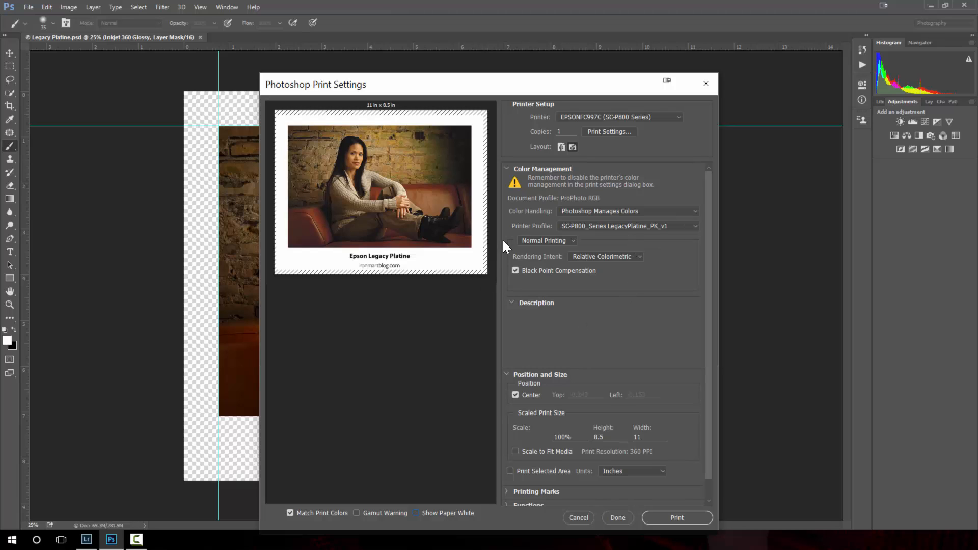
mouse_move(352, 533)
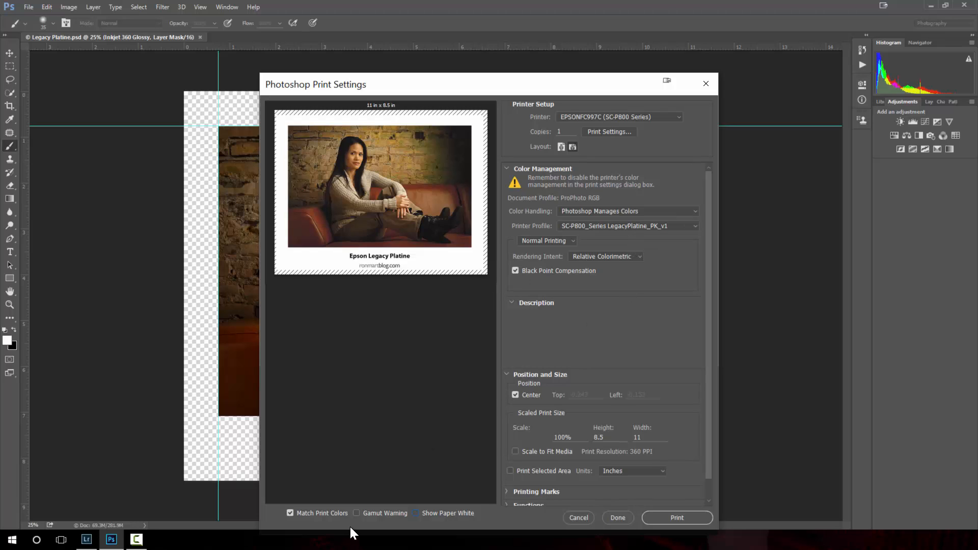
left_click(356, 512)
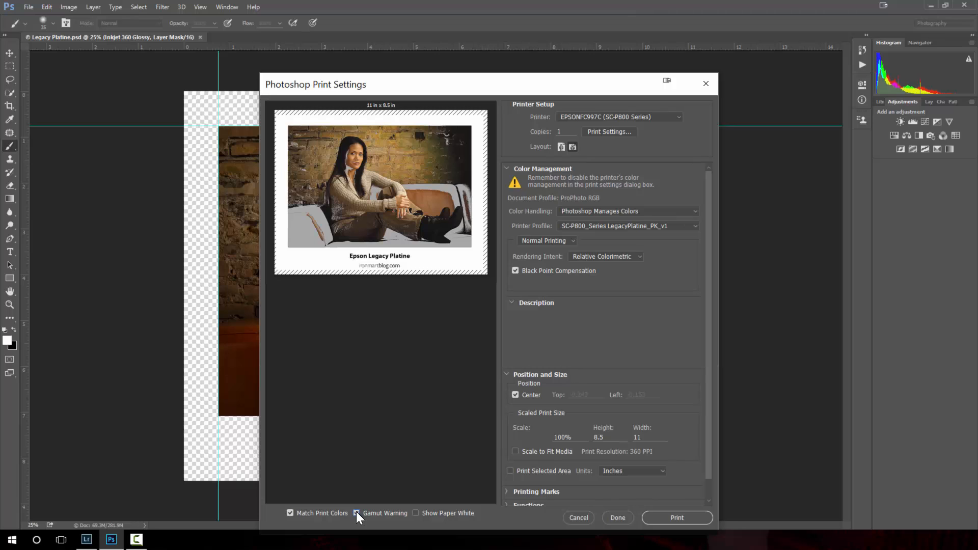
mouse_move(357, 513)
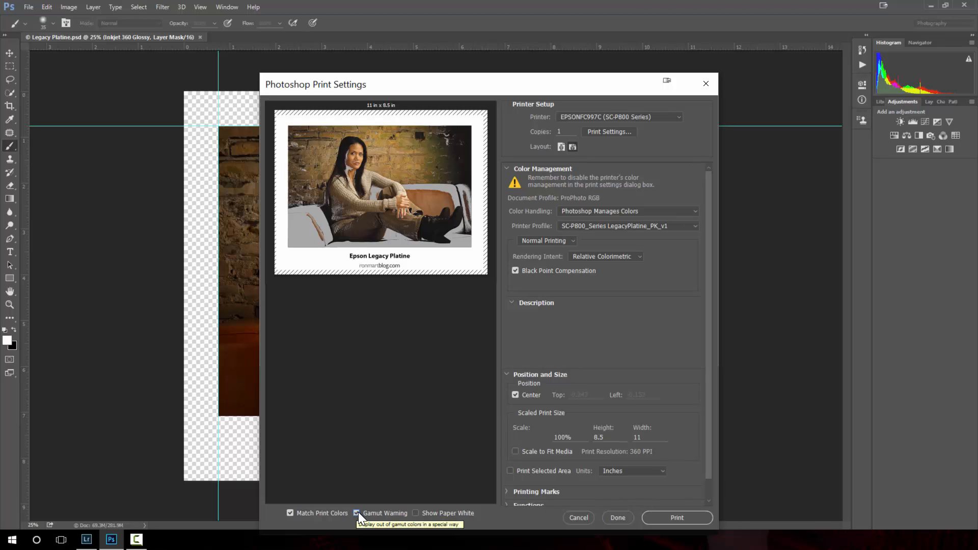
left_click(357, 512)
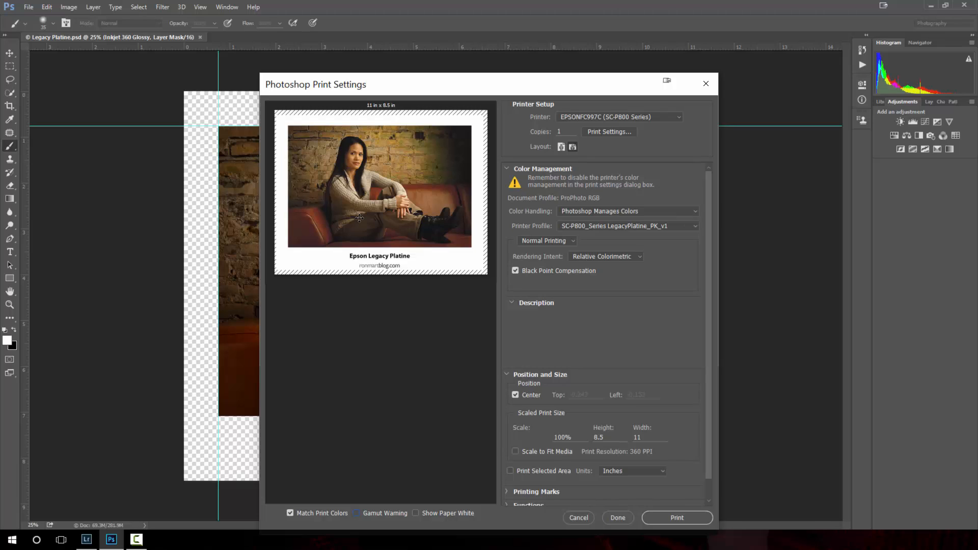
mouse_move(473, 218)
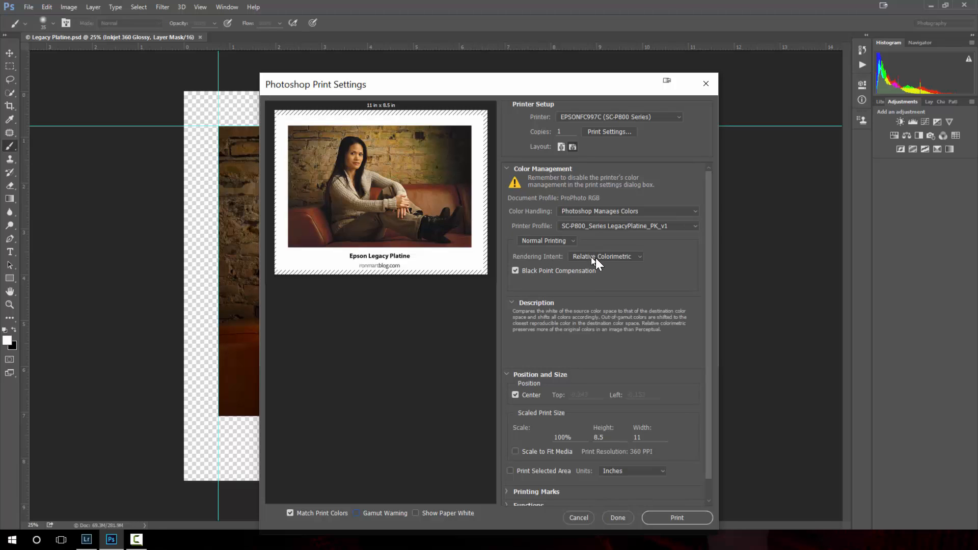
mouse_move(628, 265)
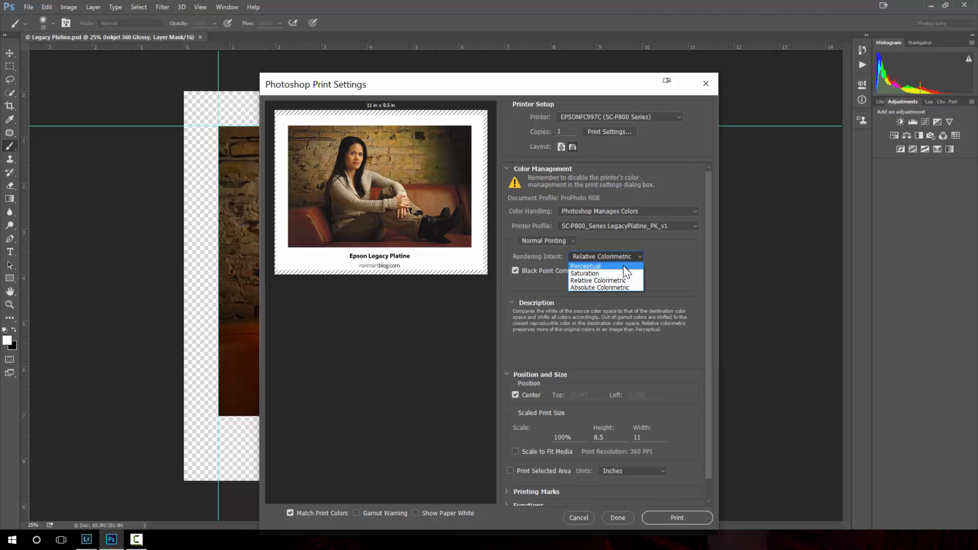
mouse_move(599, 288)
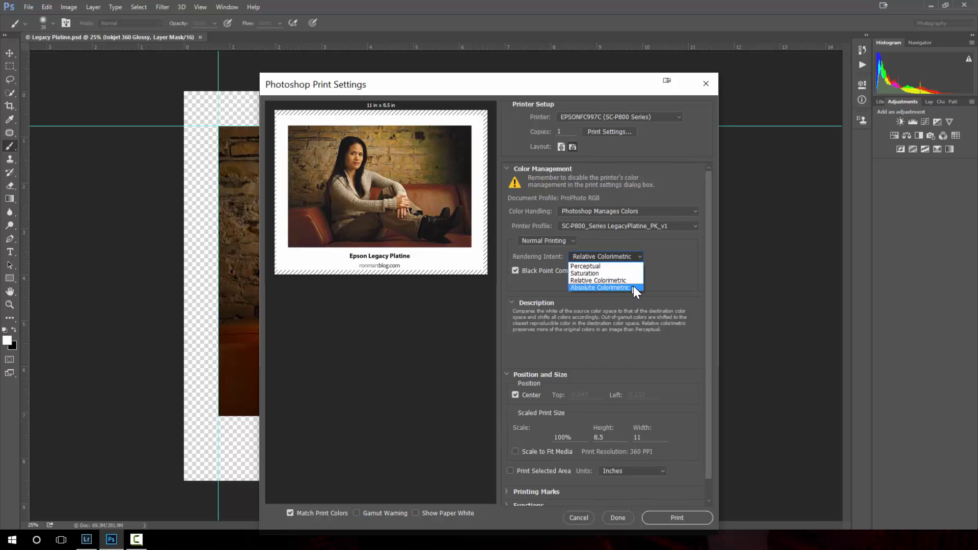
mouse_move(599, 280)
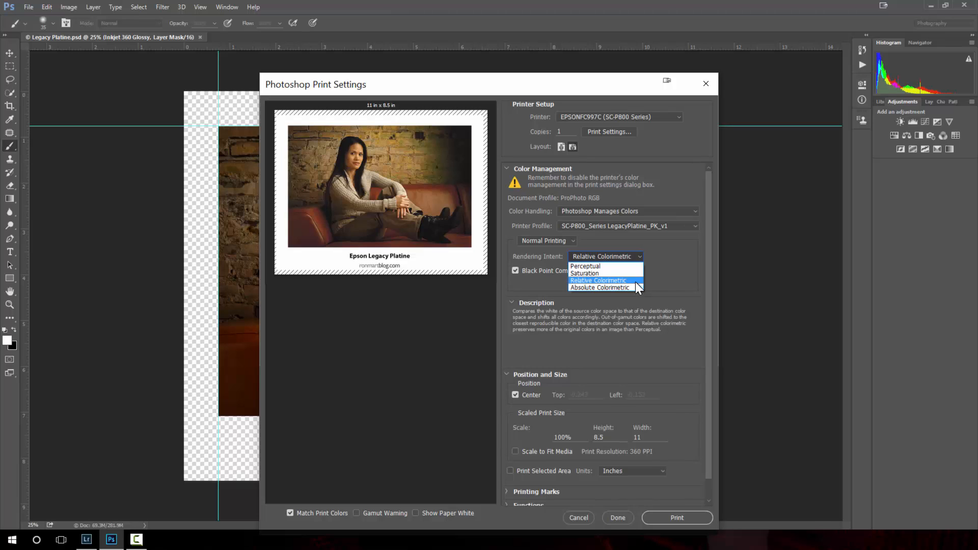
mouse_move(638, 288)
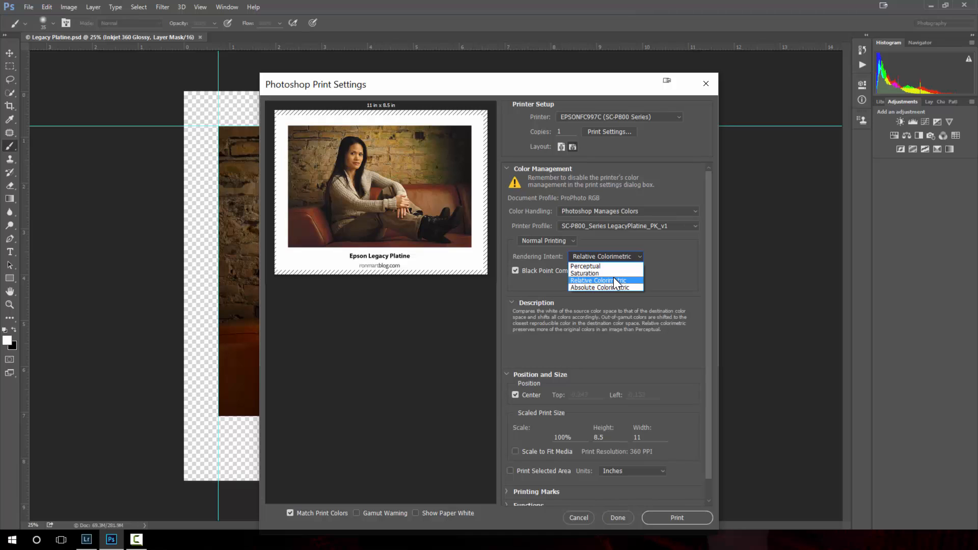
mouse_move(601, 266)
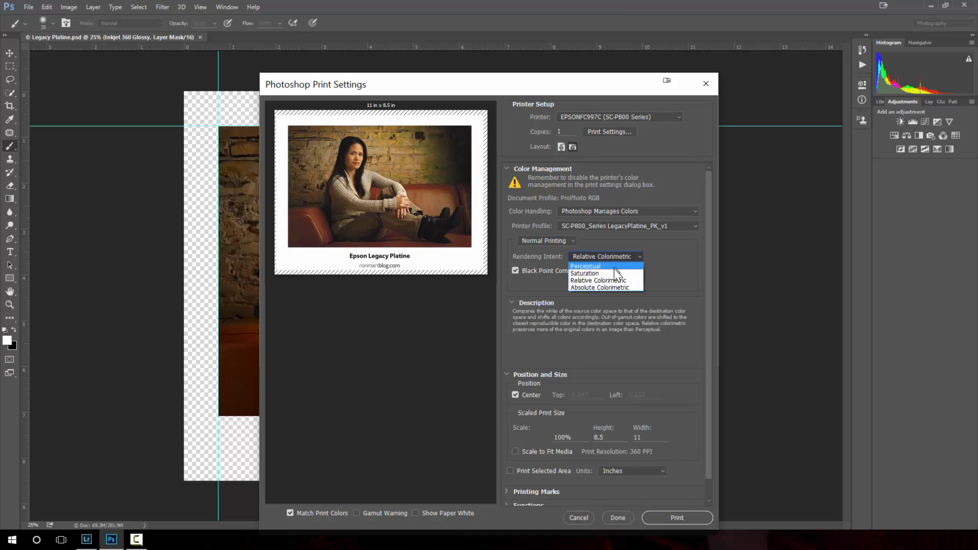
mouse_move(616, 276)
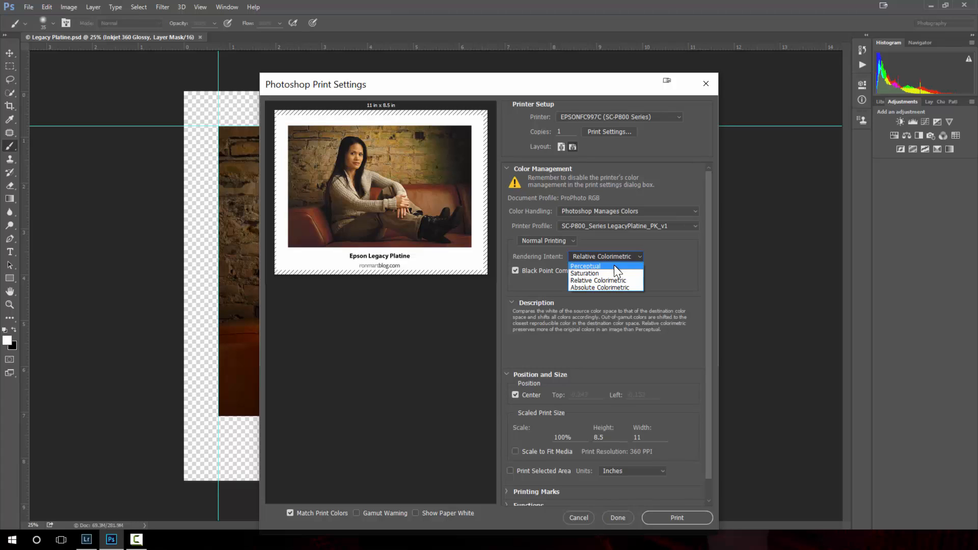
mouse_move(598, 282)
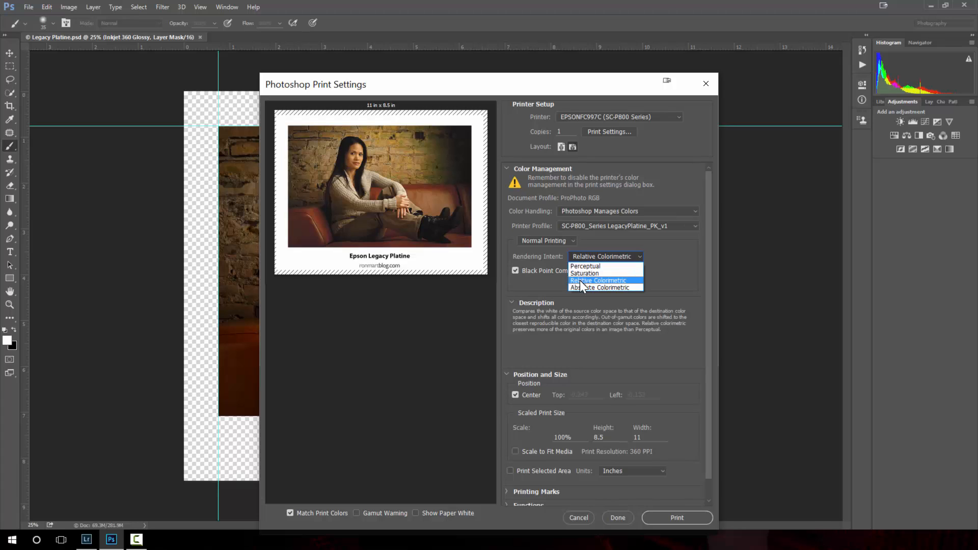
mouse_move(585, 273)
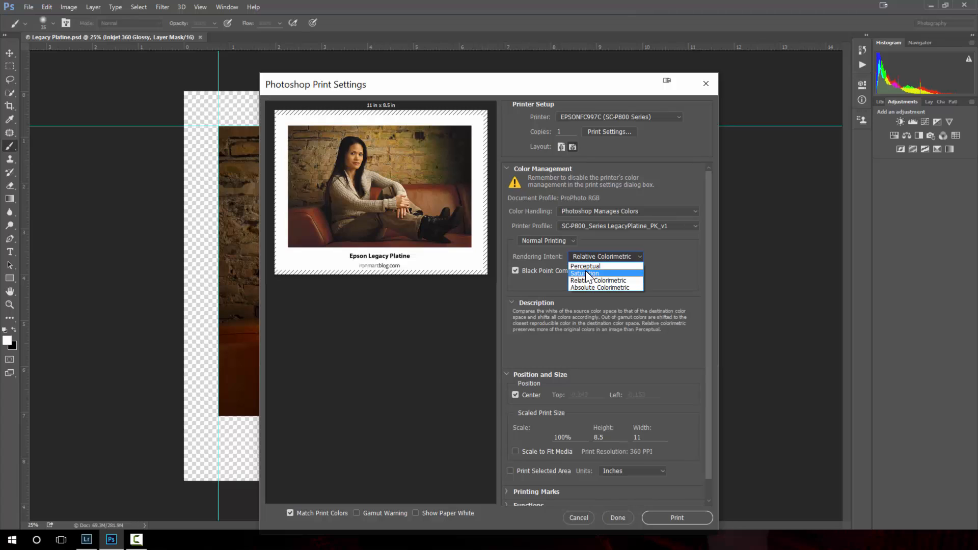
mouse_move(585, 266)
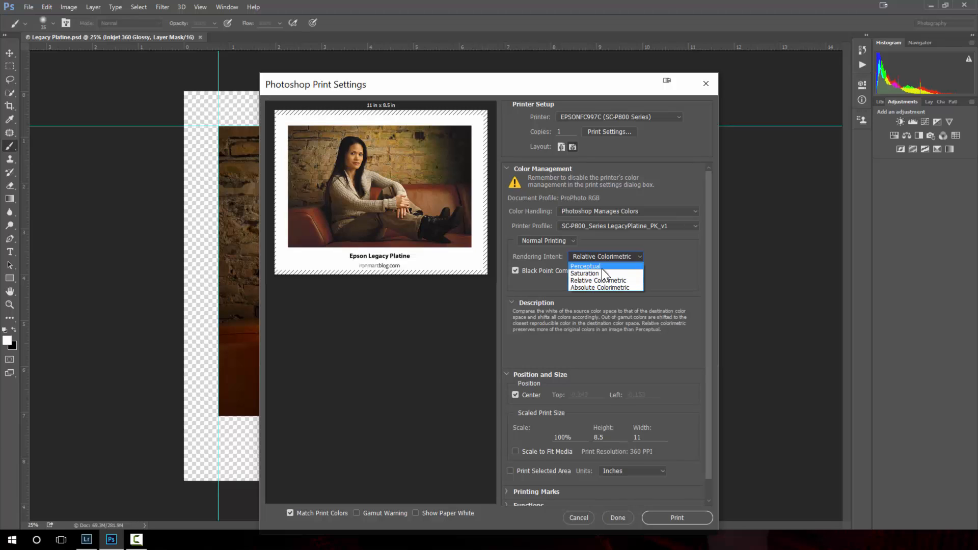
Step: Leave Relative Colorimetric as the rendering intent
left_click(604, 281)
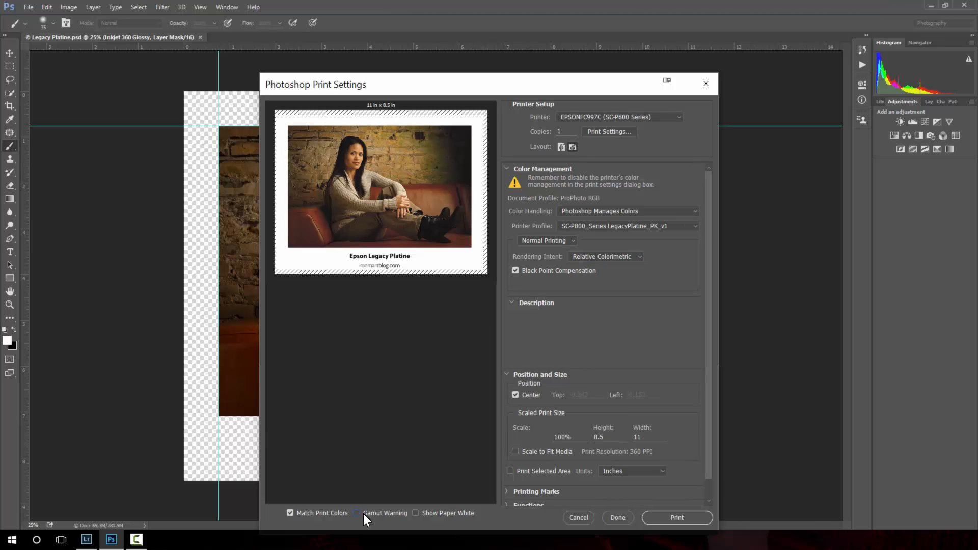
mouse_move(634, 299)
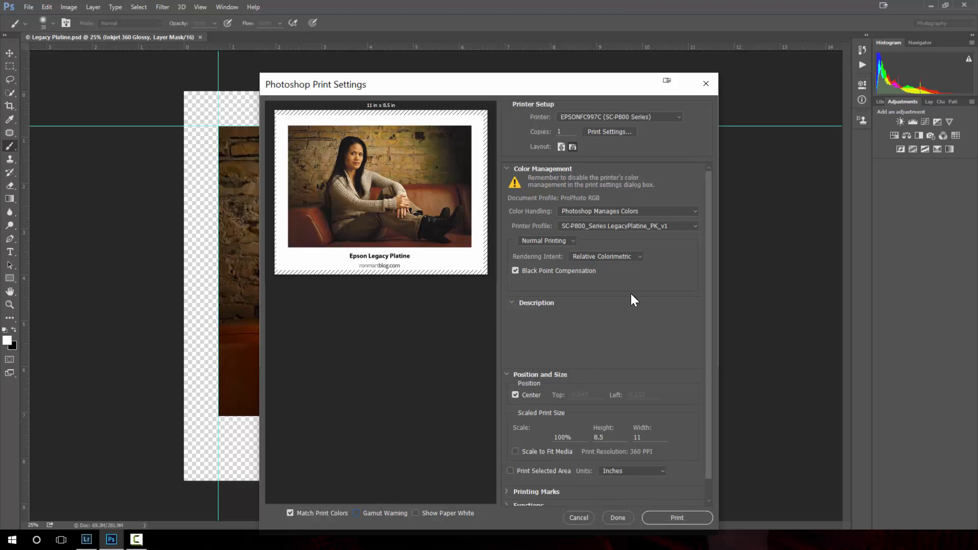
mouse_move(526, 291)
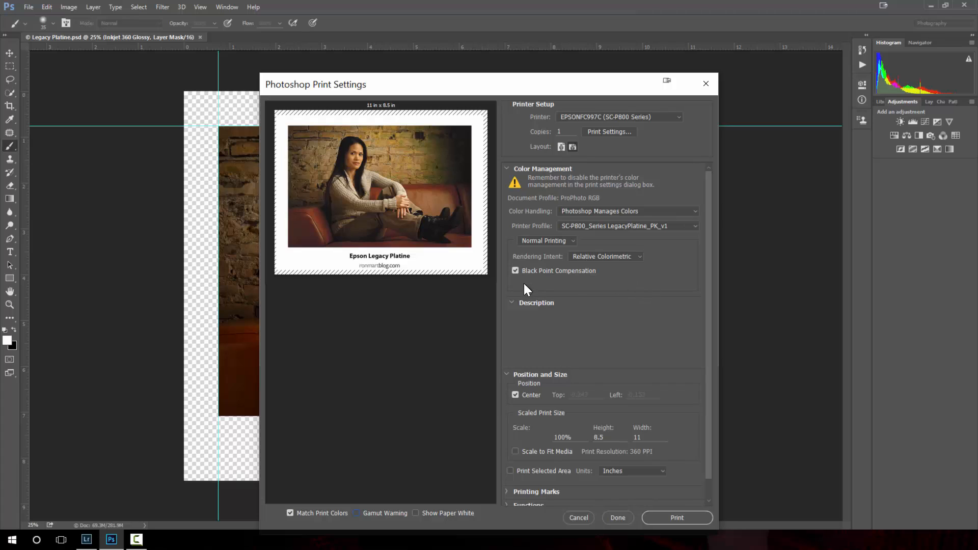
mouse_move(530, 282)
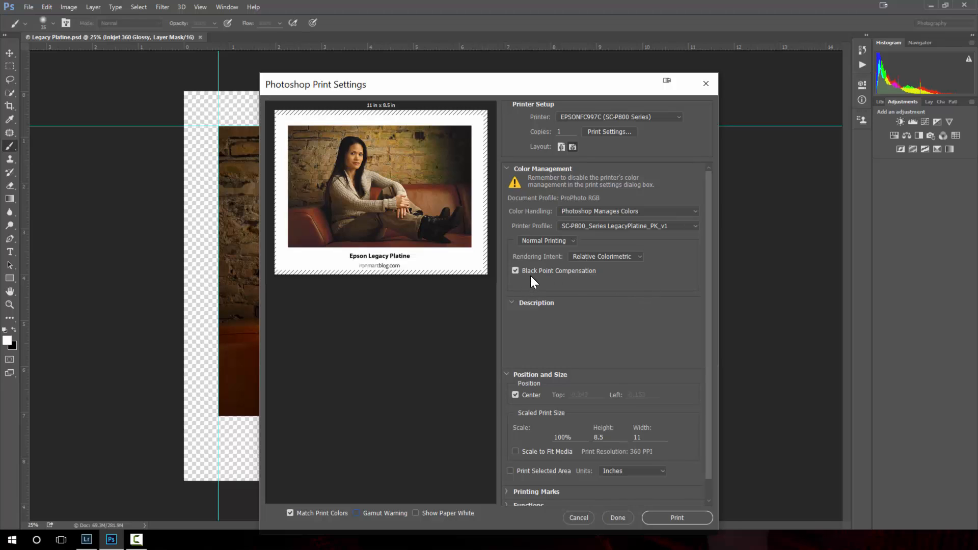
mouse_move(584, 261)
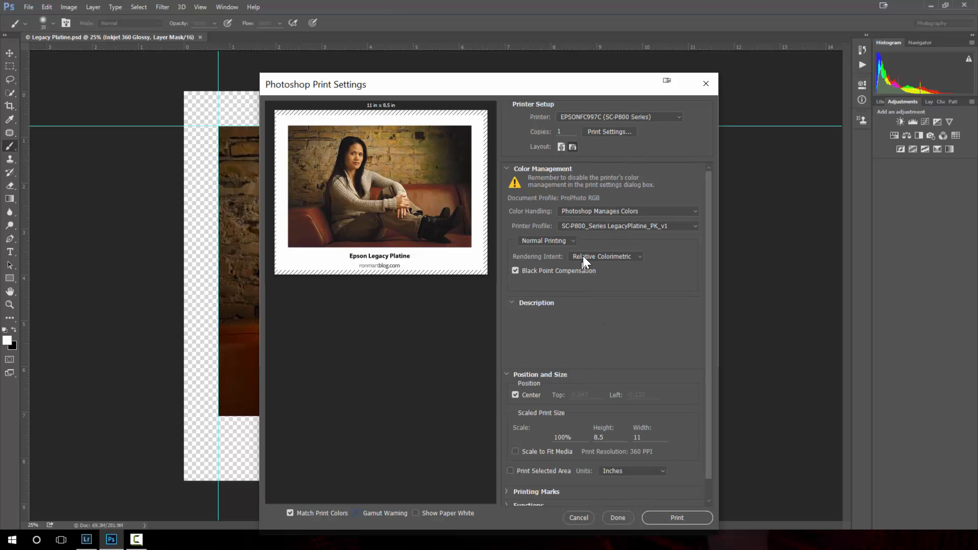
mouse_move(514, 306)
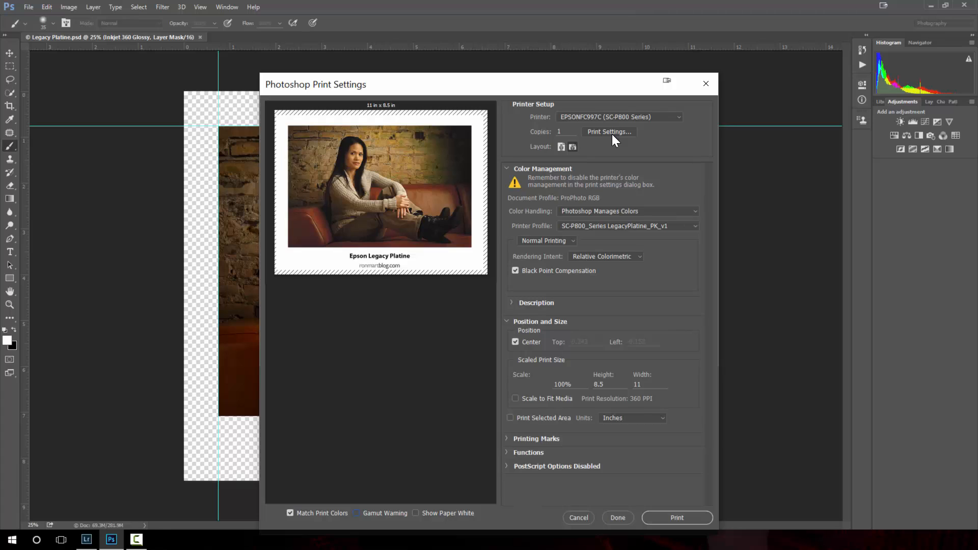
mouse_move(609, 131)
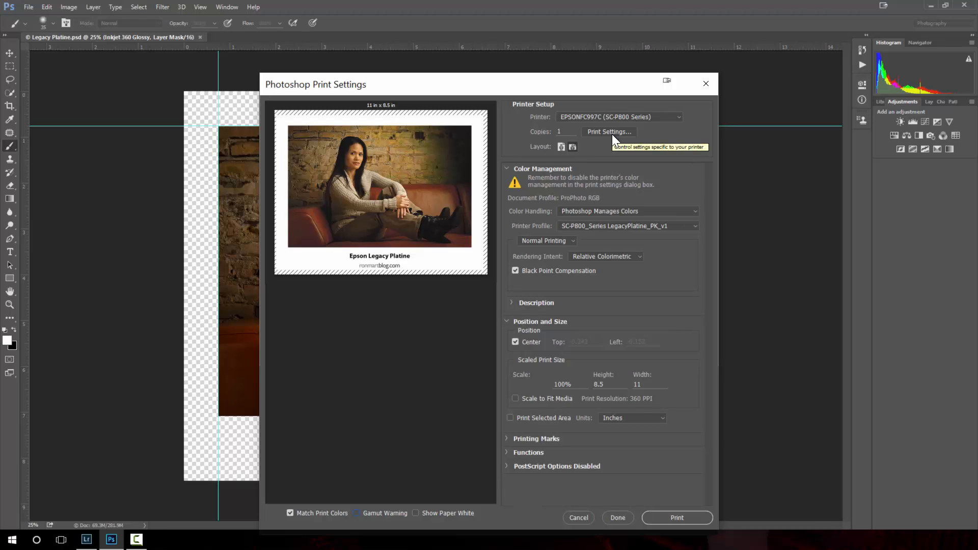
mouse_move(615, 140)
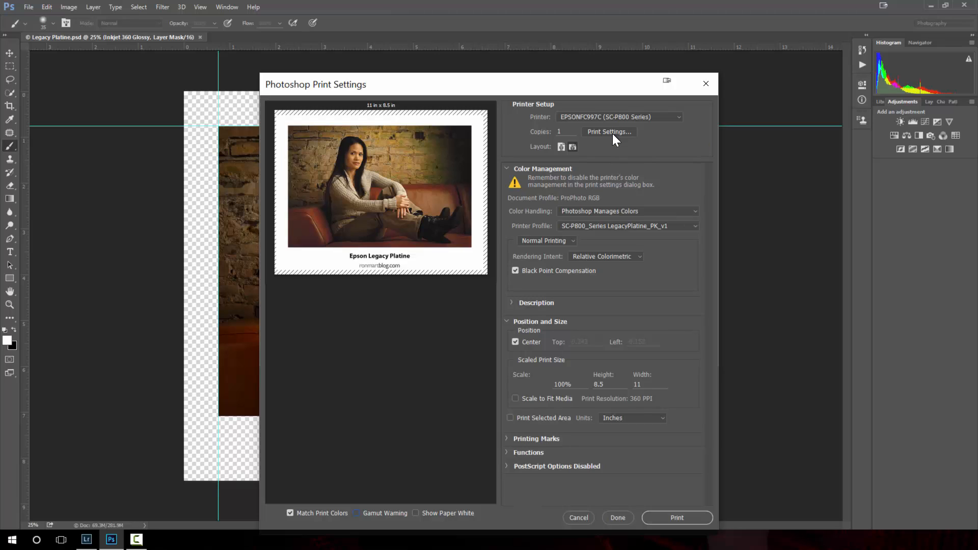
mouse_move(610, 143)
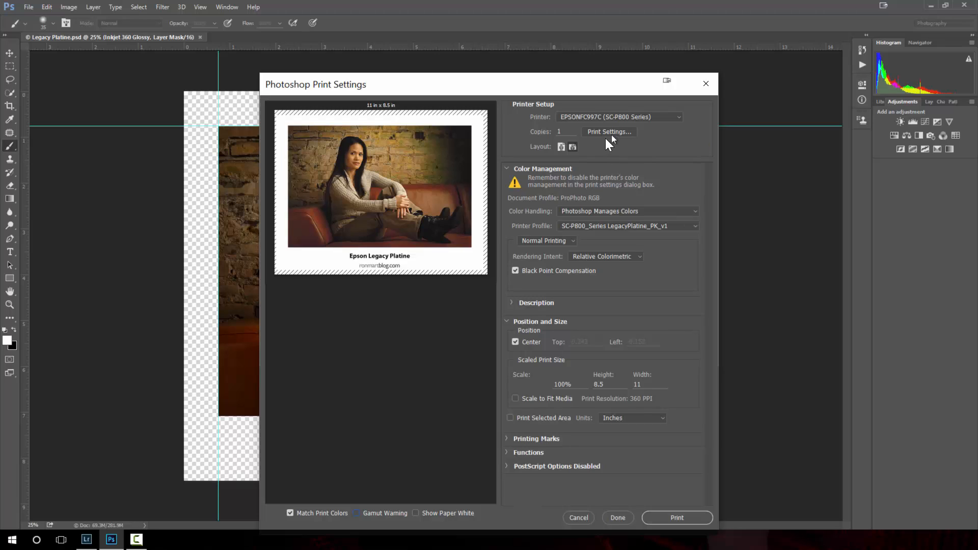
mouse_move(389, 259)
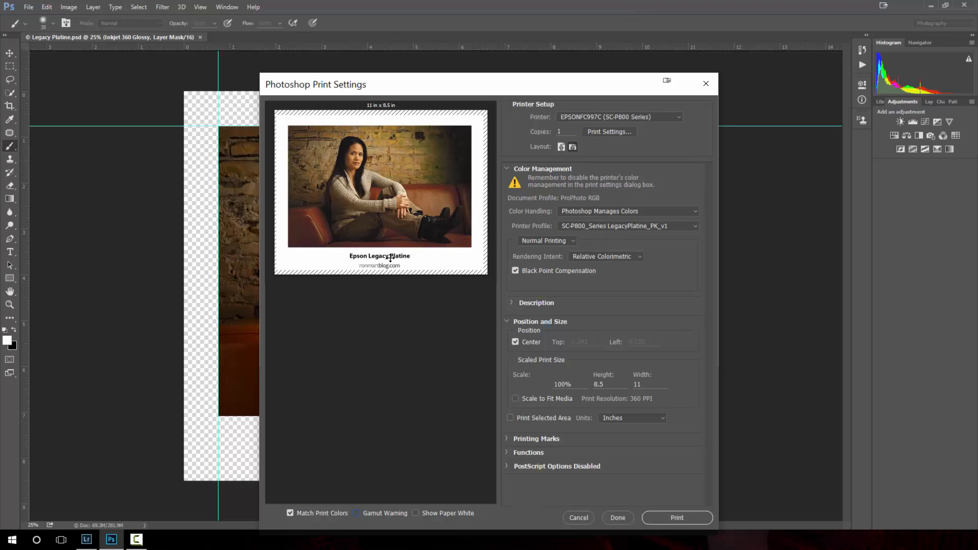
mouse_move(614, 136)
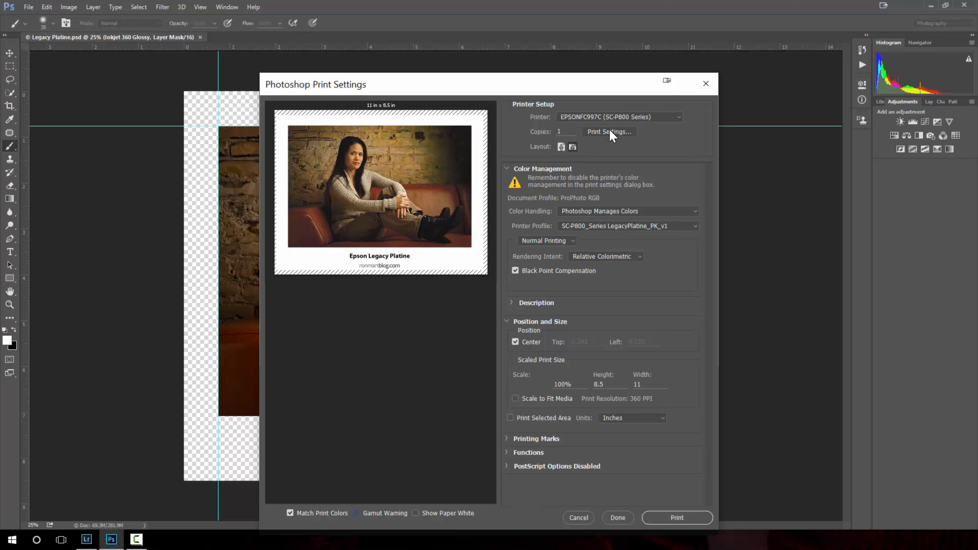
mouse_move(608, 132)
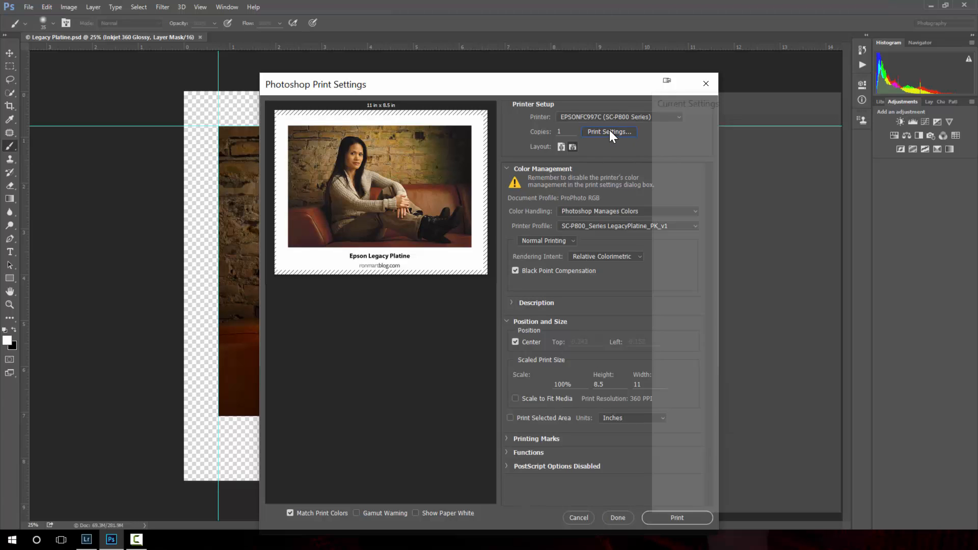
Step: In the Epson driver, set media type to Ultra Premium Photo Paper Luster
left_click(609, 131)
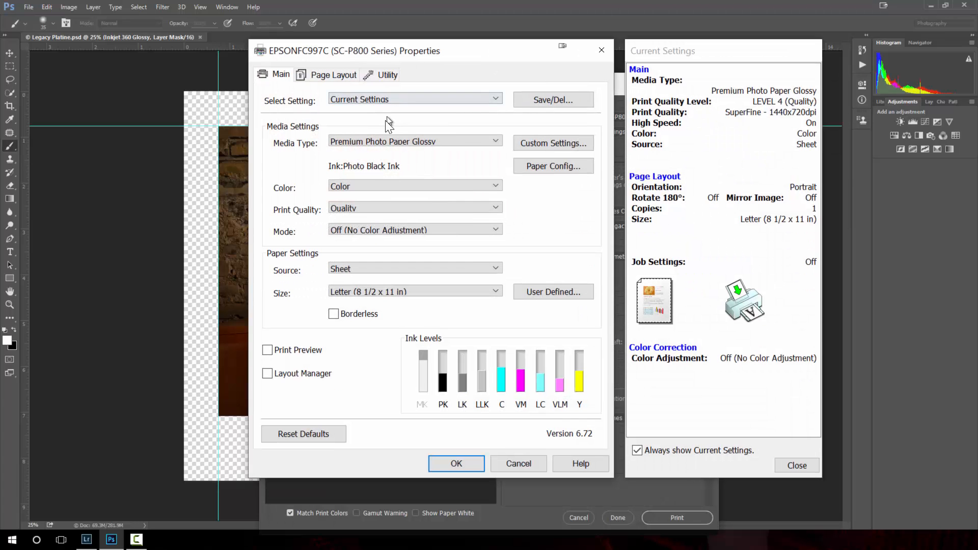
left_click(415, 140)
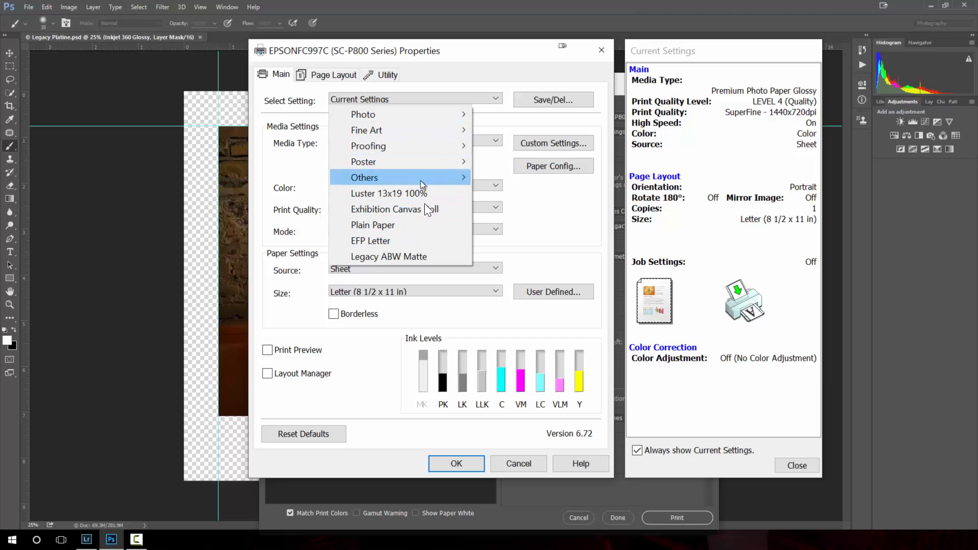
mouse_move(363, 115)
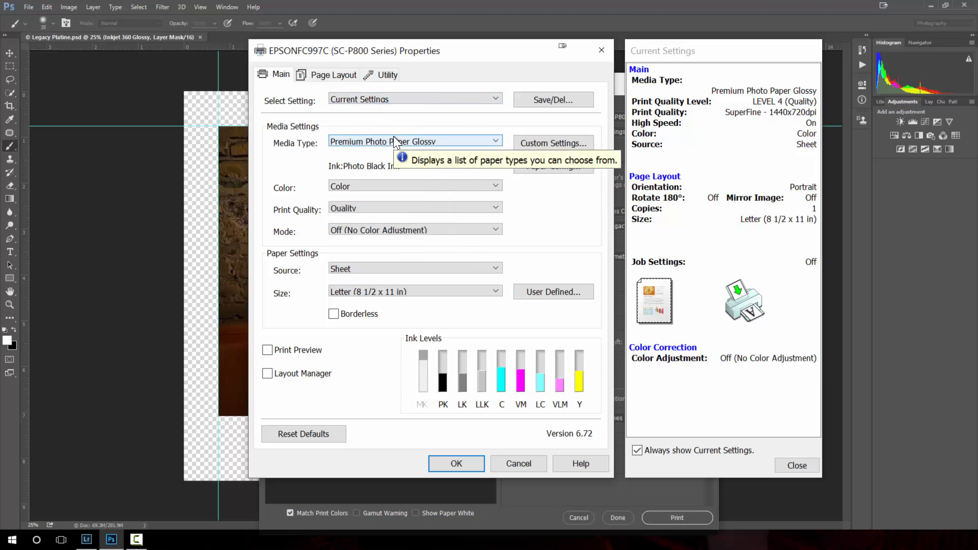
mouse_move(414, 148)
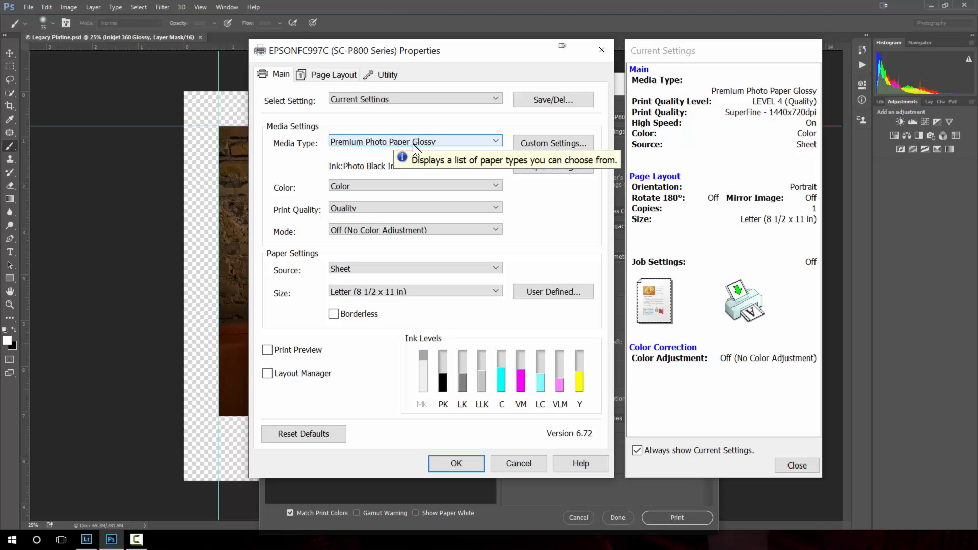
left_click(415, 141)
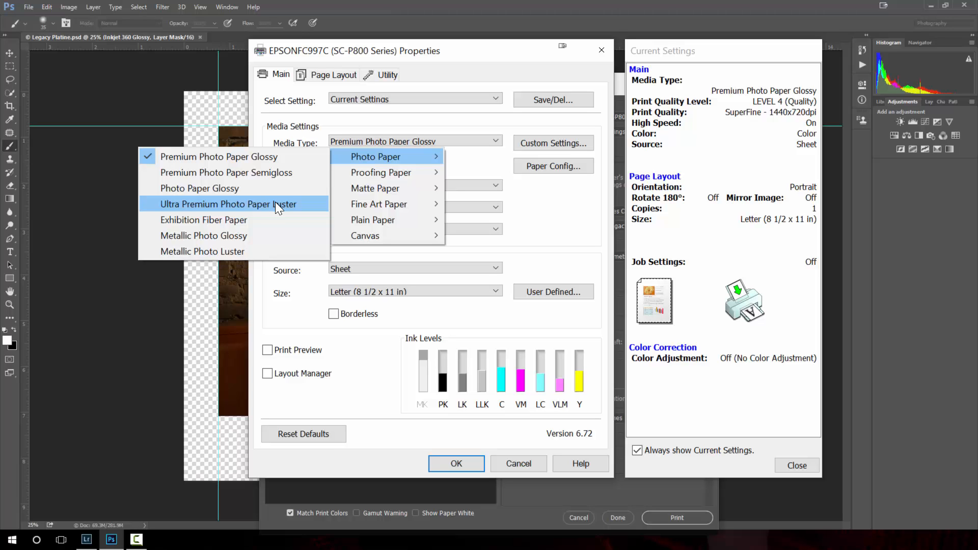
mouse_move(317, 210)
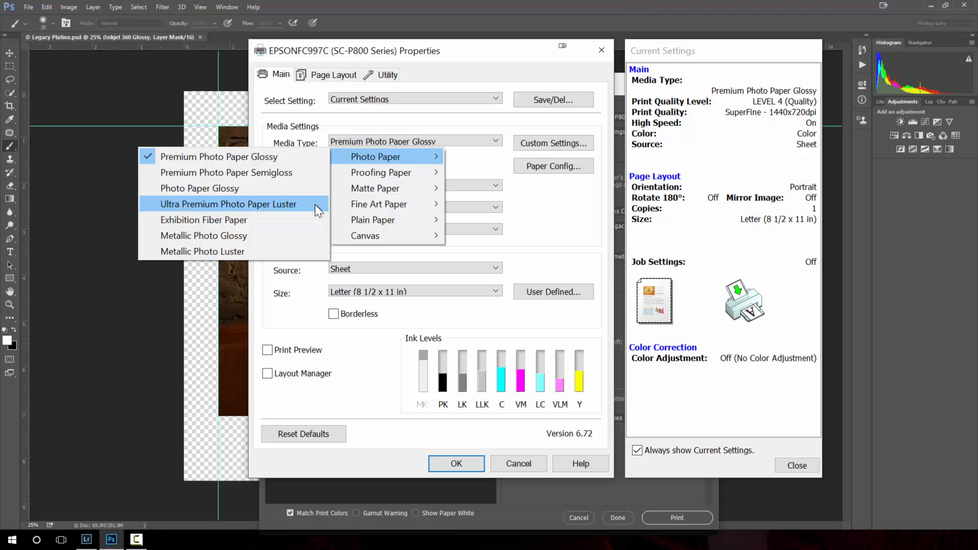
left_click(229, 203)
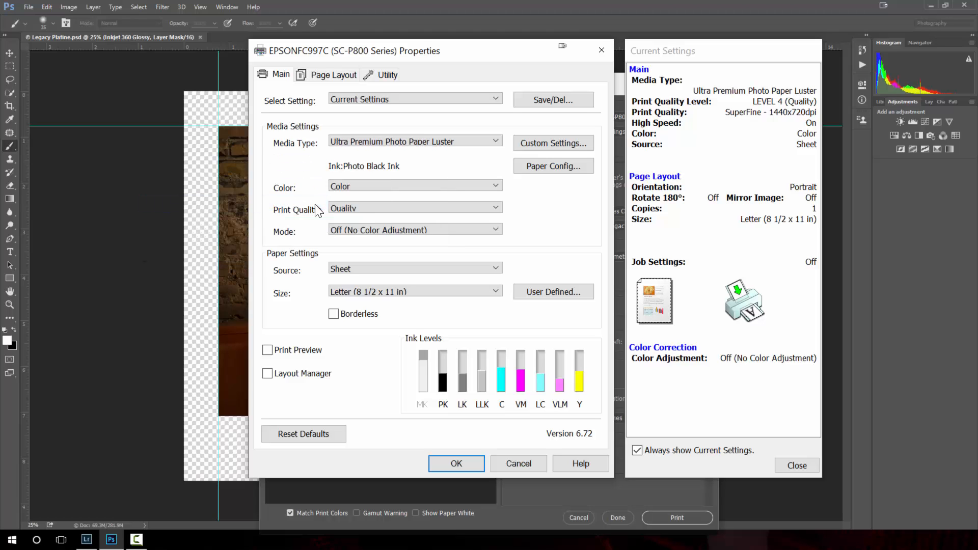
mouse_move(465, 159)
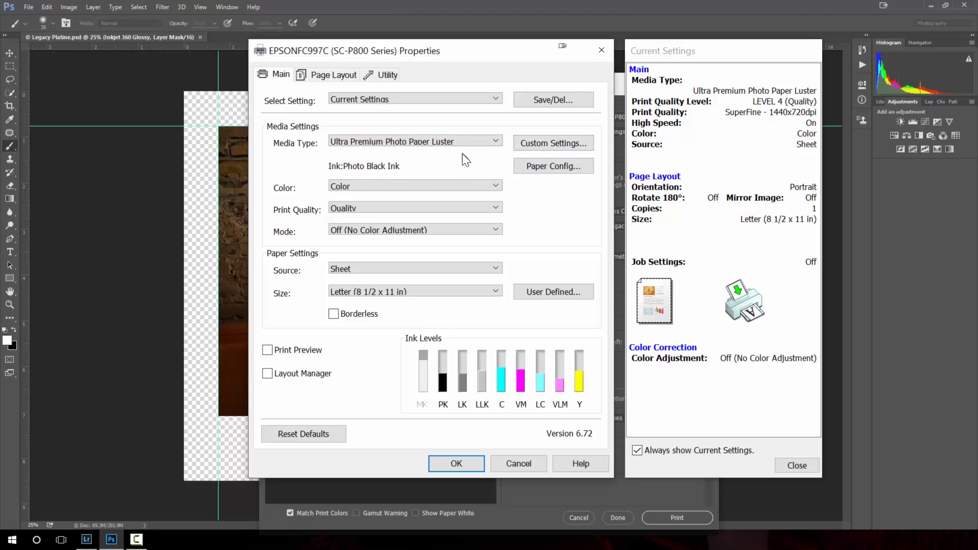
mouse_move(391, 200)
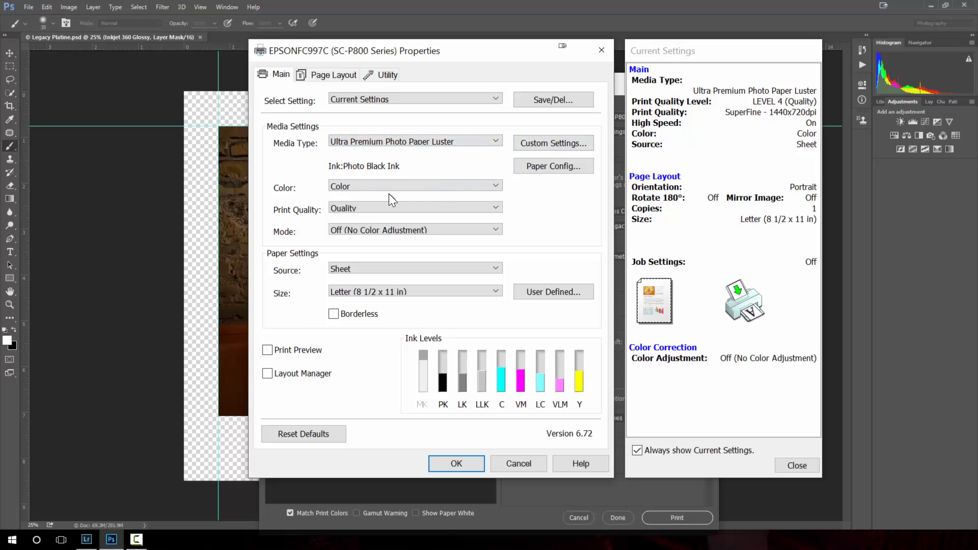
mouse_move(346, 181)
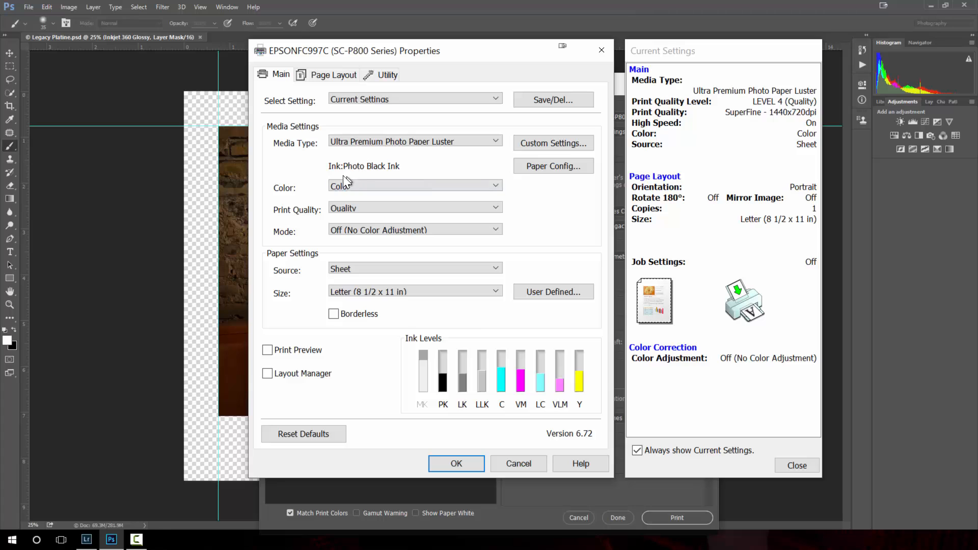
mouse_move(339, 174)
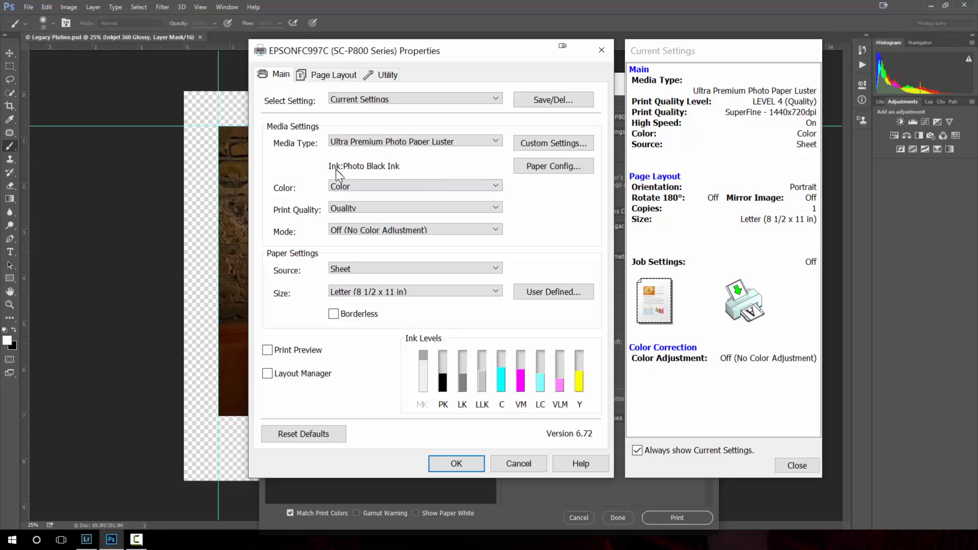
mouse_move(380, 173)
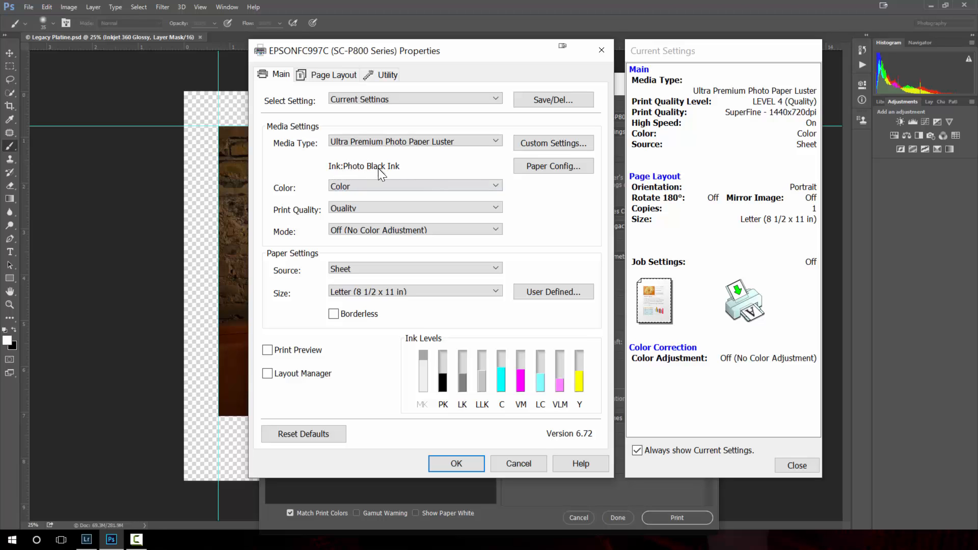
mouse_move(417, 171)
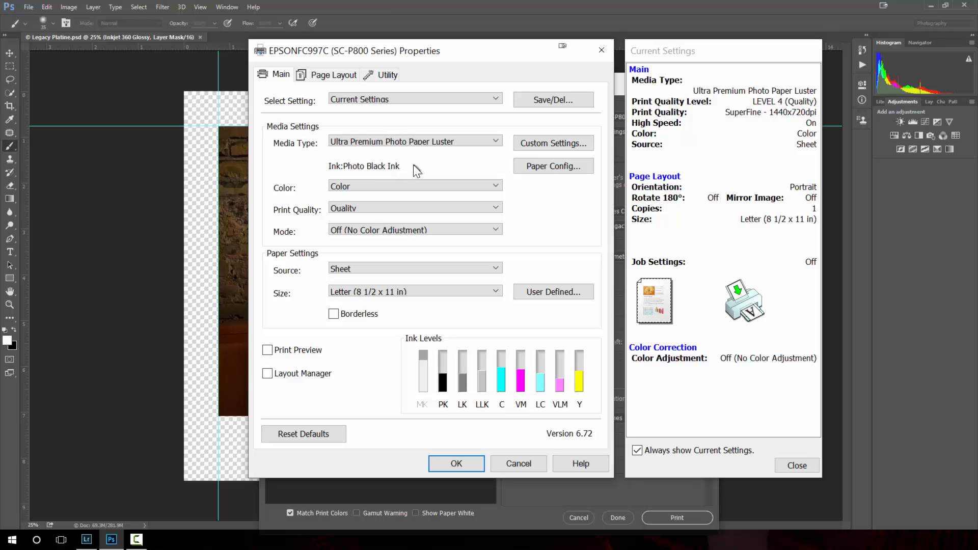
mouse_move(423, 173)
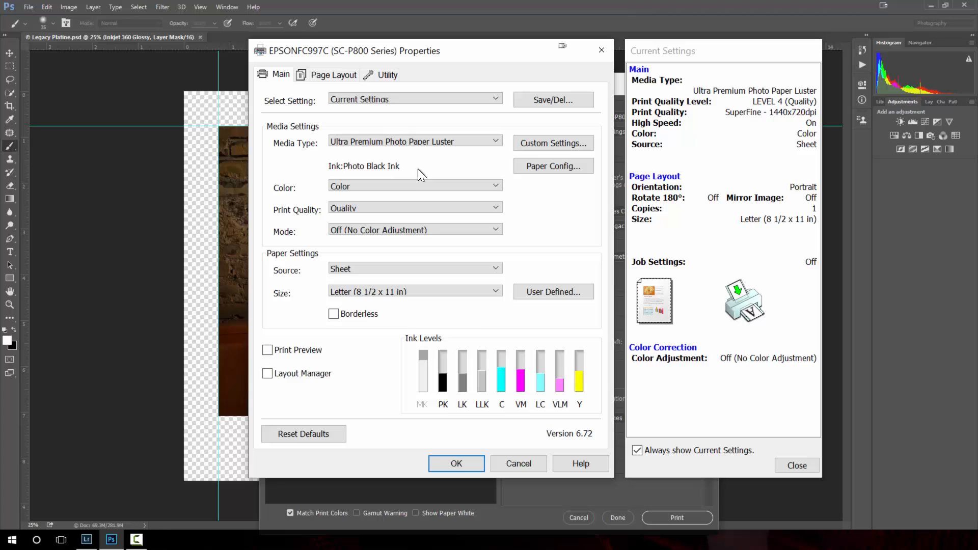
mouse_move(390, 170)
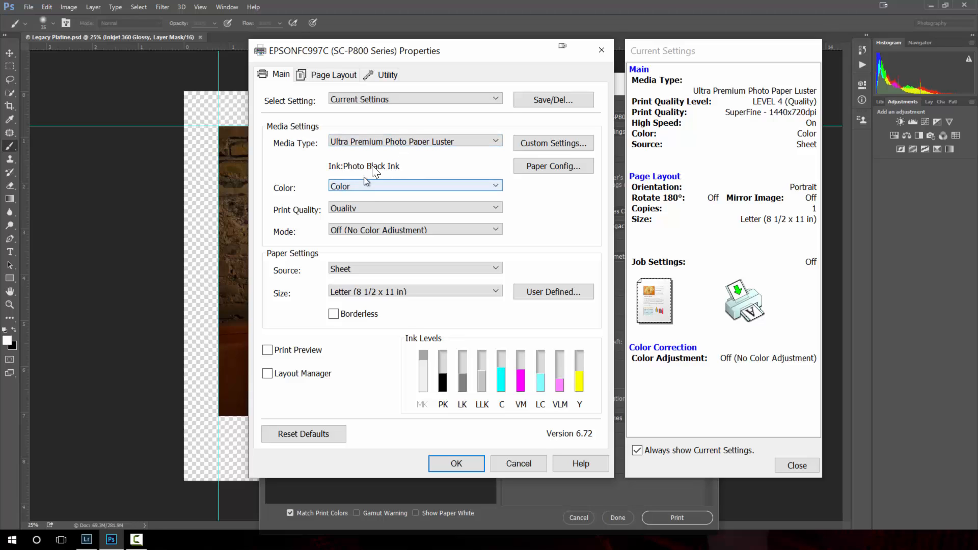
mouse_move(366, 189)
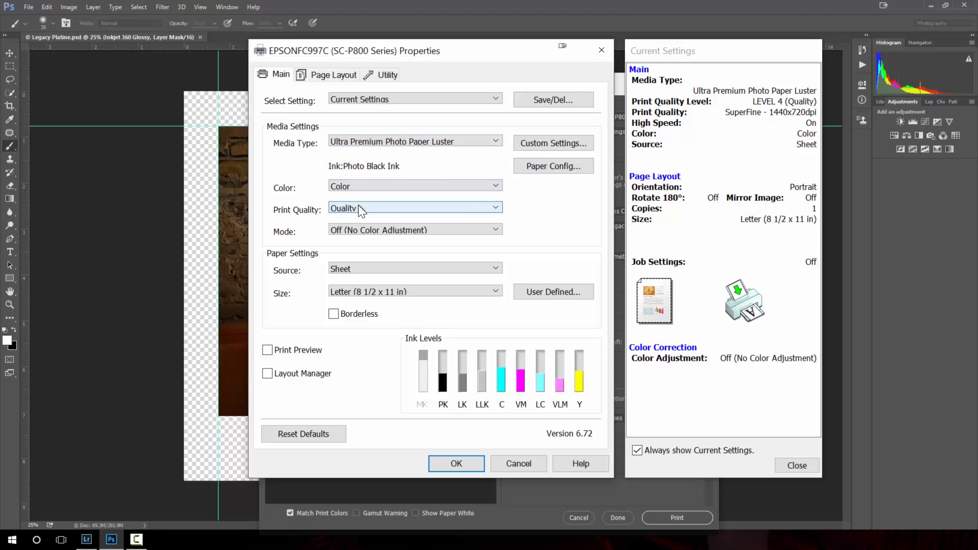
Step: Set print quality to Max Quality (Level 5, SuperPhoto 2880x1440dpi)
left_click(414, 208)
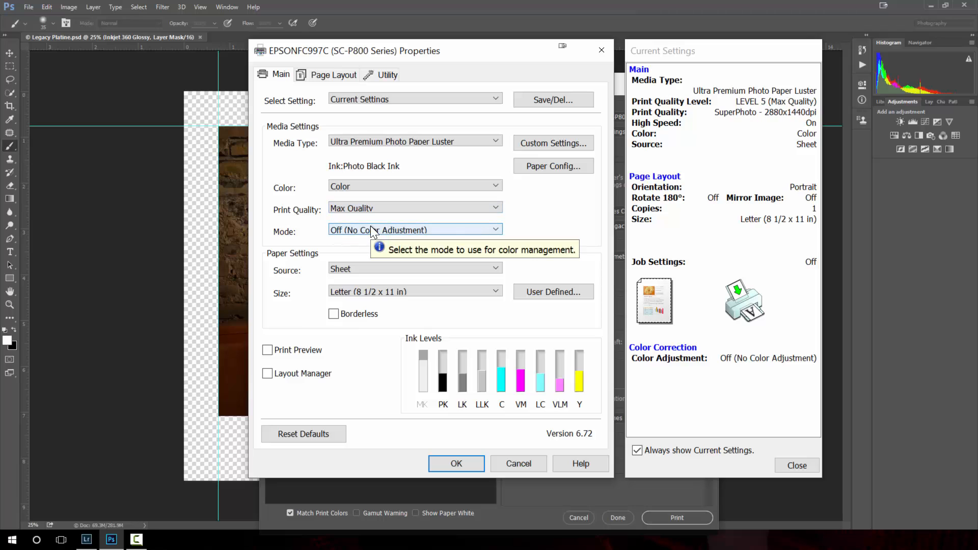
mouse_move(410, 226)
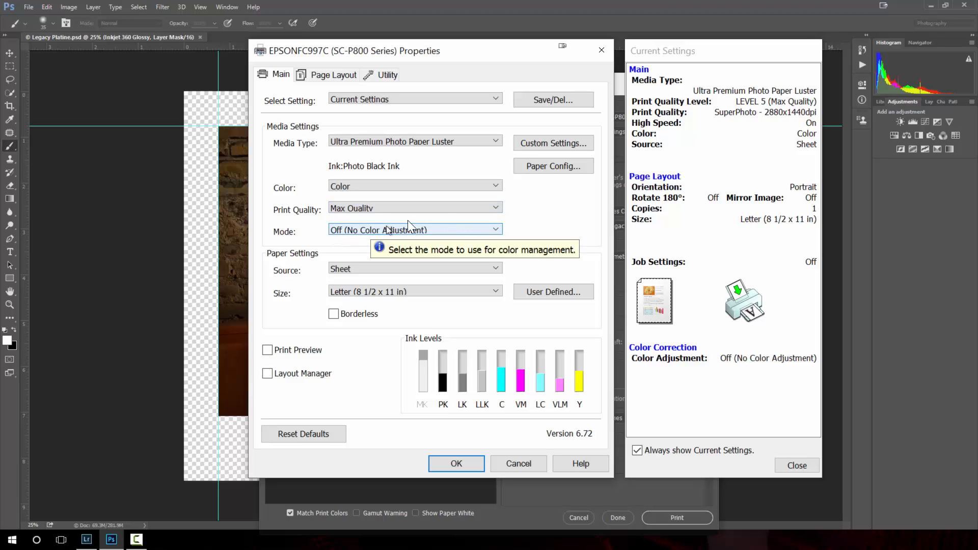
mouse_move(777, 124)
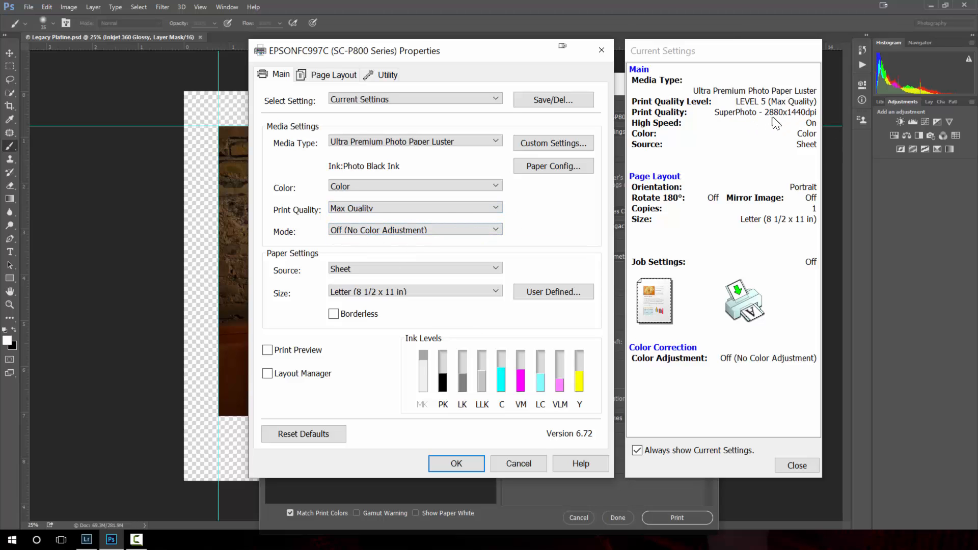
mouse_move(800, 129)
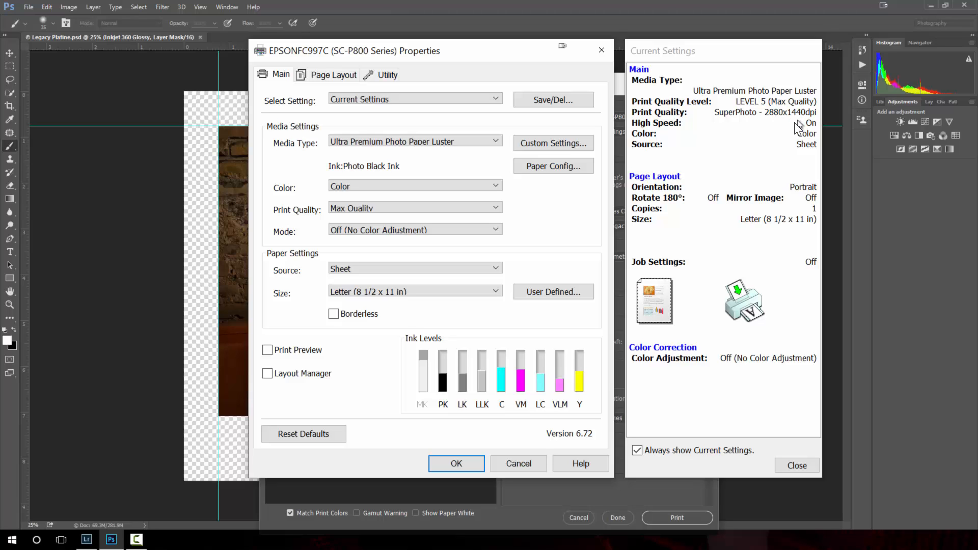
mouse_move(294, 245)
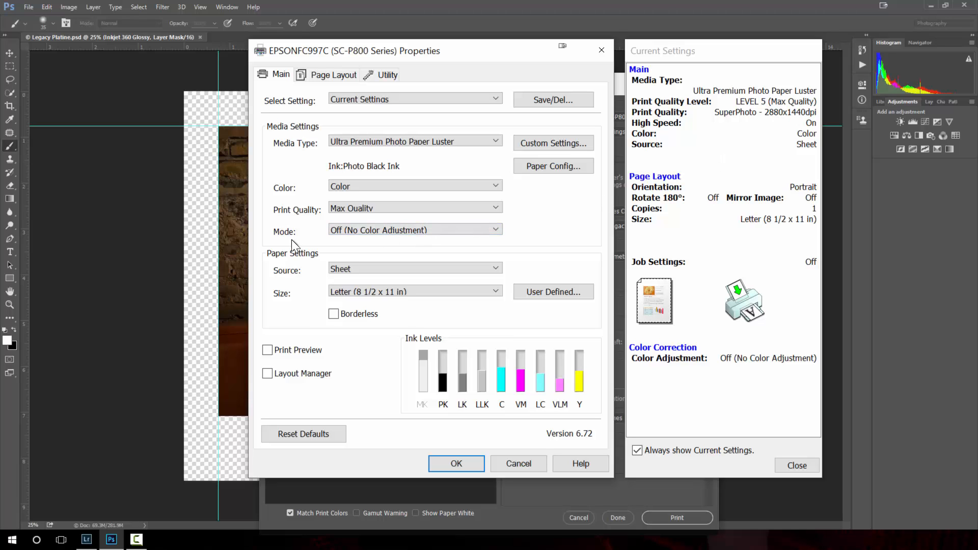
mouse_move(337, 234)
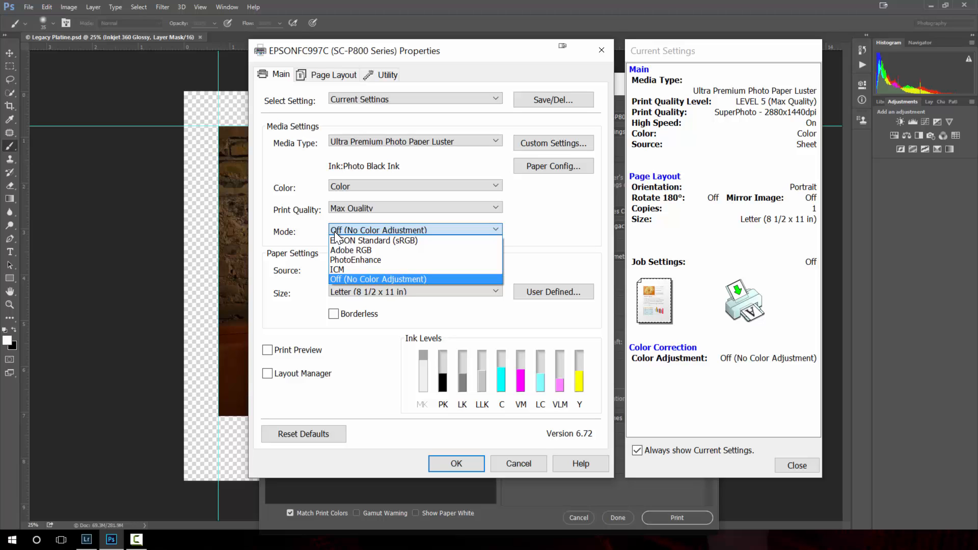
mouse_move(374, 231)
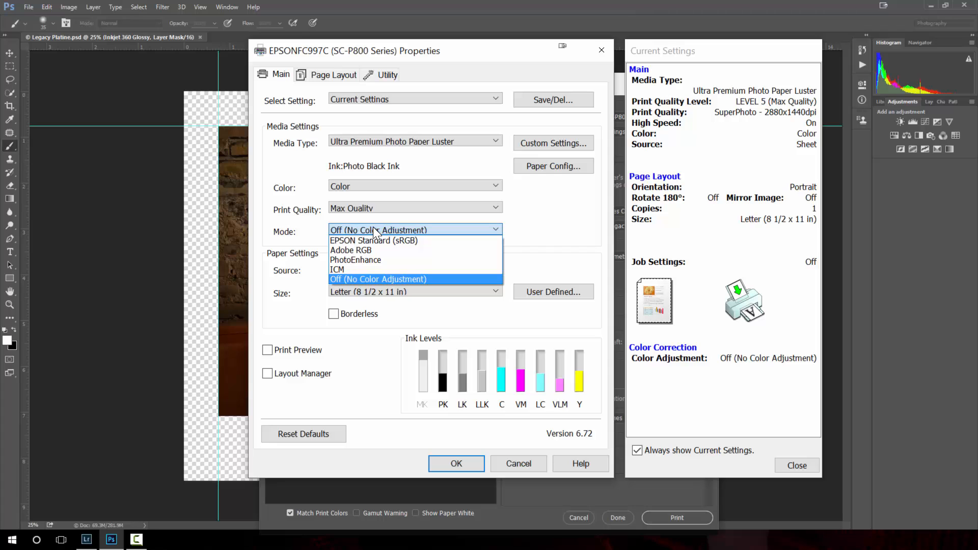
Step: Keep colour adjustment Off and Sheet as the paper source
left_click(377, 279)
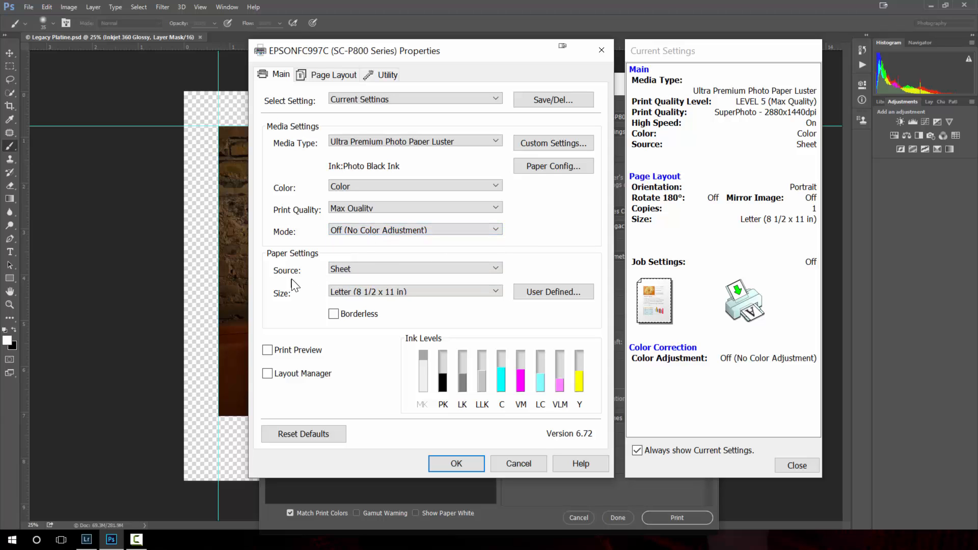
left_click(493, 269)
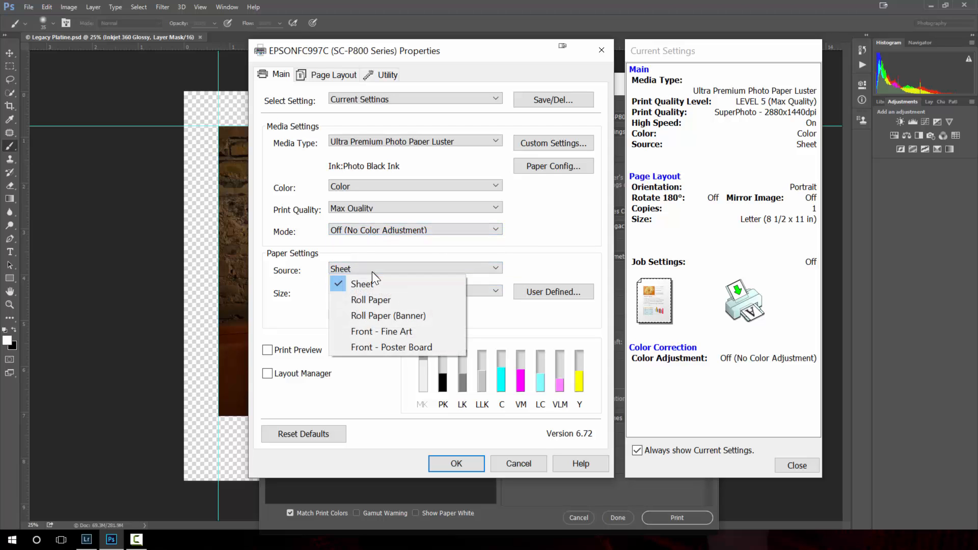
mouse_move(365, 285)
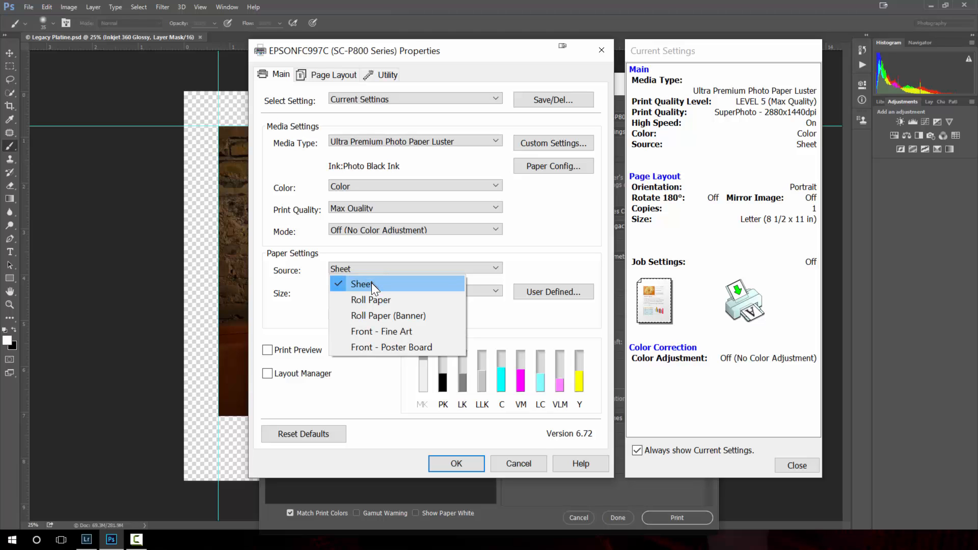
left_click(362, 284)
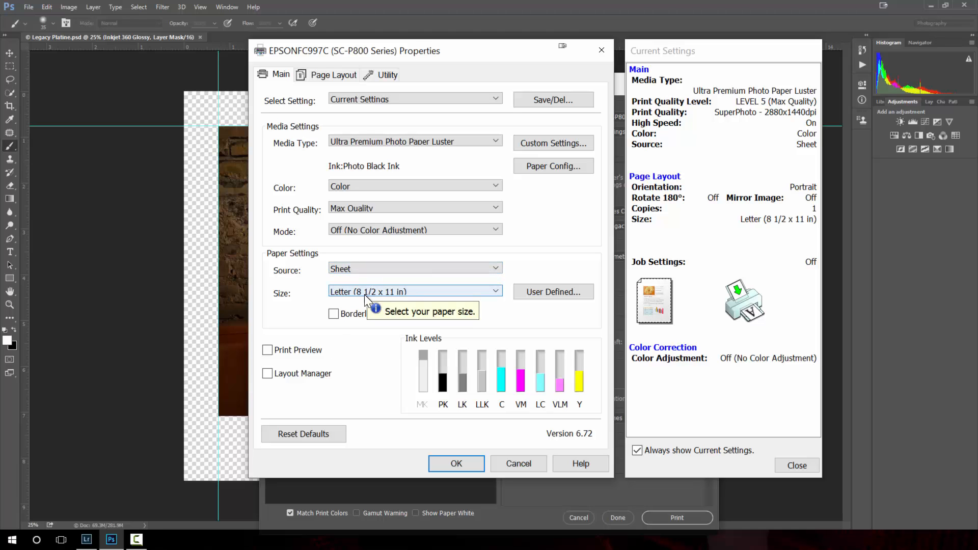
mouse_move(424, 405)
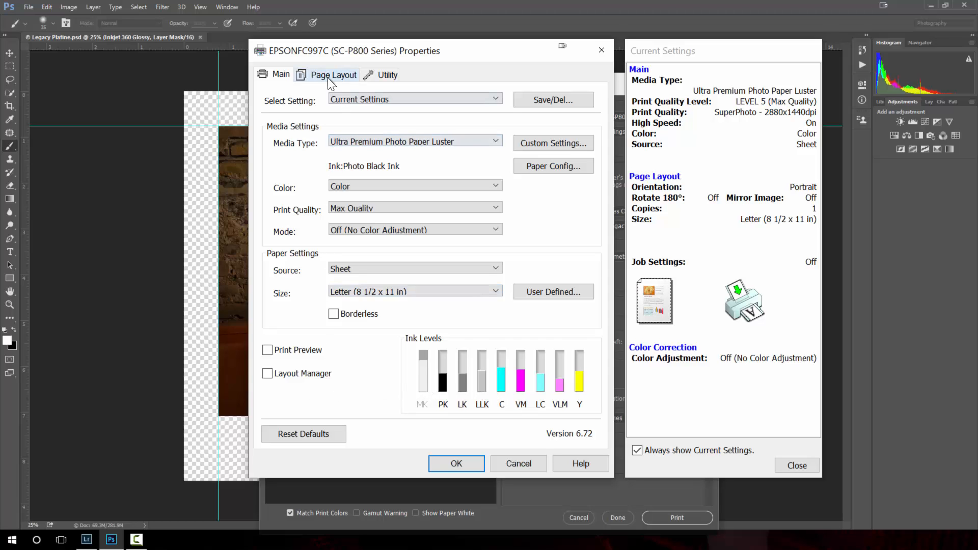
left_click(334, 74)
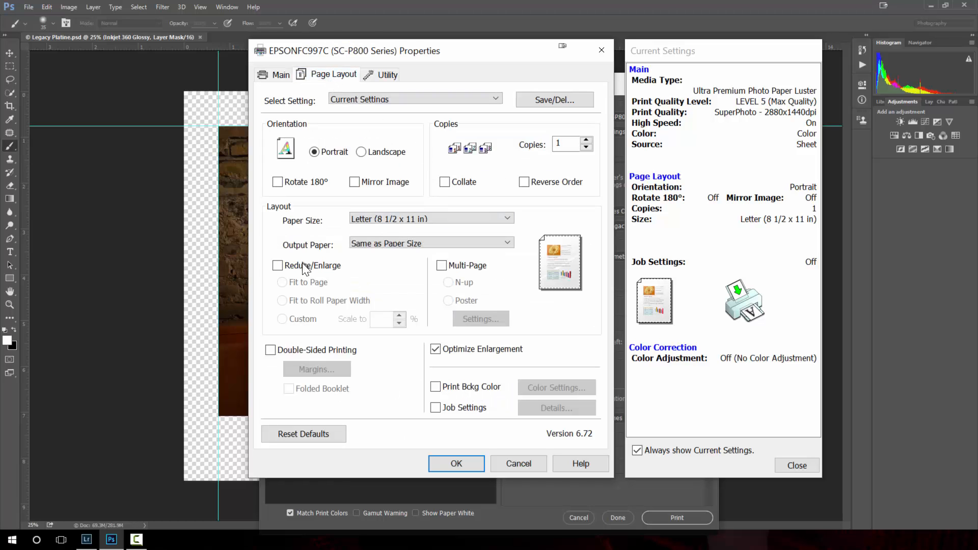
mouse_move(296, 265)
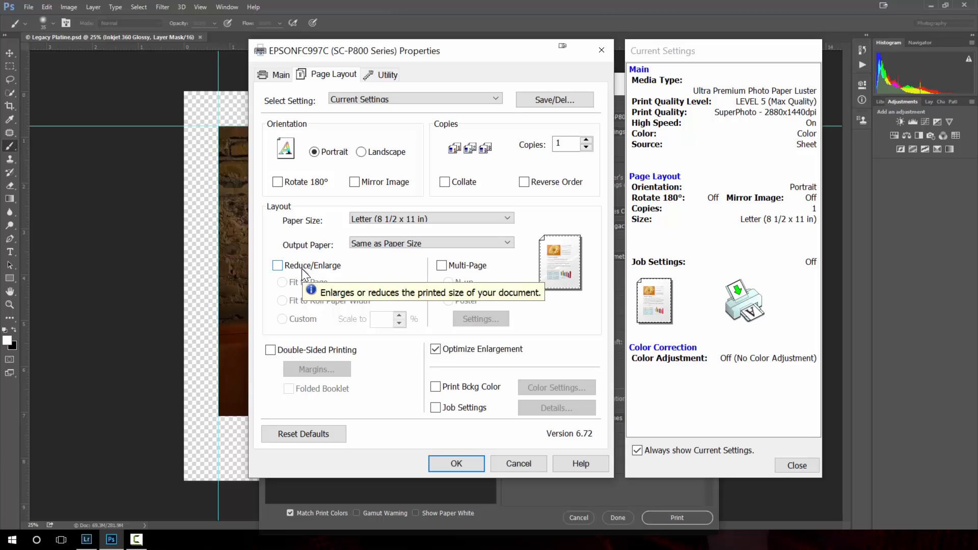
mouse_move(505, 349)
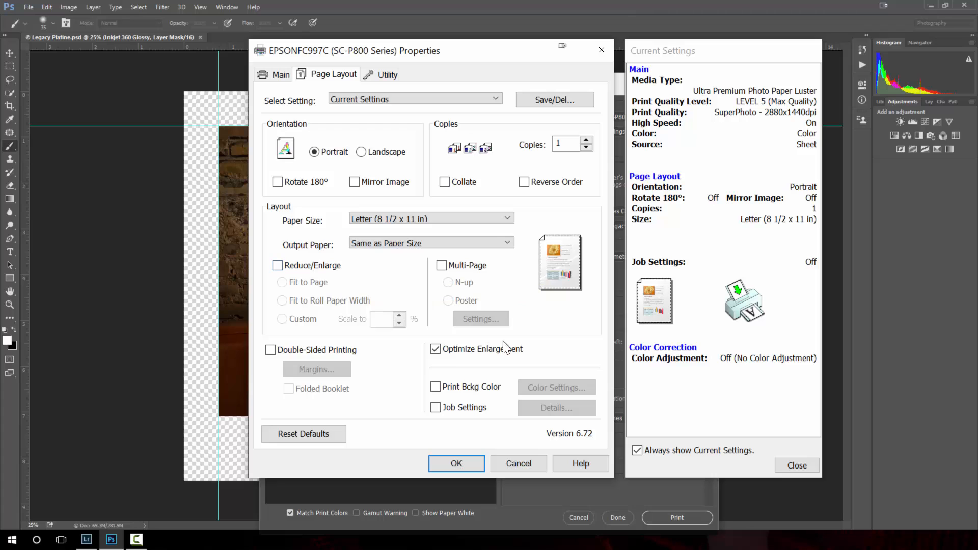
mouse_move(377, 120)
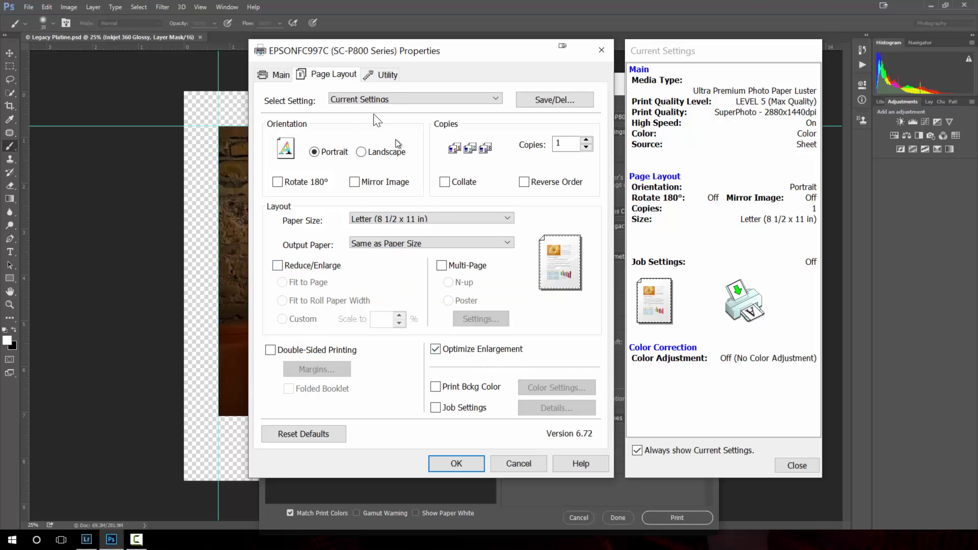
left_click(279, 75)
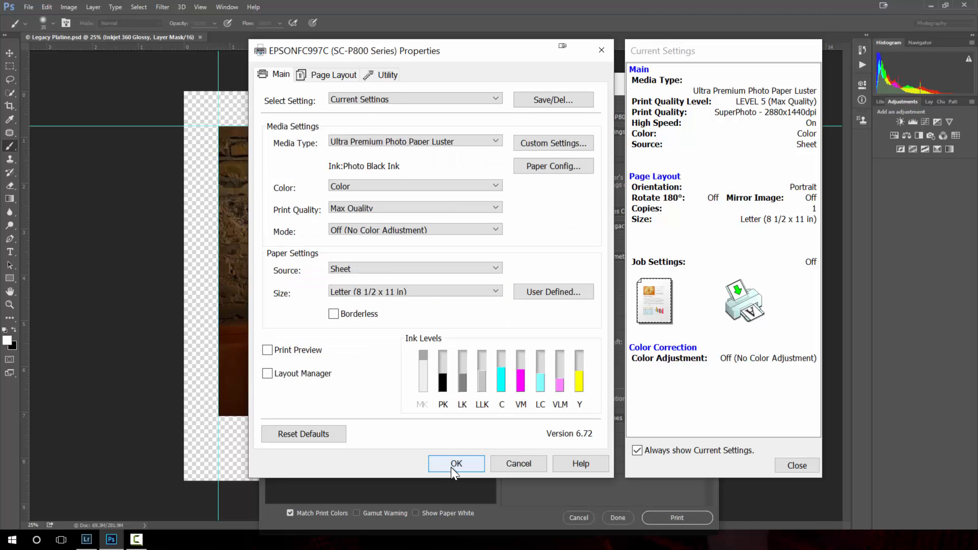
mouse_move(766, 114)
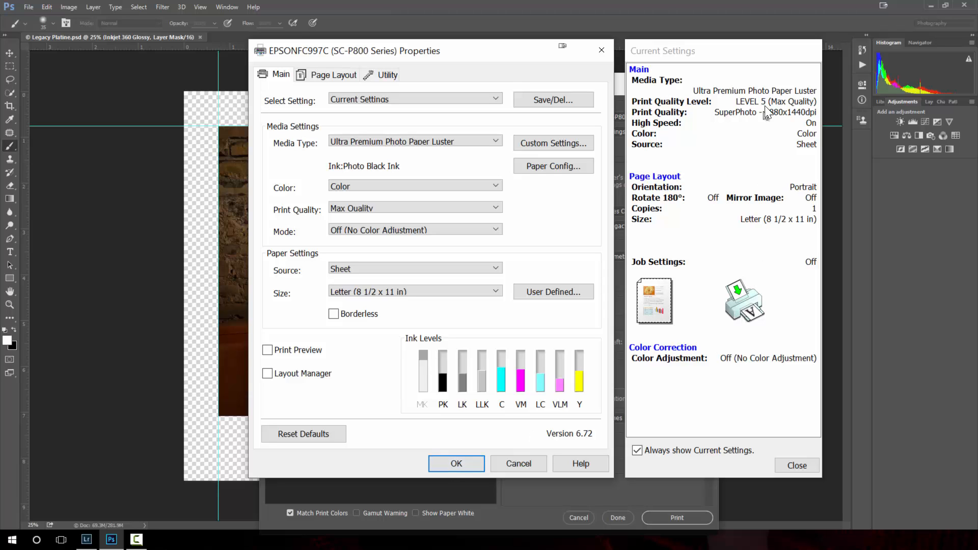
mouse_move(485, 185)
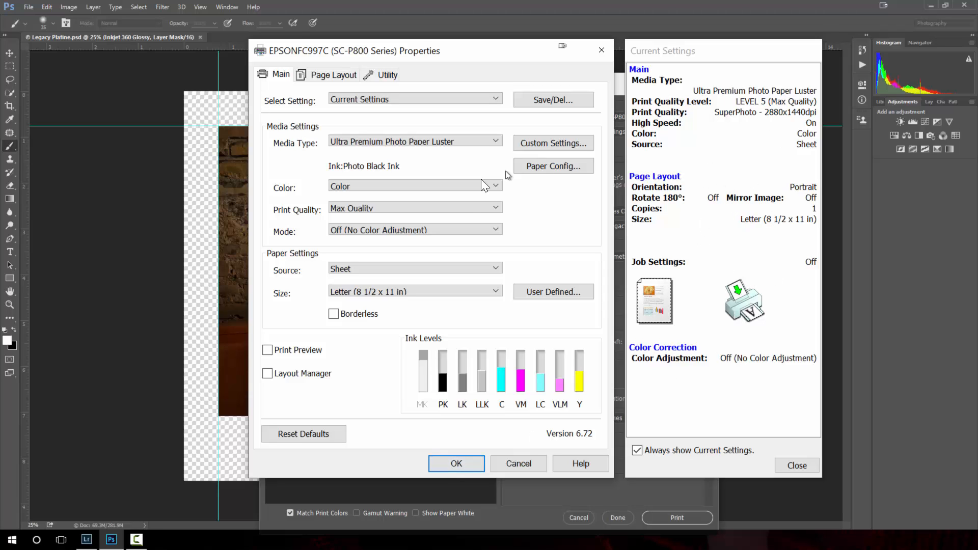
mouse_move(744, 291)
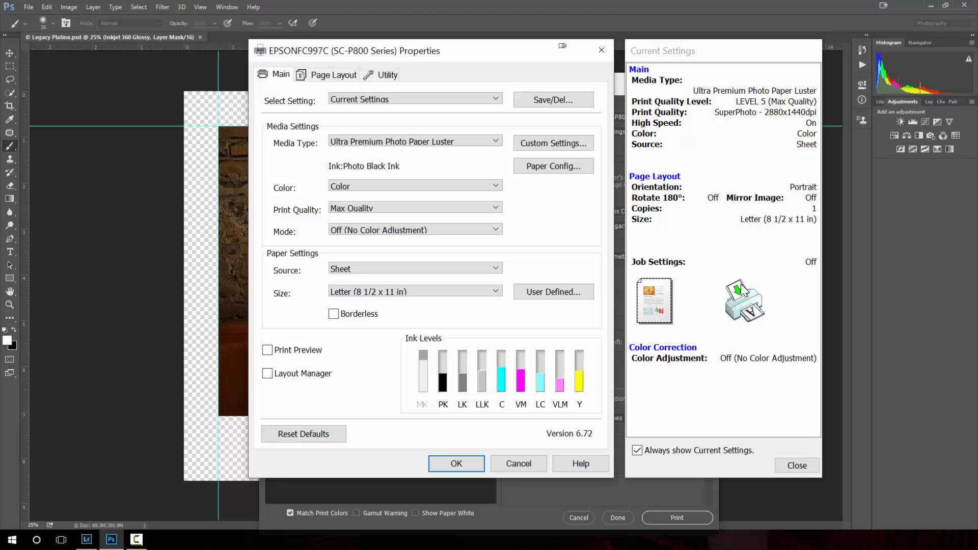
mouse_move(456, 463)
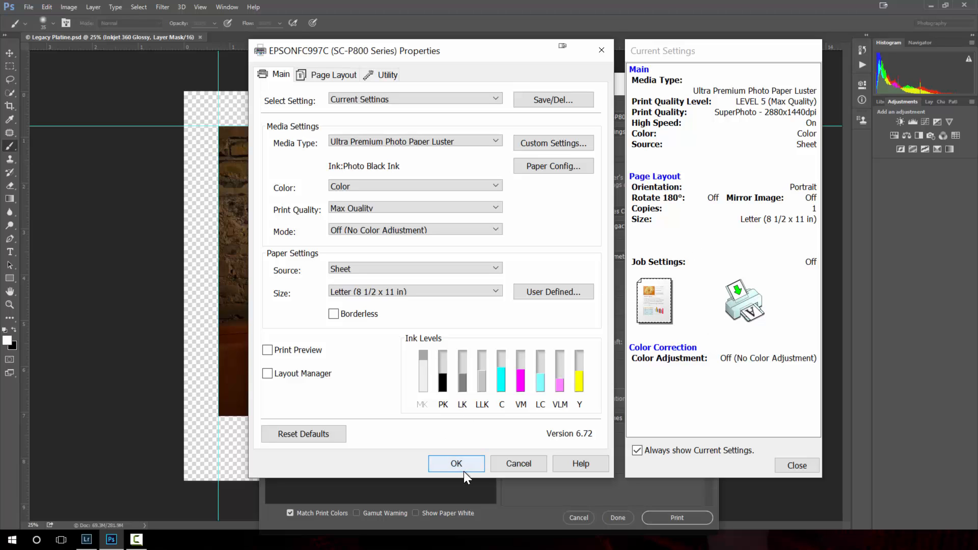
Step: Accept the Epson driver settings with OK, returning to Photoshop Print Settings
left_click(456, 463)
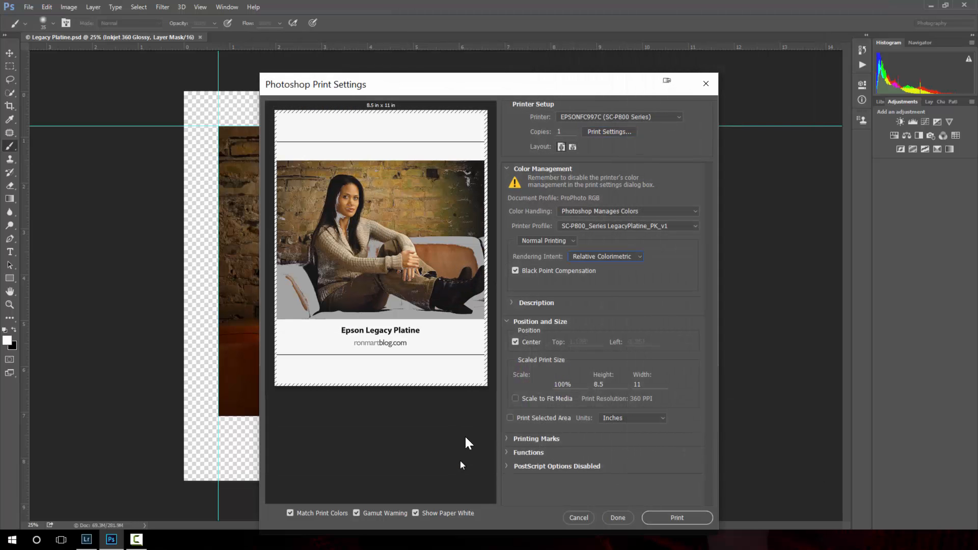
mouse_move(361, 149)
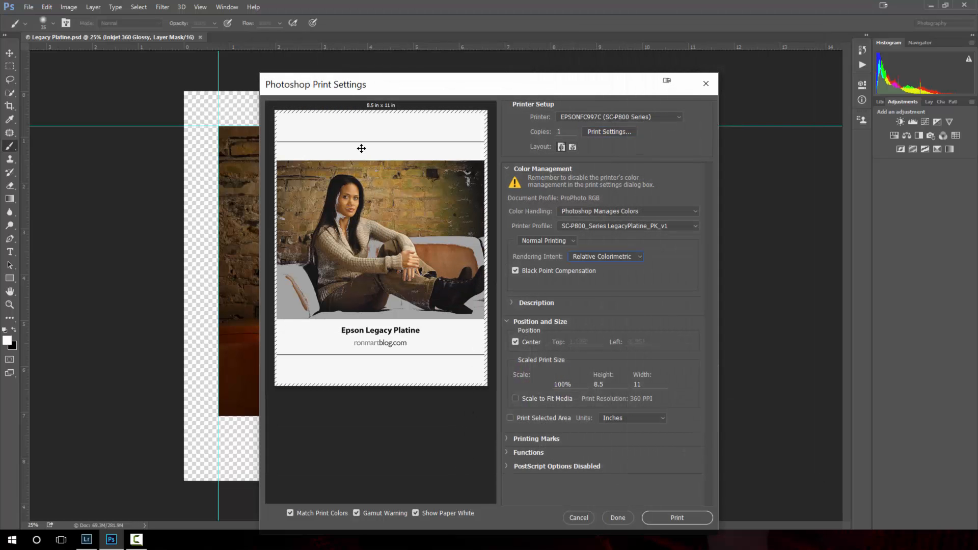
mouse_move(399, 146)
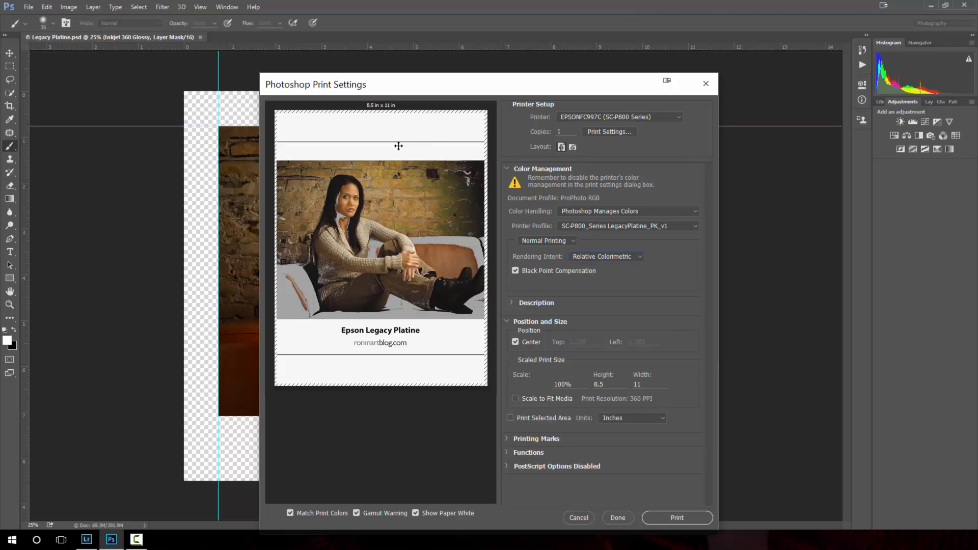
mouse_move(643, 135)
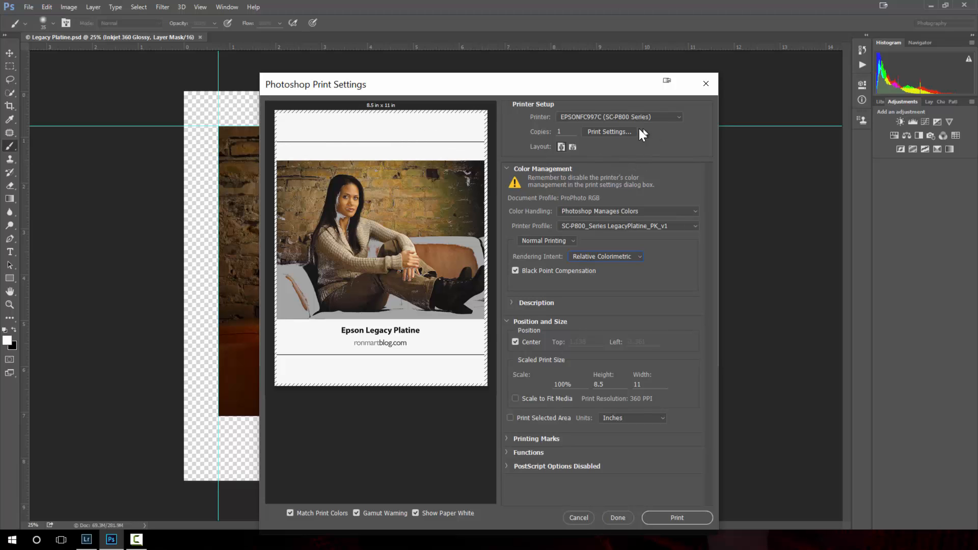
Step: Switch the driver's page layout to Landscape for an 11 x 8.5 in page
left_click(608, 132)
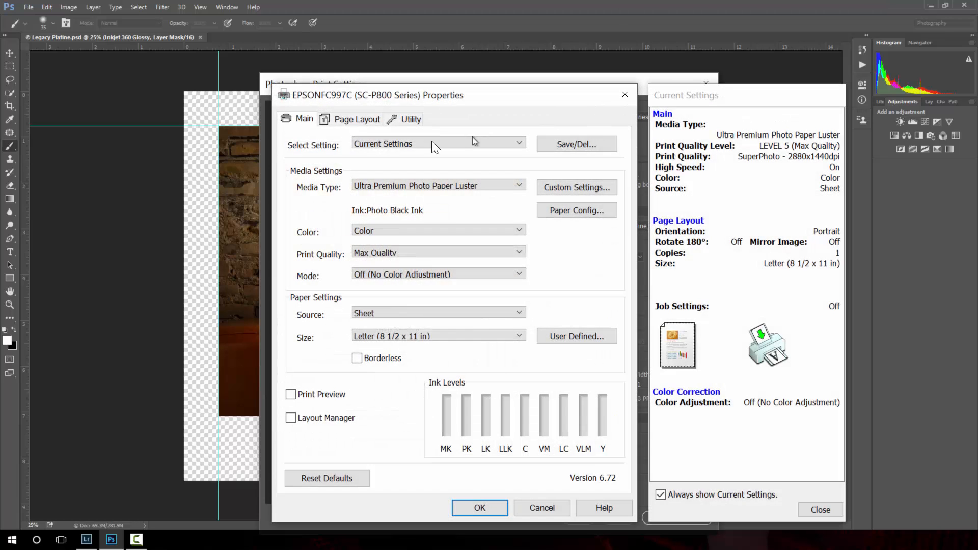
left_click(356, 120)
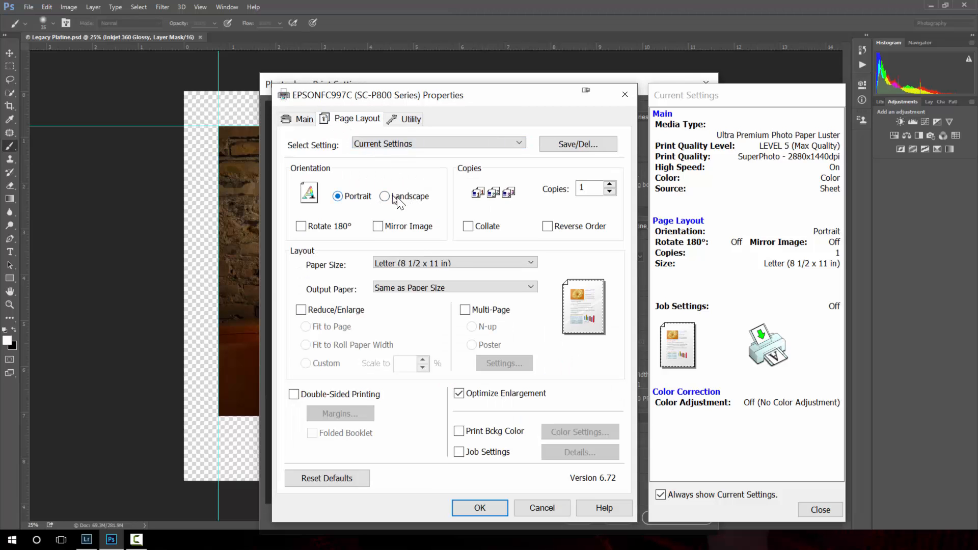
mouse_move(385, 196)
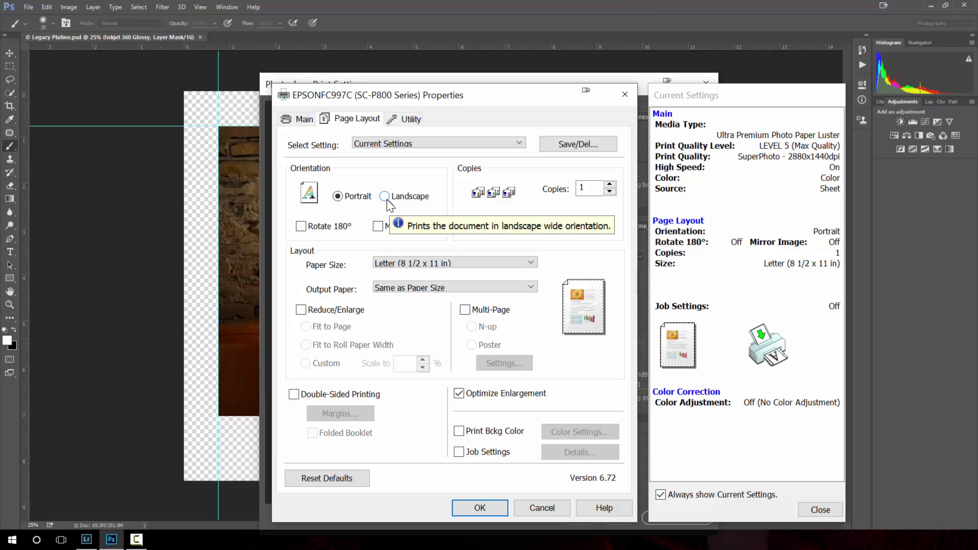
left_click(386, 195)
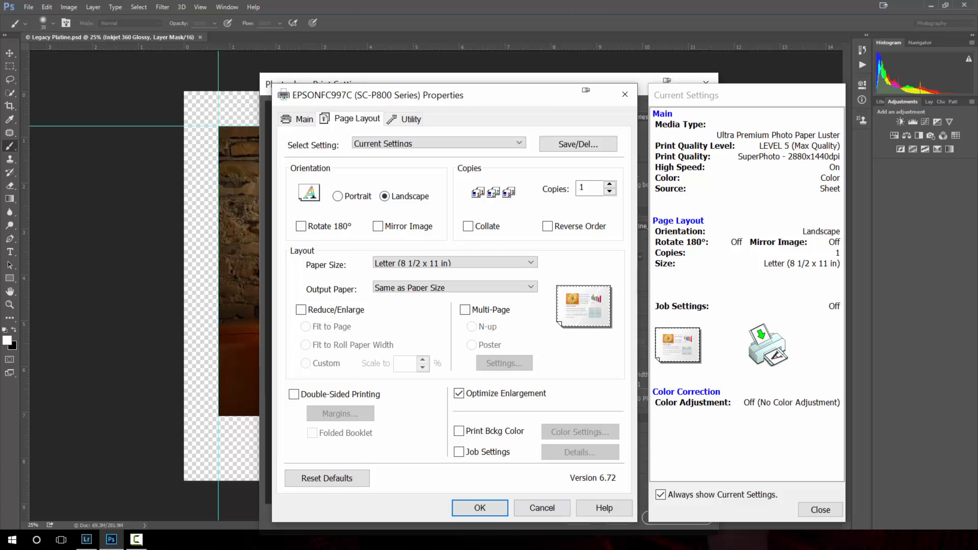
left_click(479, 507)
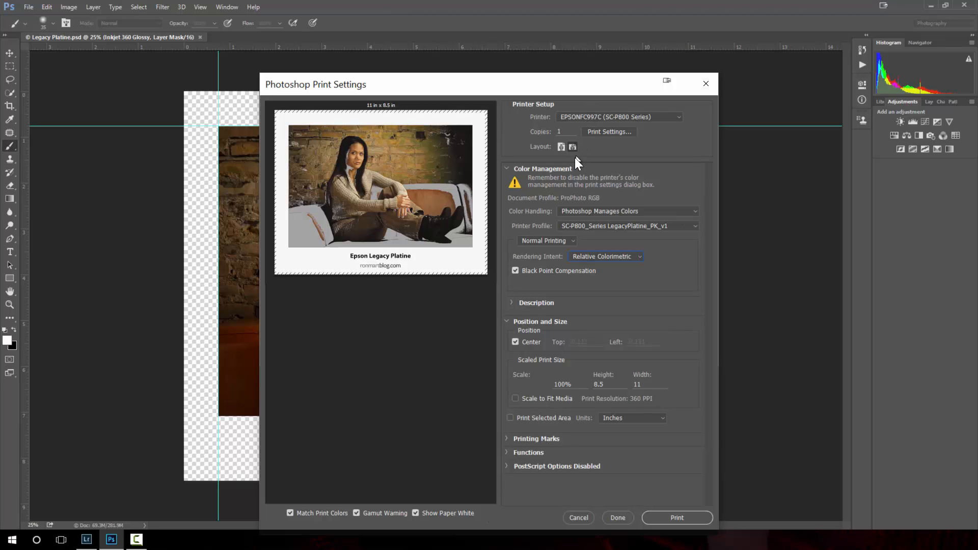
mouse_move(575, 161)
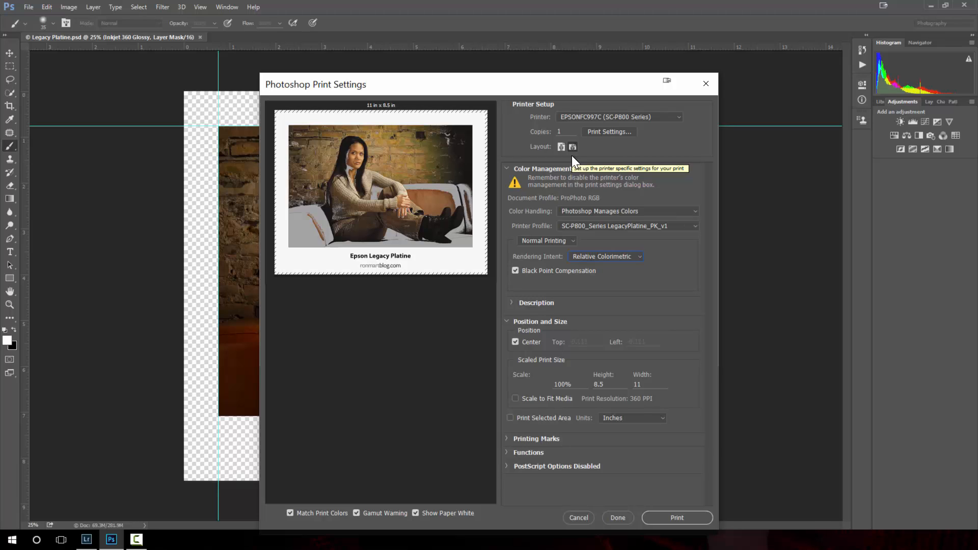
mouse_move(573, 163)
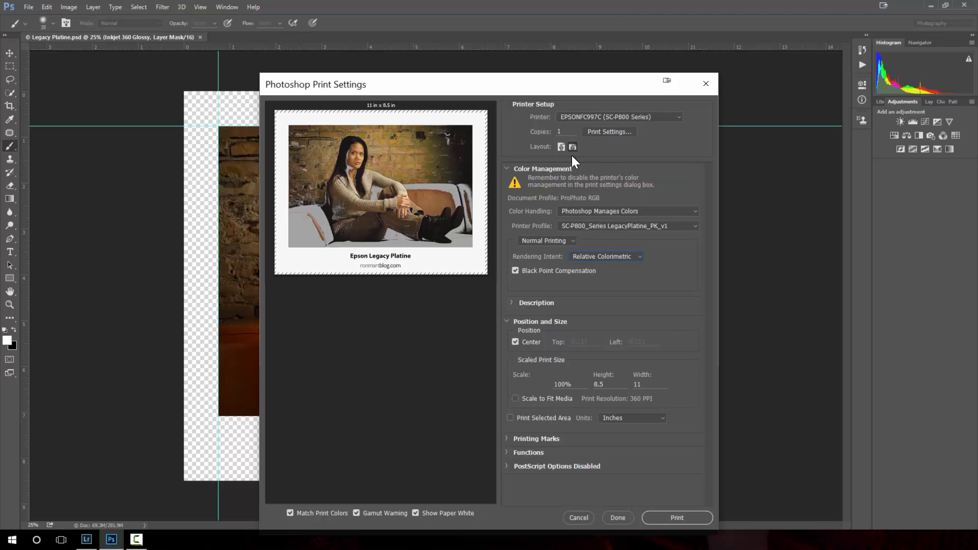
mouse_move(398, 226)
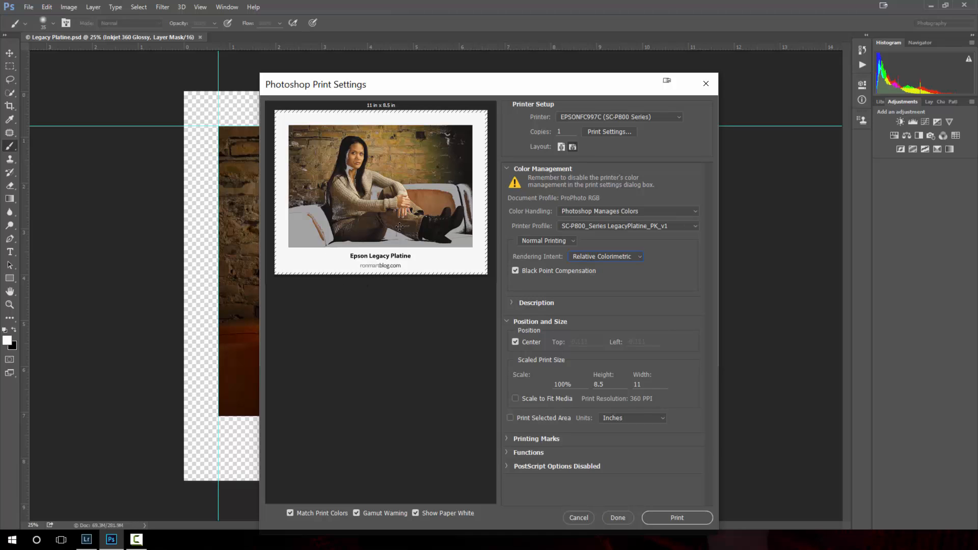
mouse_move(402, 247)
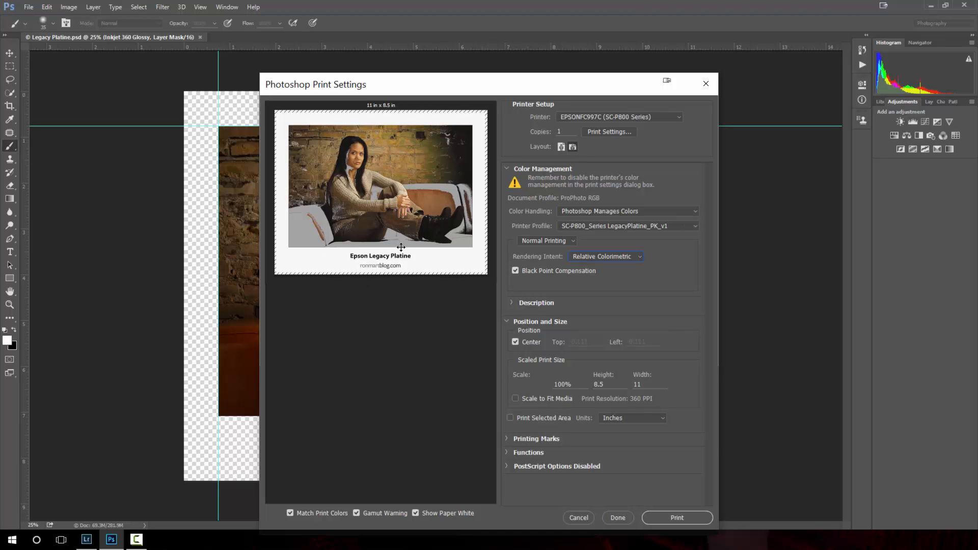
mouse_move(599, 129)
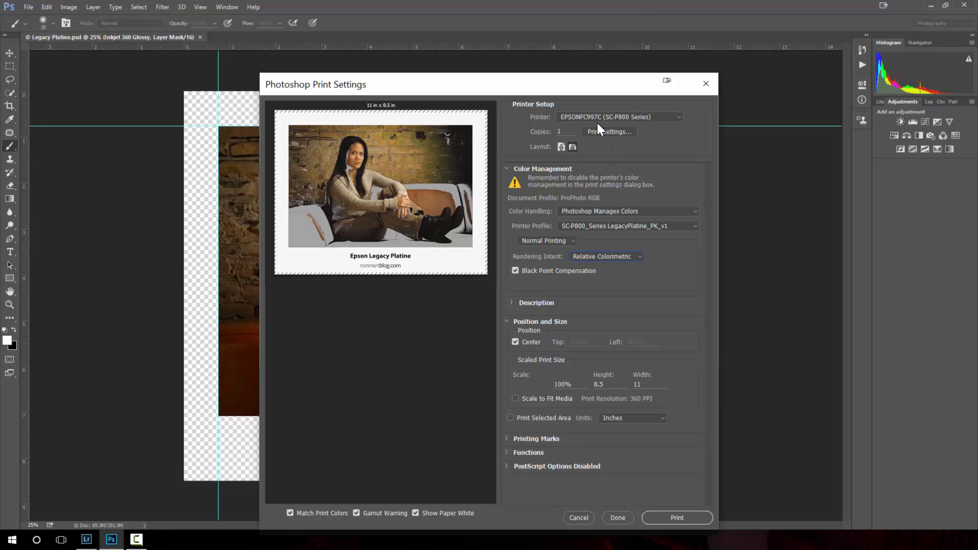
mouse_move(614, 211)
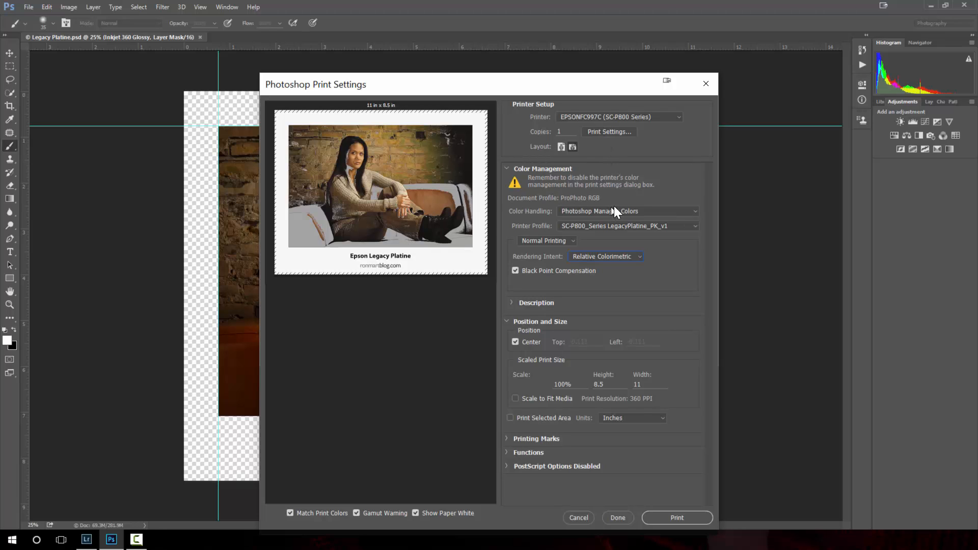
mouse_move(615, 133)
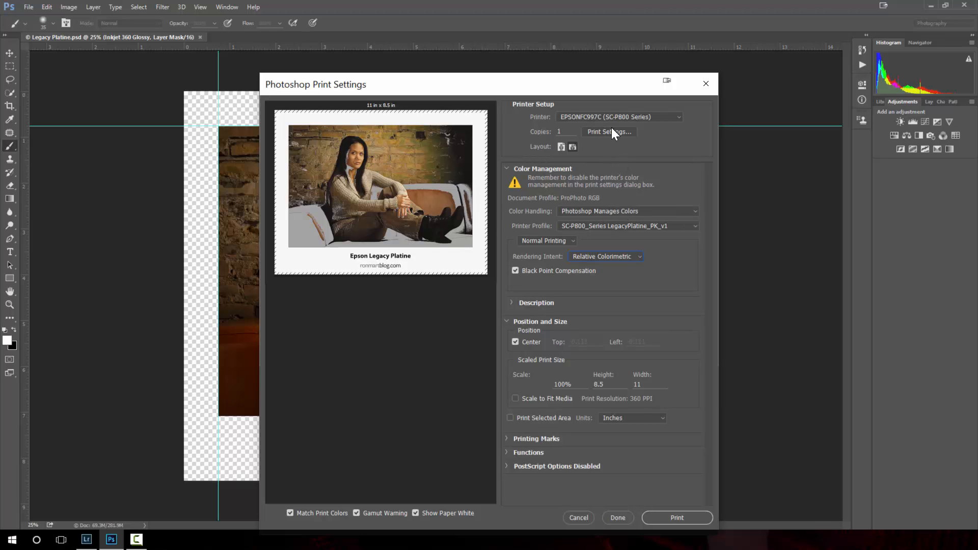
left_click(607, 131)
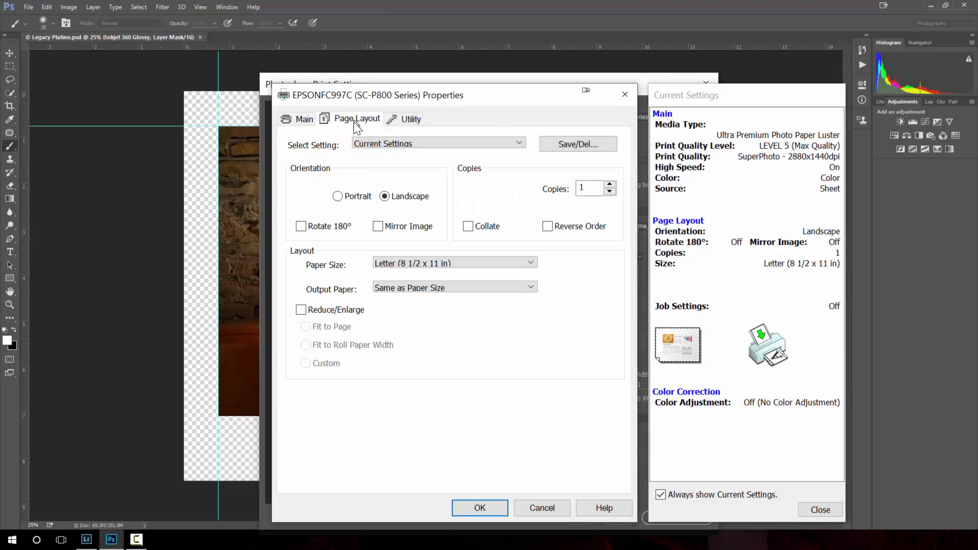
left_click(356, 118)
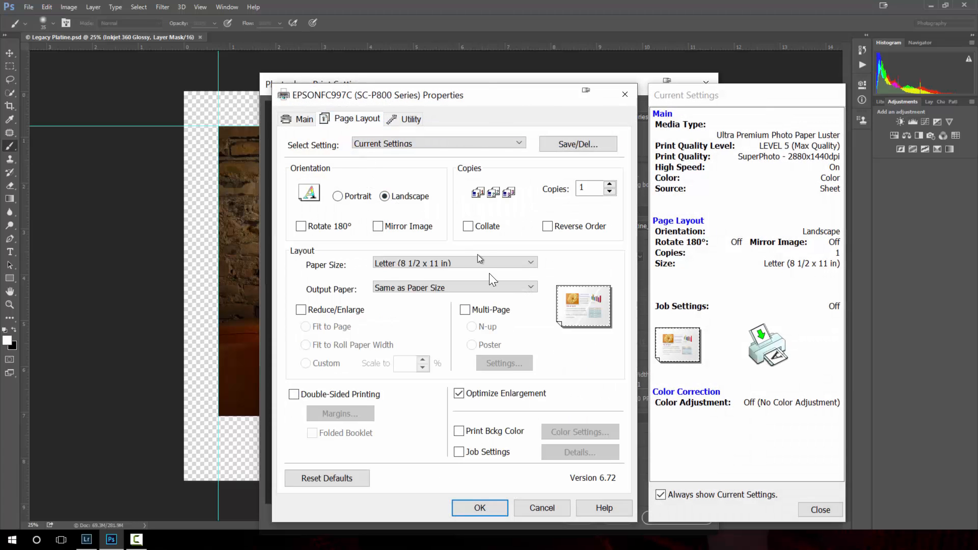
left_click(480, 508)
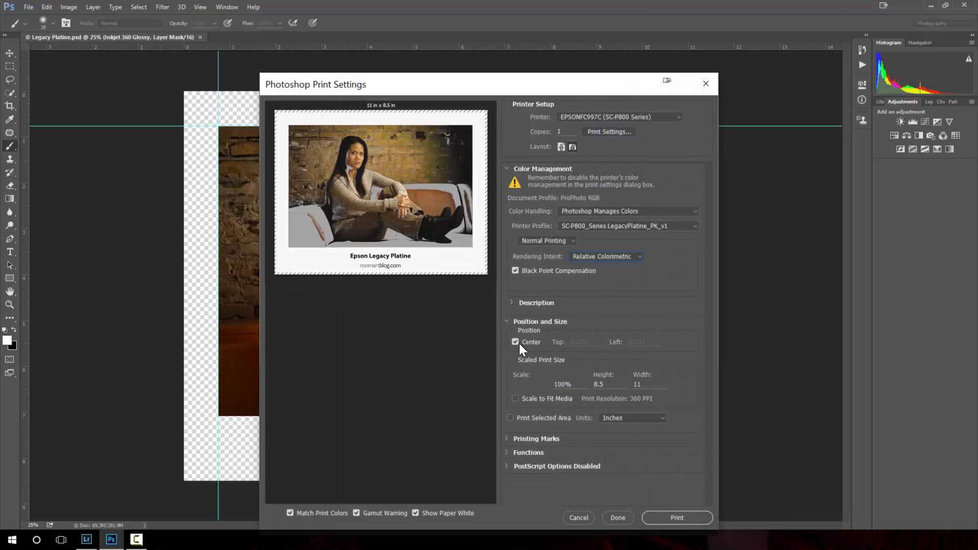
mouse_move(537, 403)
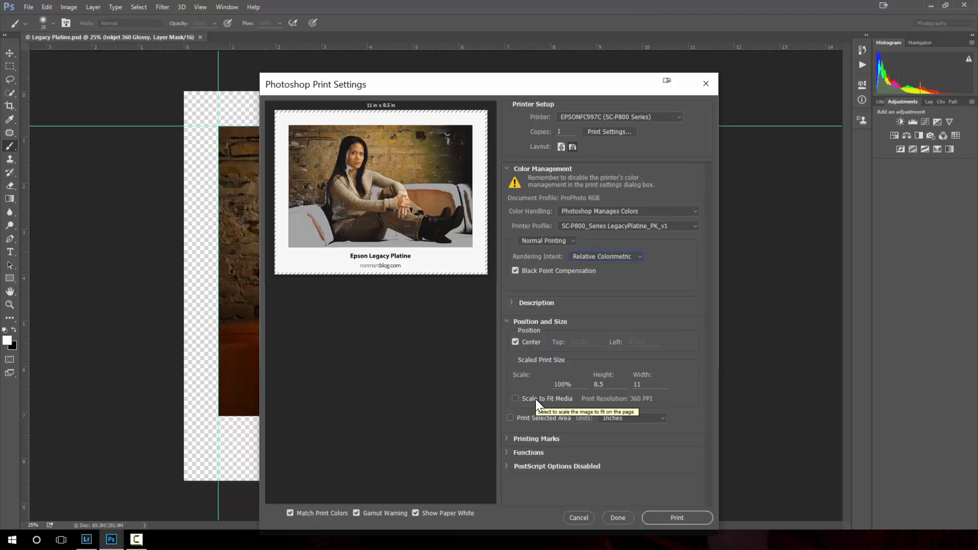
mouse_move(537, 404)
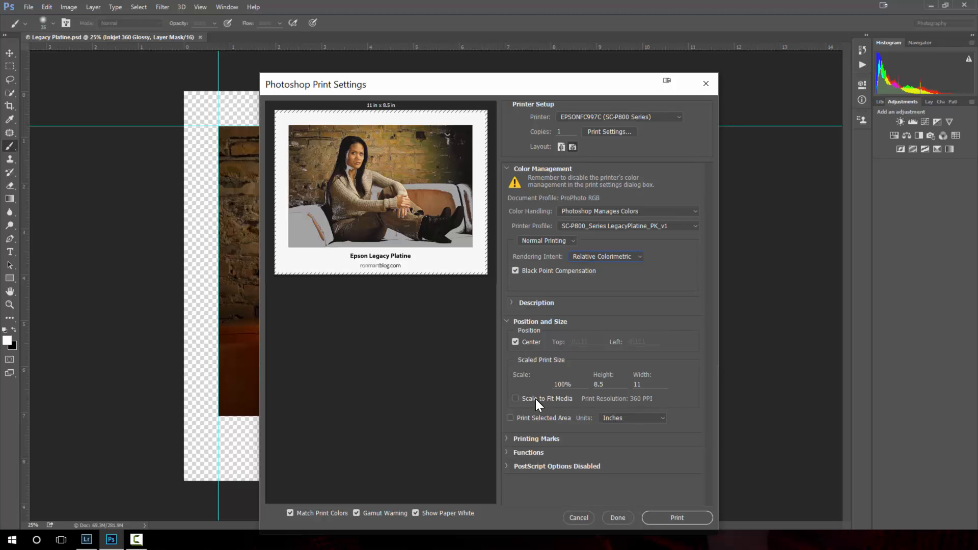
mouse_move(564, 404)
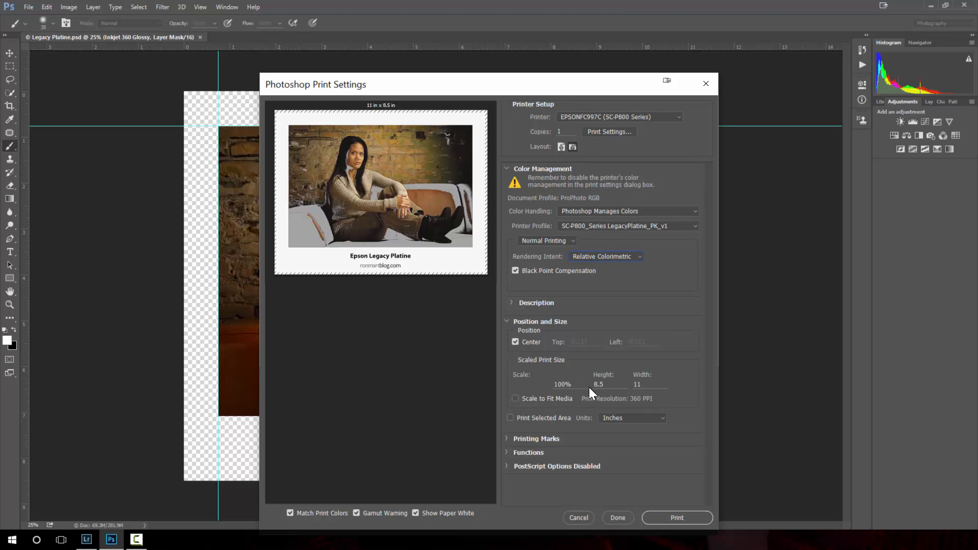
mouse_move(629, 400)
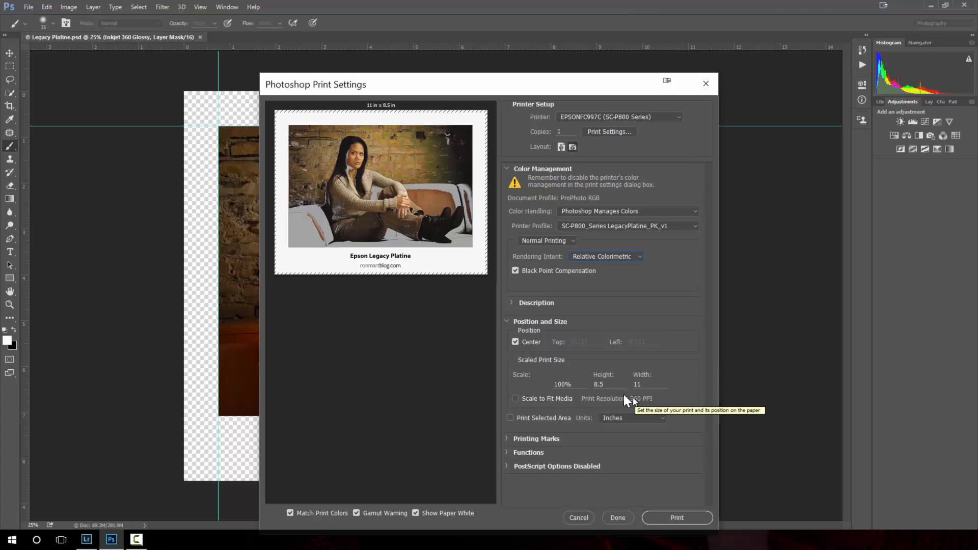
mouse_move(611, 404)
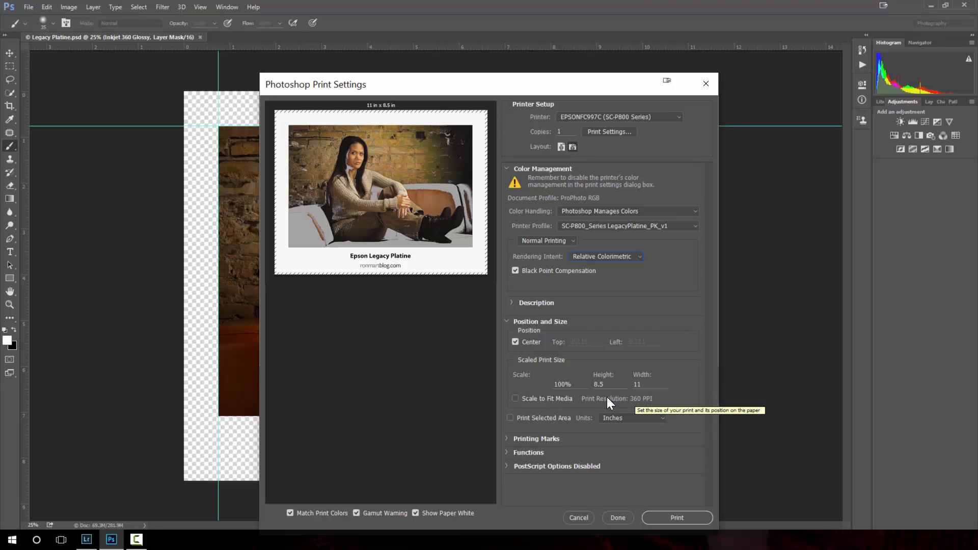
mouse_move(645, 412)
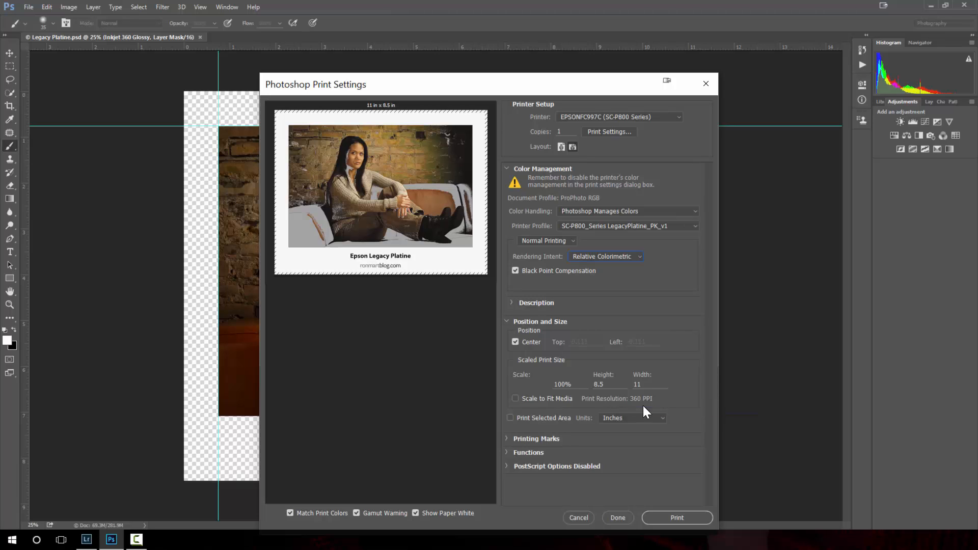
mouse_move(631, 418)
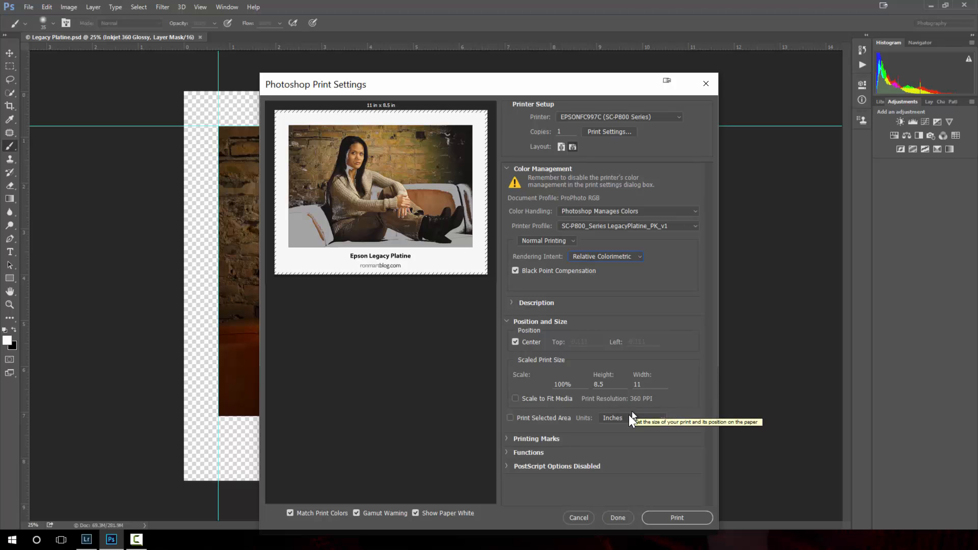
mouse_move(665, 526)
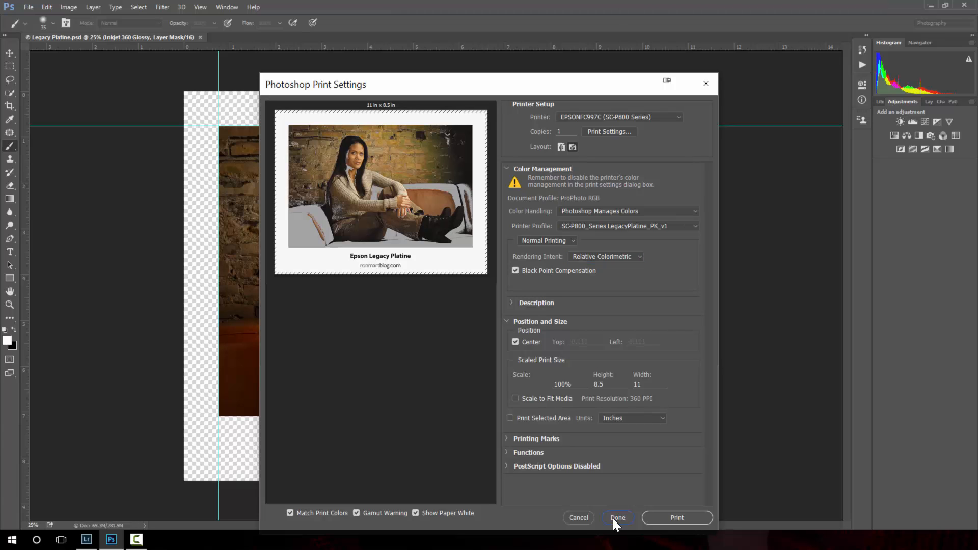
Step: Accept Photoshop's print settings with Done and switch over to Lightroom's Print module
left_click(617, 517)
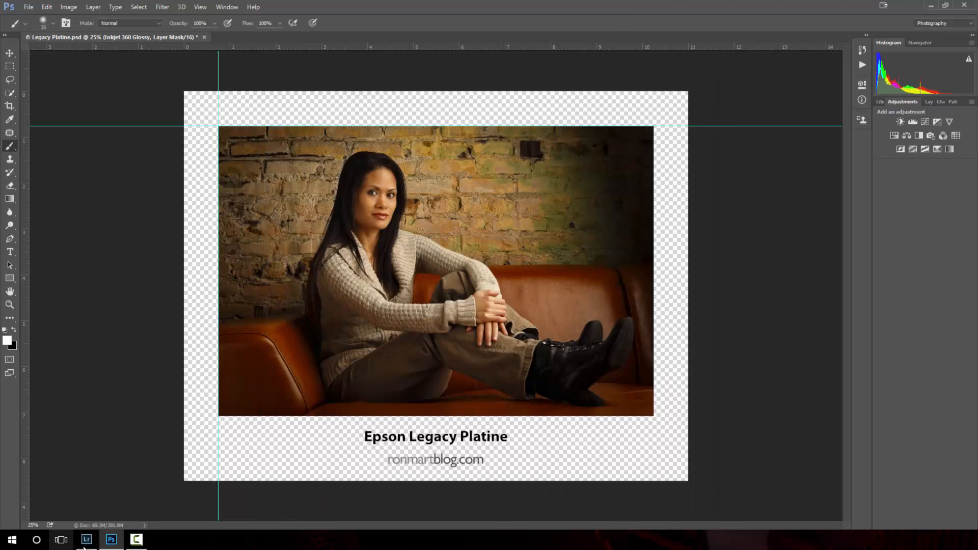
left_click(86, 540)
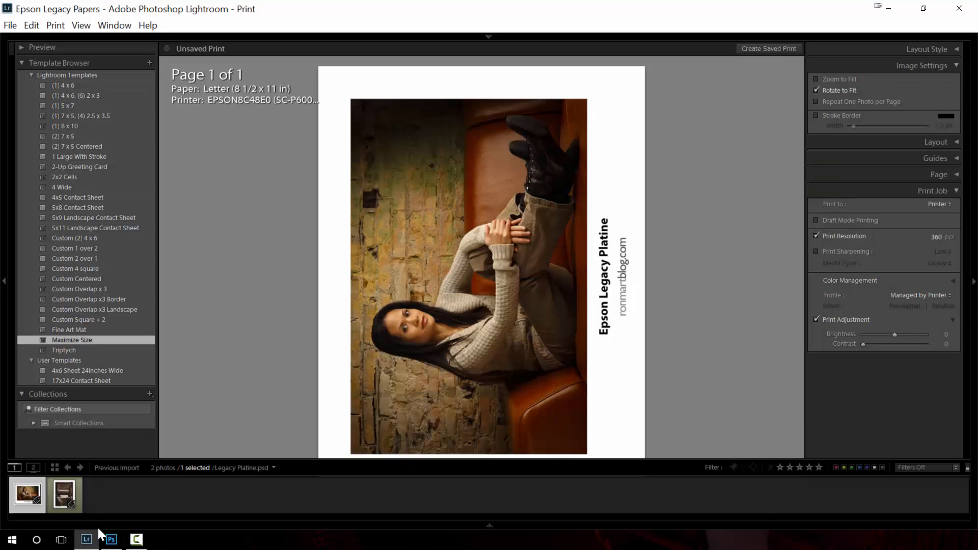
mouse_move(496, 540)
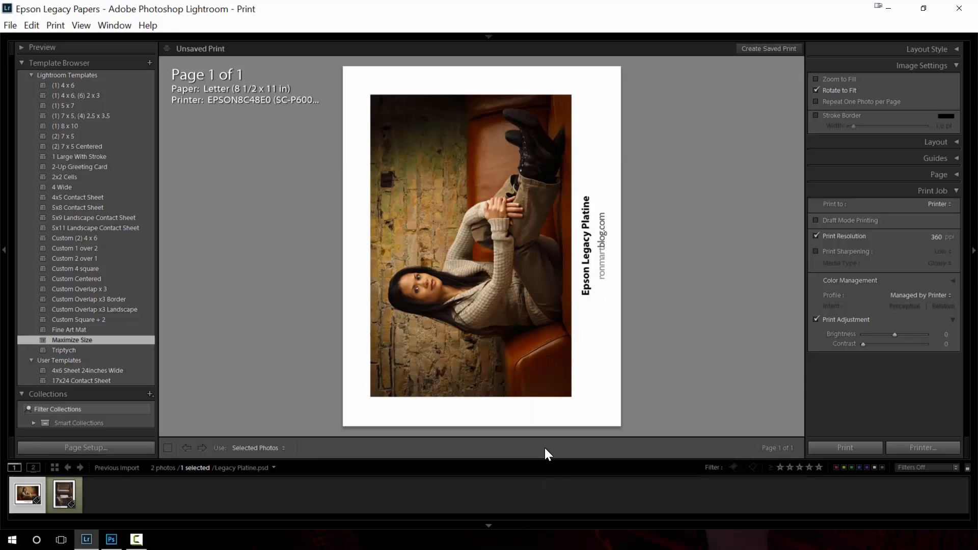
mouse_move(551, 461)
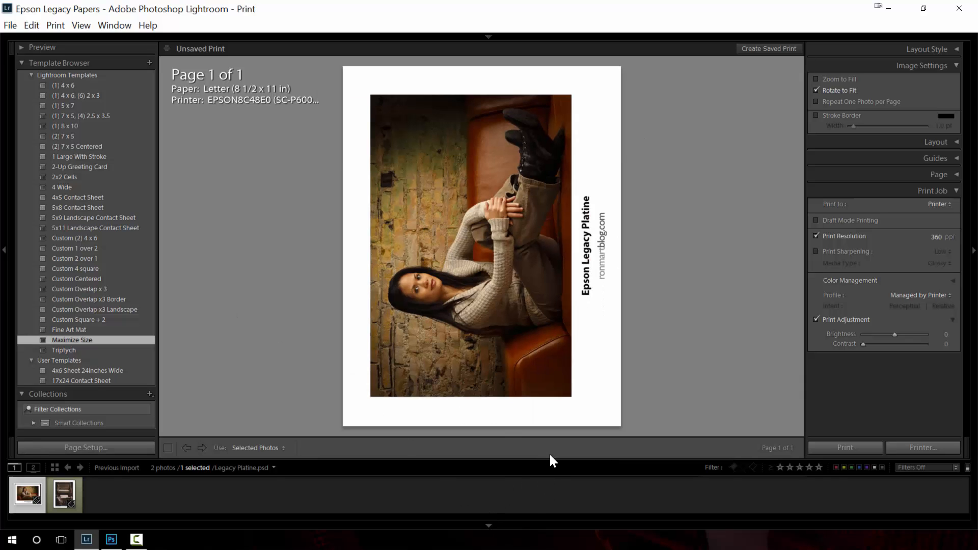
mouse_move(493, 529)
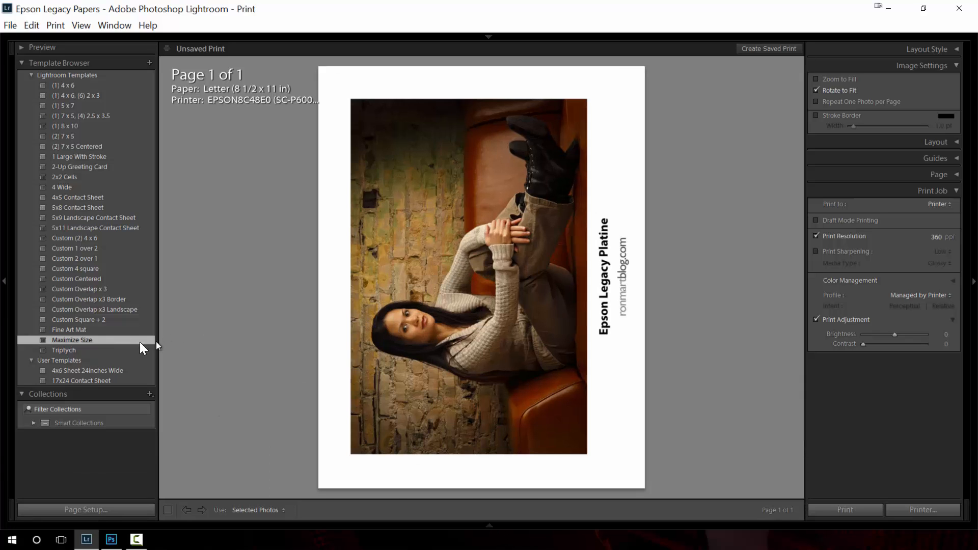
mouse_move(104, 348)
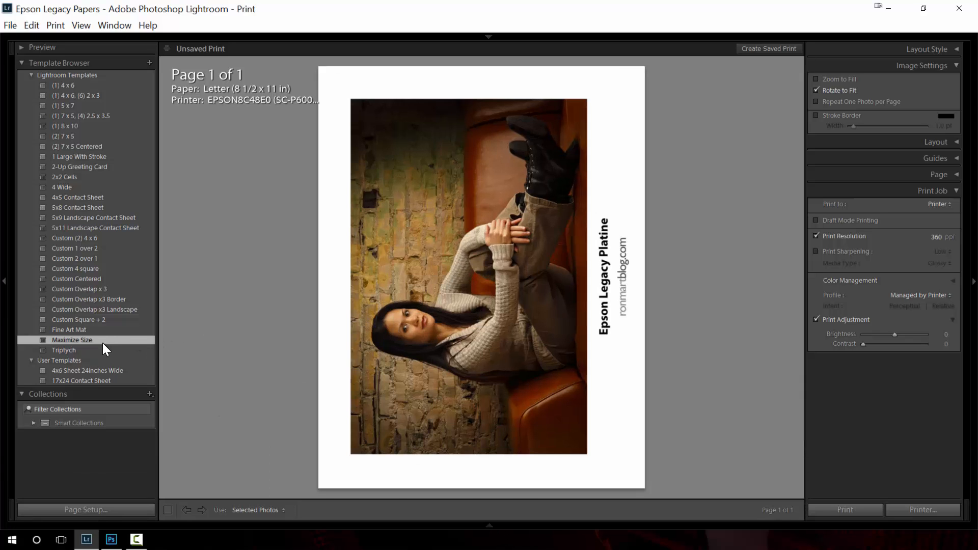
mouse_move(480, 399)
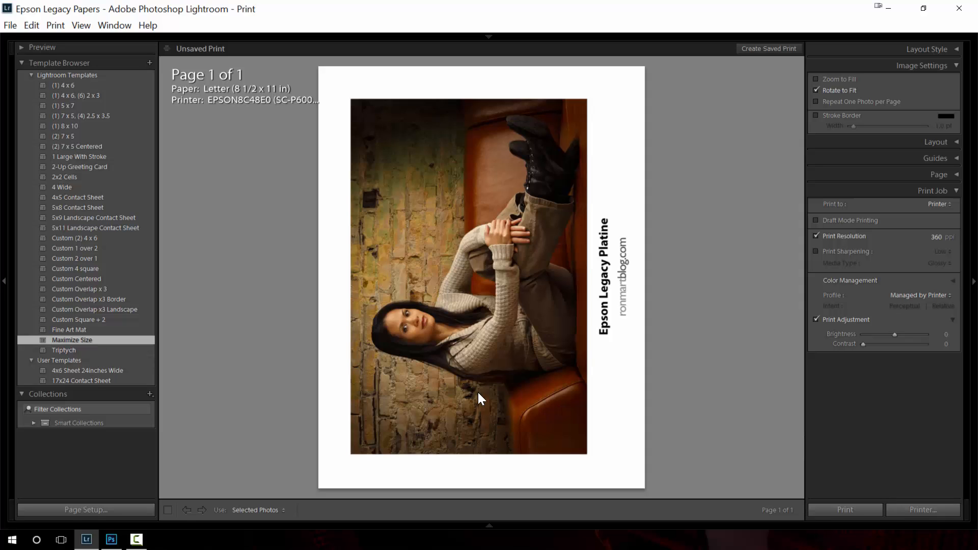
mouse_move(660, 329)
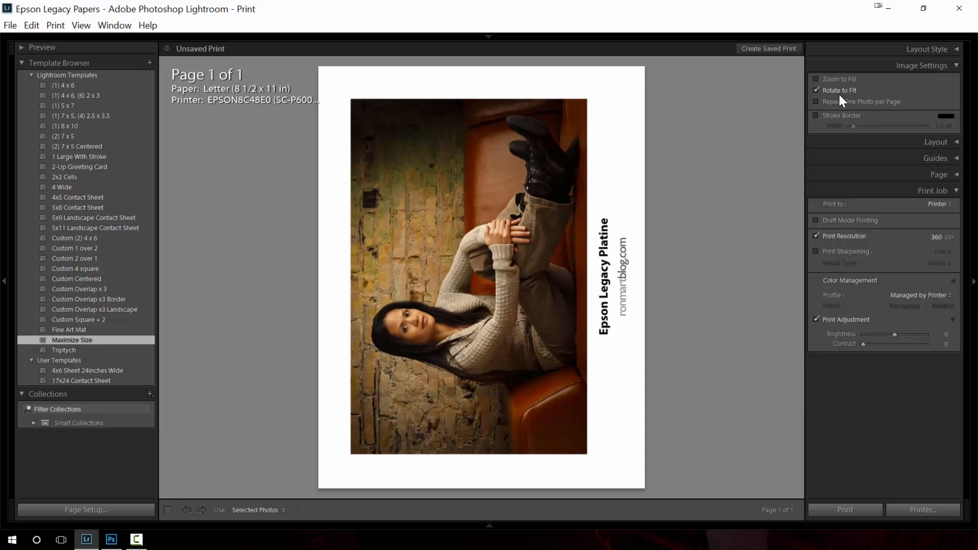
mouse_move(647, 240)
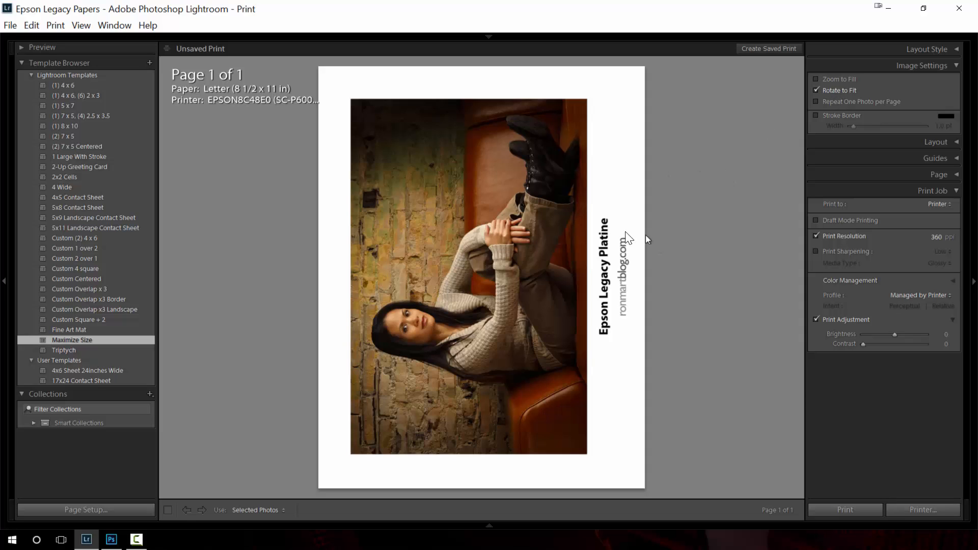
mouse_move(720, 221)
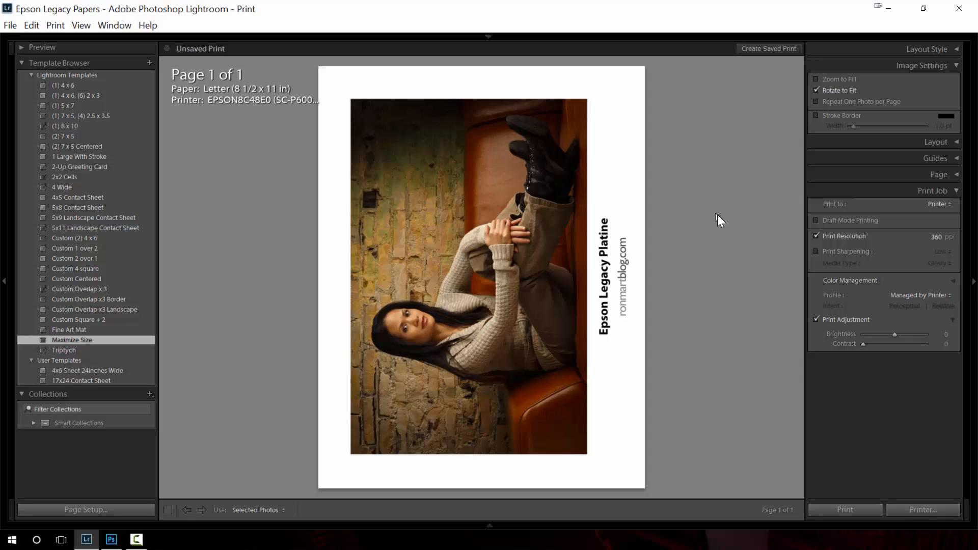
mouse_move(466, 227)
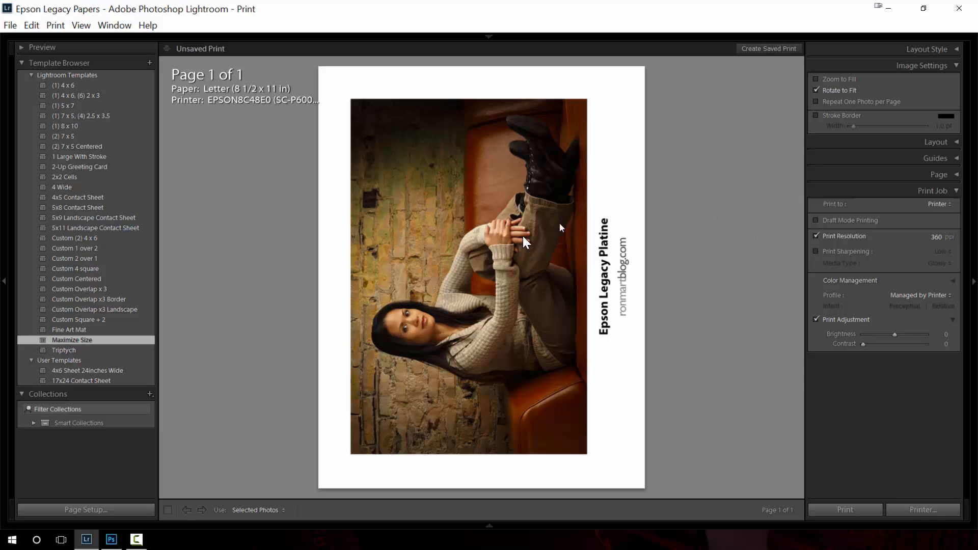
mouse_move(512, 240)
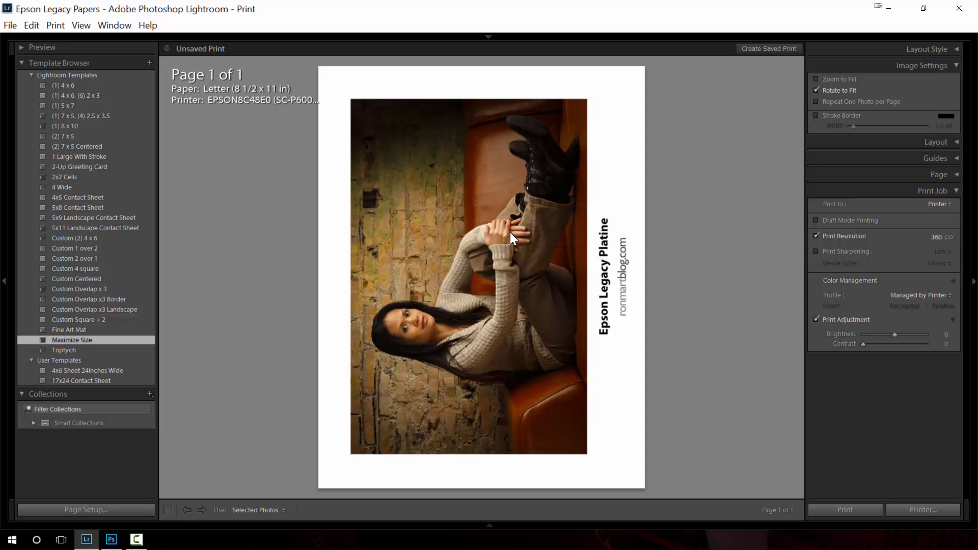
mouse_move(861, 102)
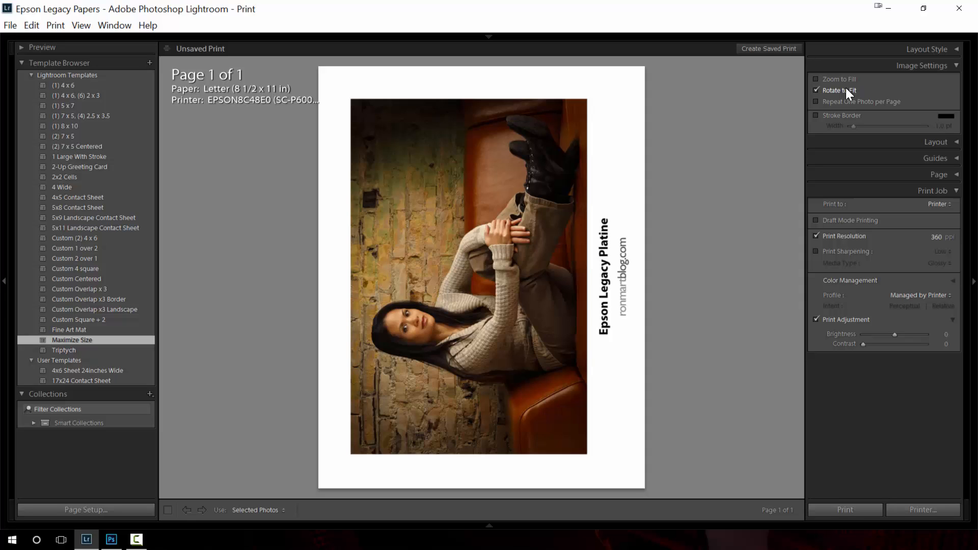
mouse_move(852, 243)
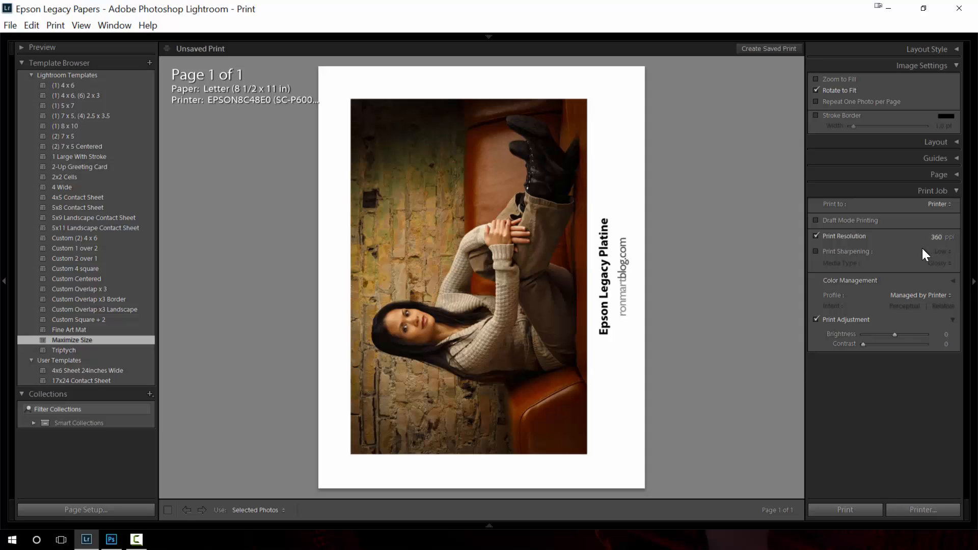
mouse_move(919, 260)
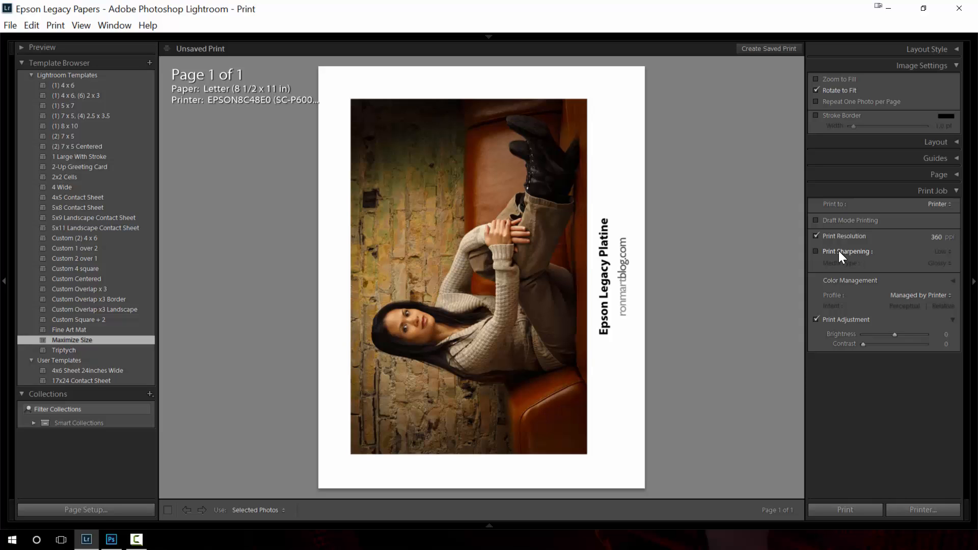
left_click(816, 251)
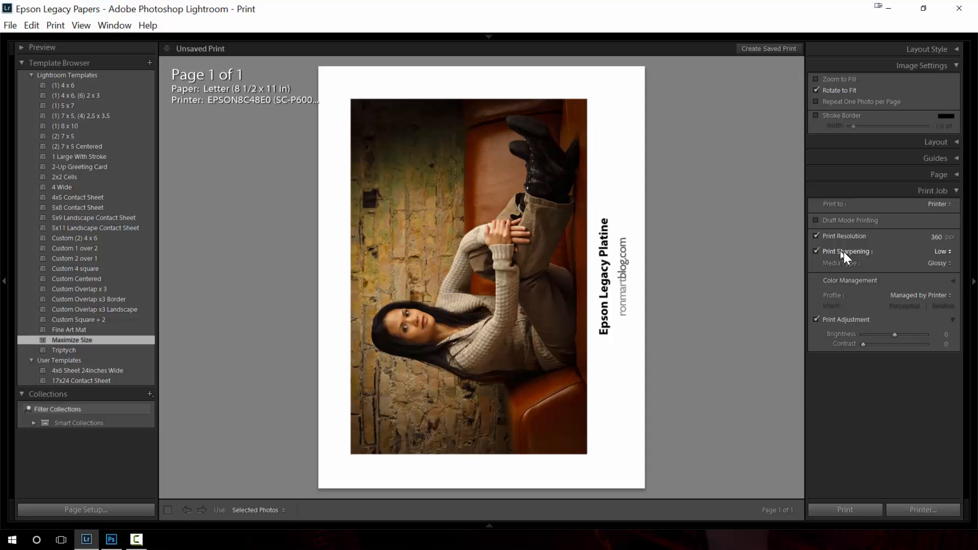
mouse_move(945, 260)
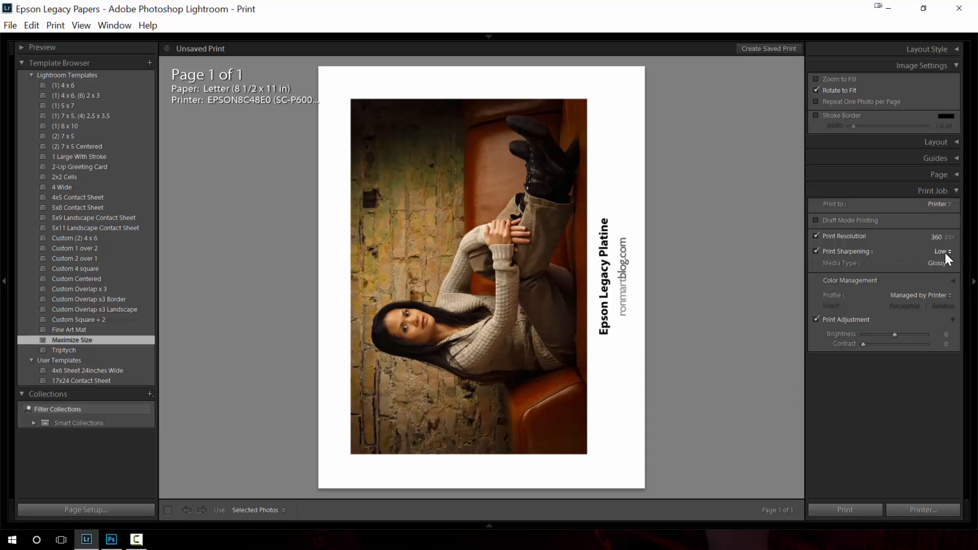
left_click(942, 250)
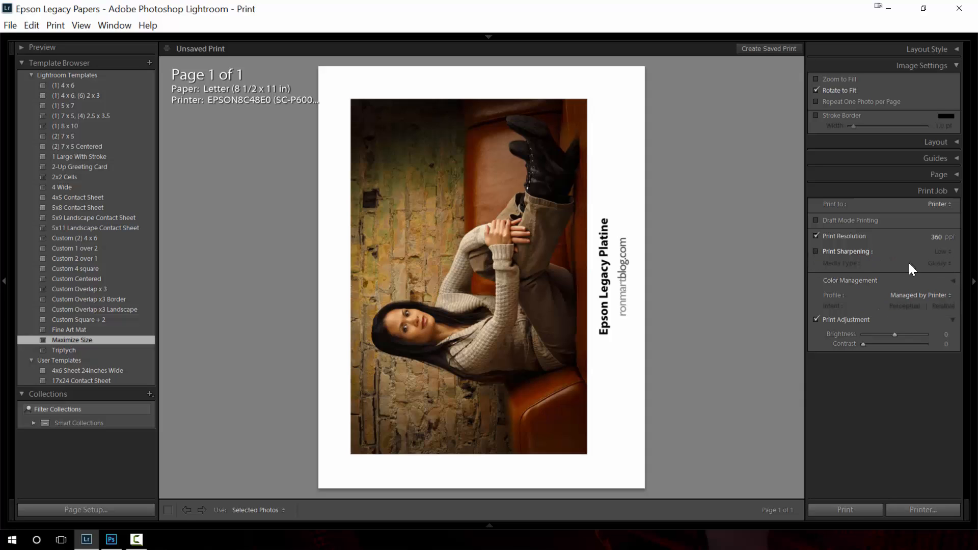
mouse_move(697, 285)
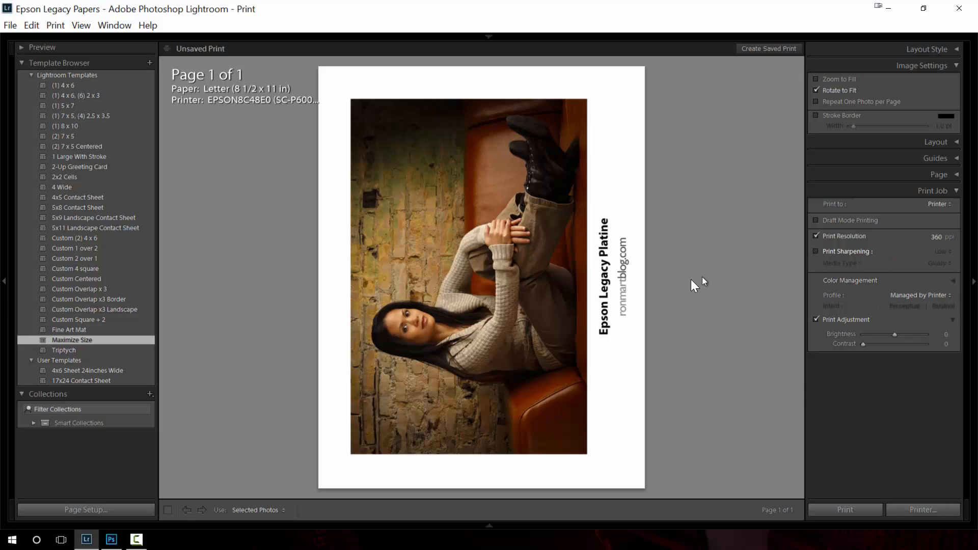
mouse_move(557, 295)
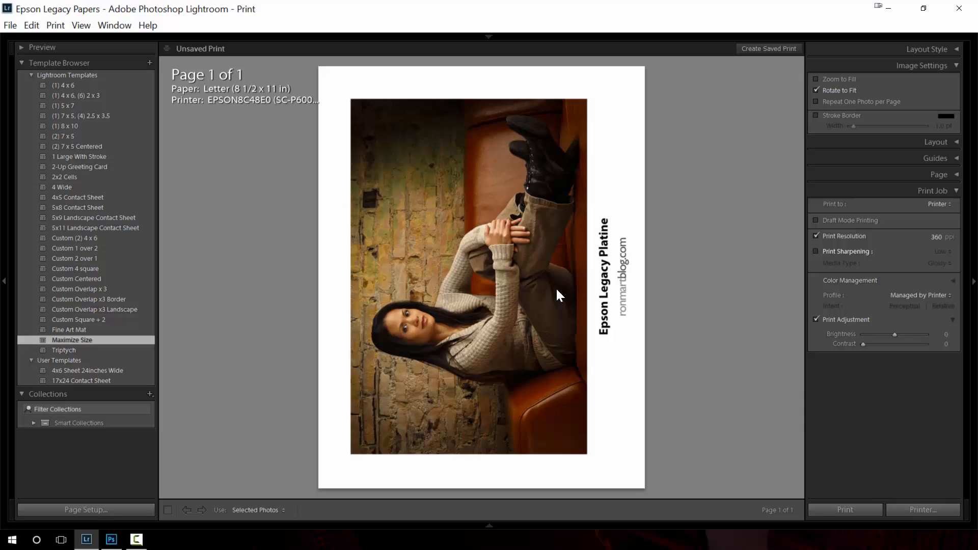
mouse_move(559, 295)
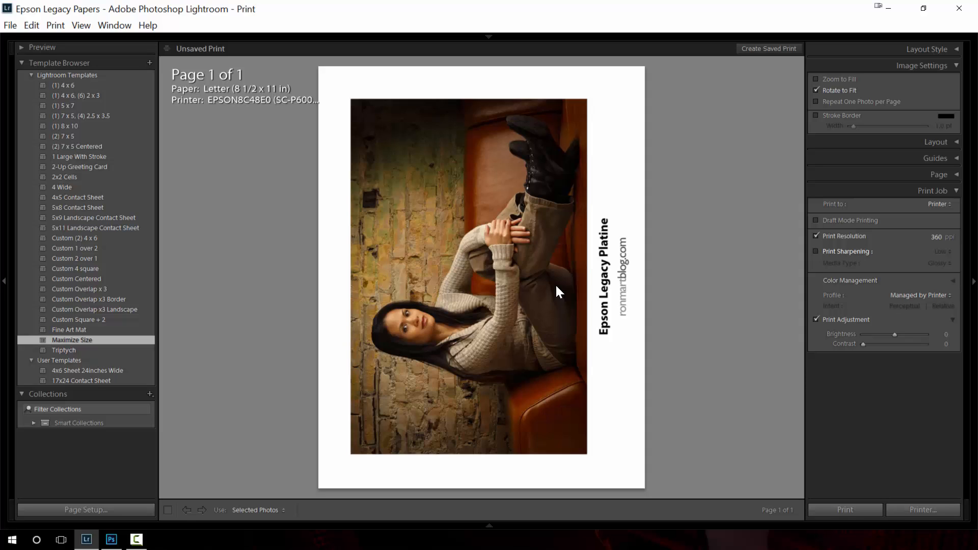
mouse_move(888, 295)
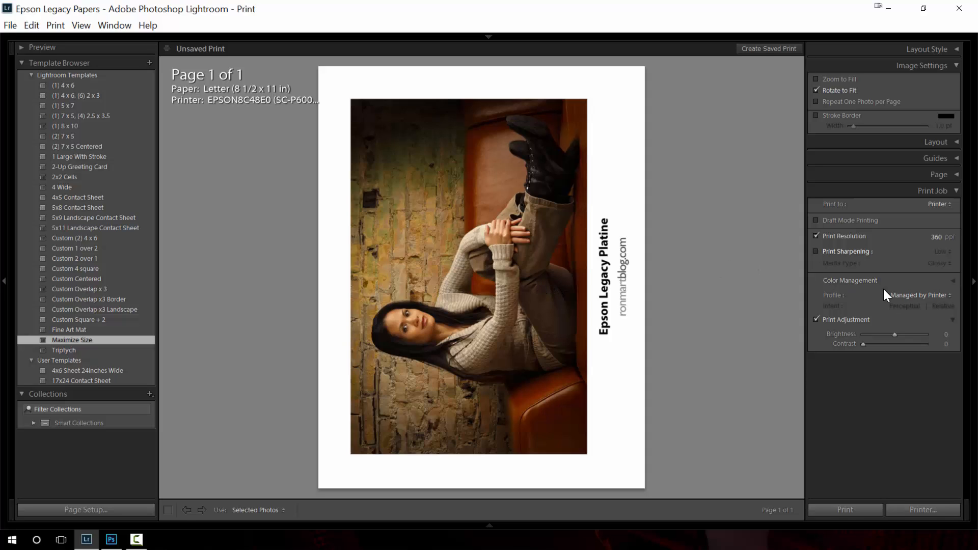
mouse_move(905, 304)
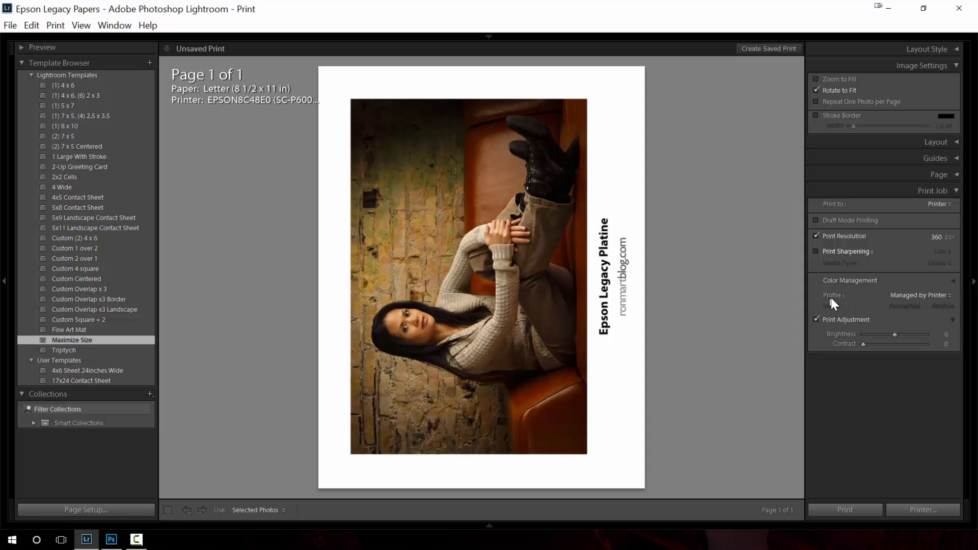
mouse_move(922, 302)
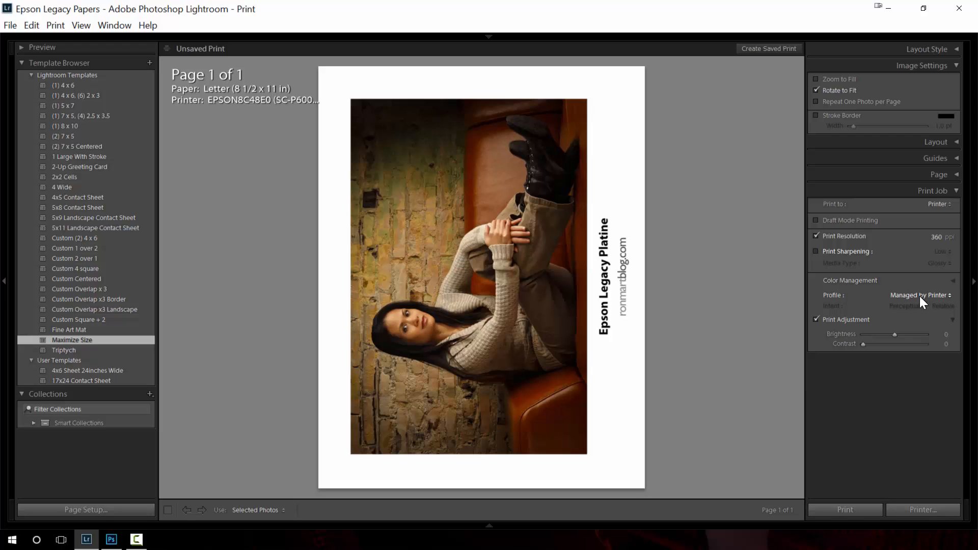
Step: Choose the SC-P800_Series LegacyPlatine_PK_v1 profile from the Color Management profile list
left_click(920, 296)
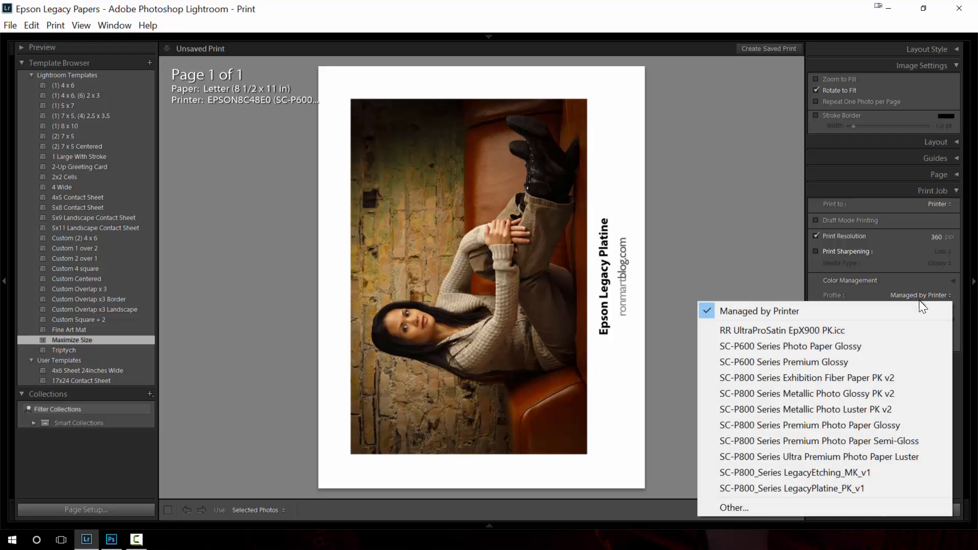
mouse_move(921, 312)
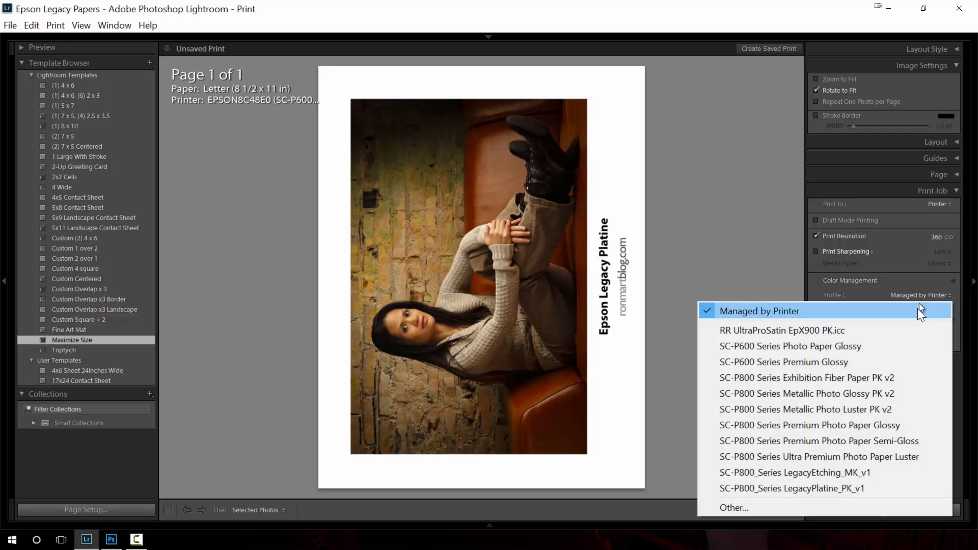
mouse_move(793, 488)
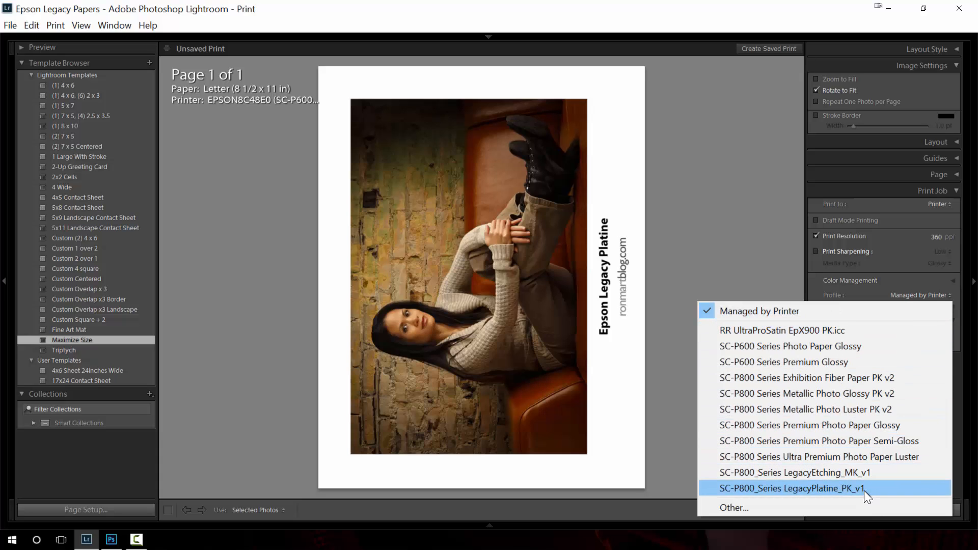
left_click(791, 488)
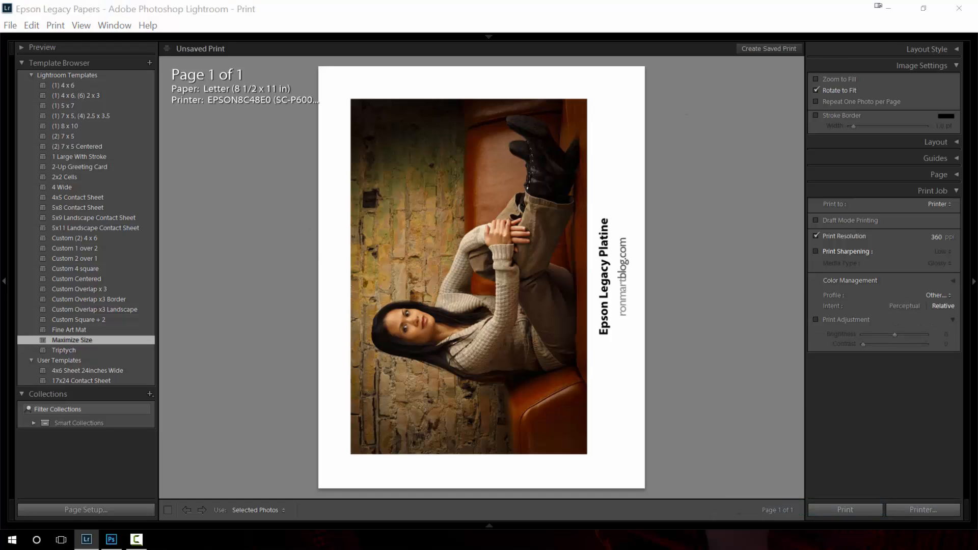
Step: In Choose Profiles, tick LegacyBaryta_PK_v1 and LegacyFibre_MK_v1 alongside the Etching and Platine profiles
left_click(937, 296)
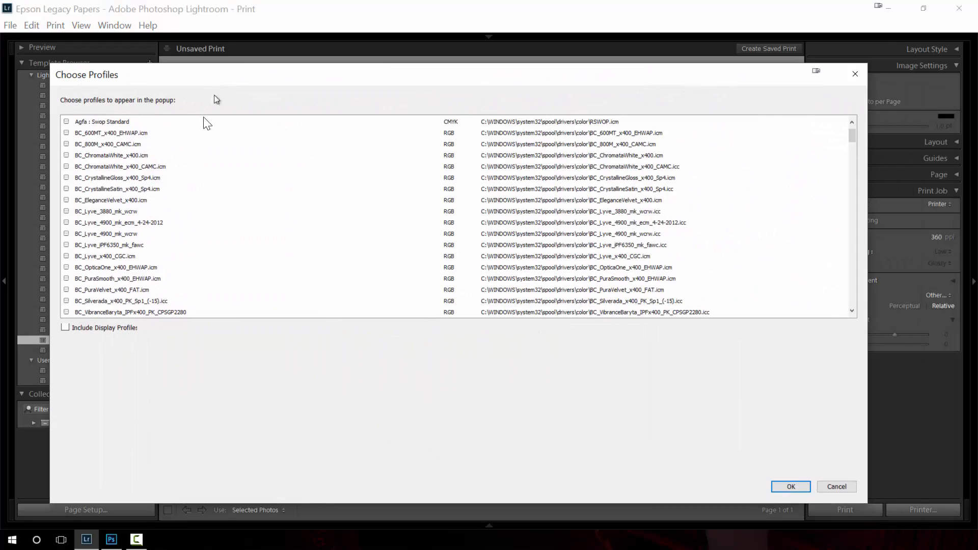
scroll("down", 3)
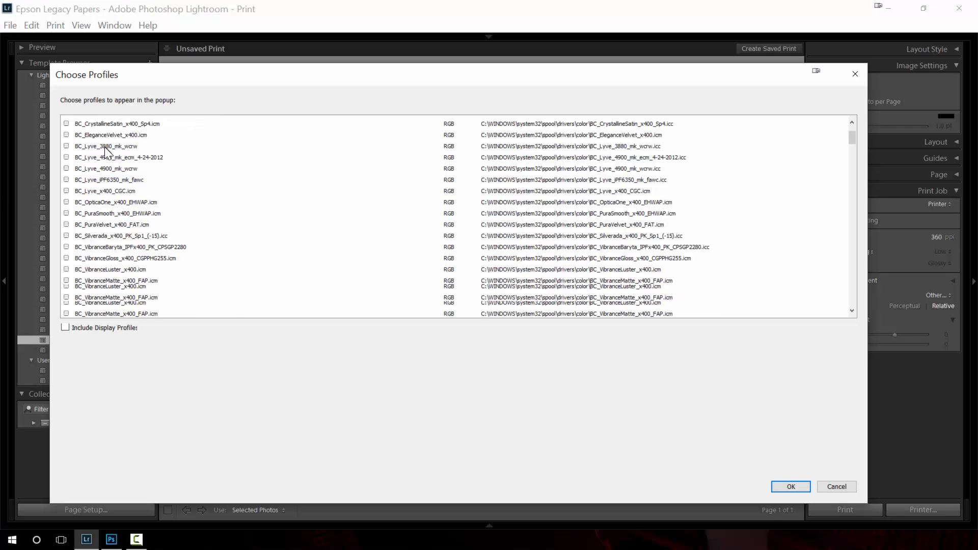
scroll("up", 3)
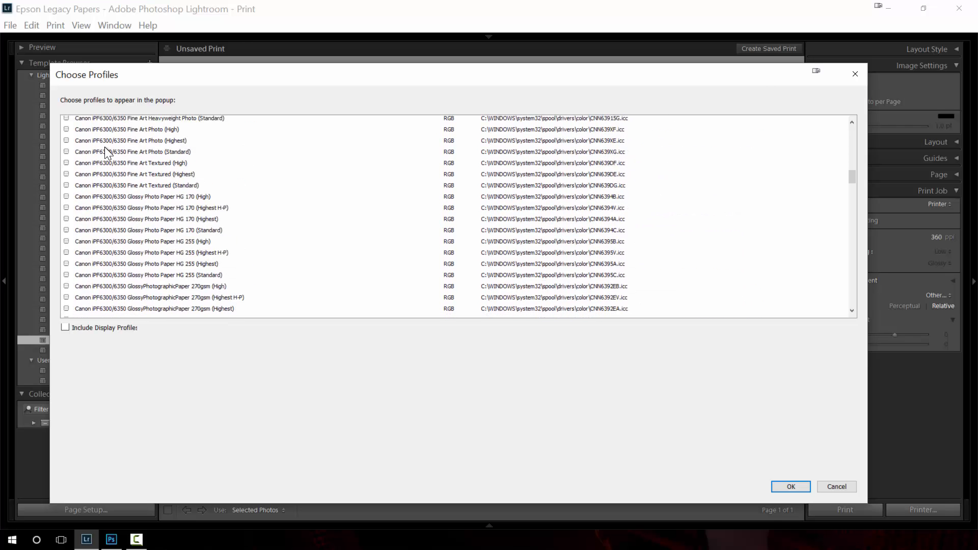
scroll("down", 3)
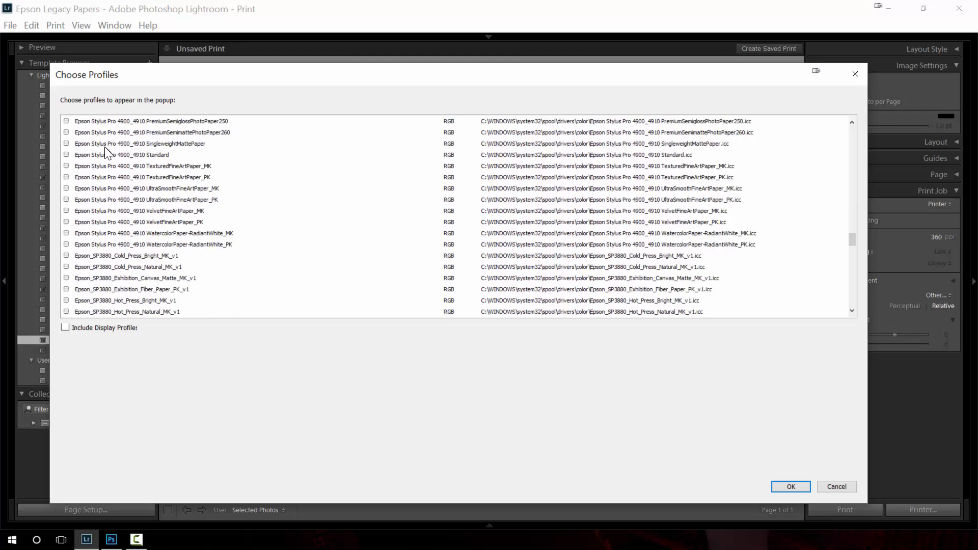
scroll("down", 3)
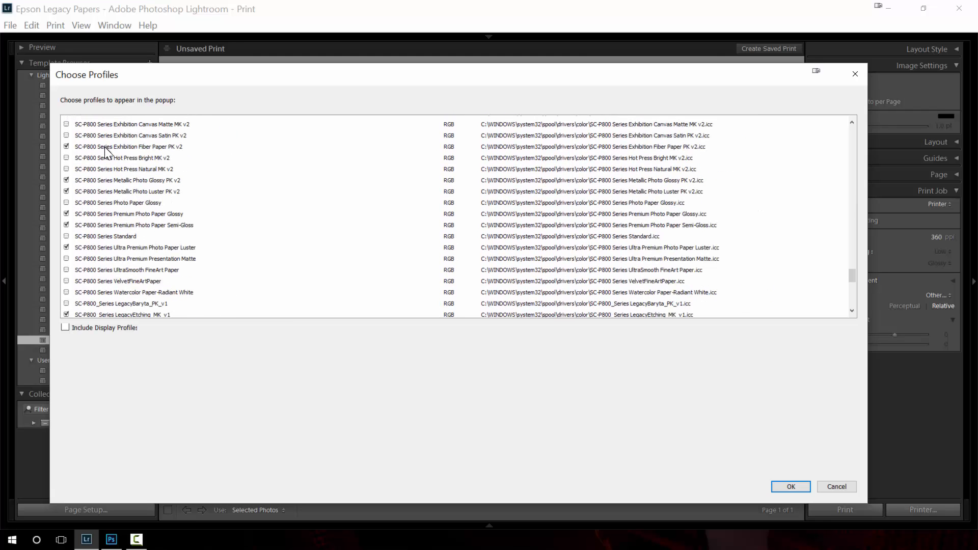
mouse_move(128, 159)
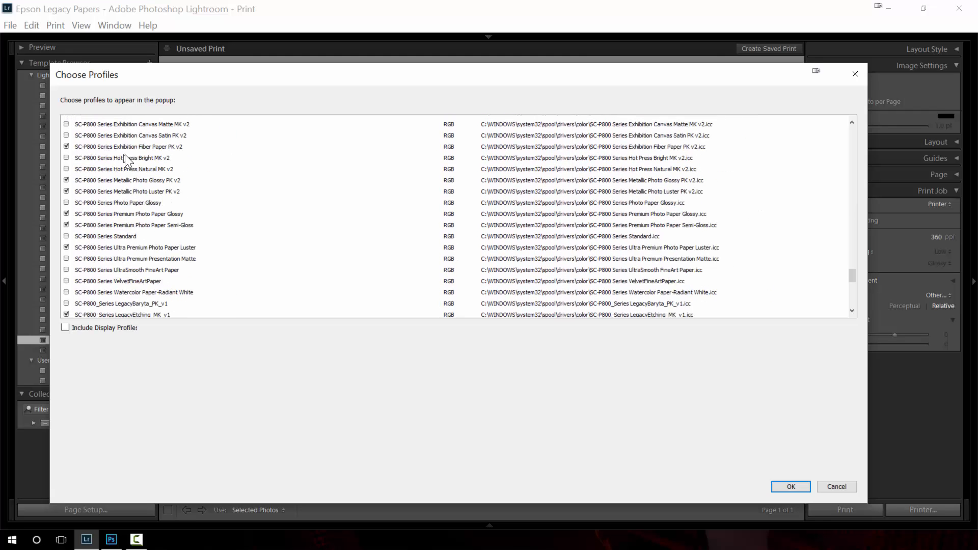
mouse_move(100, 153)
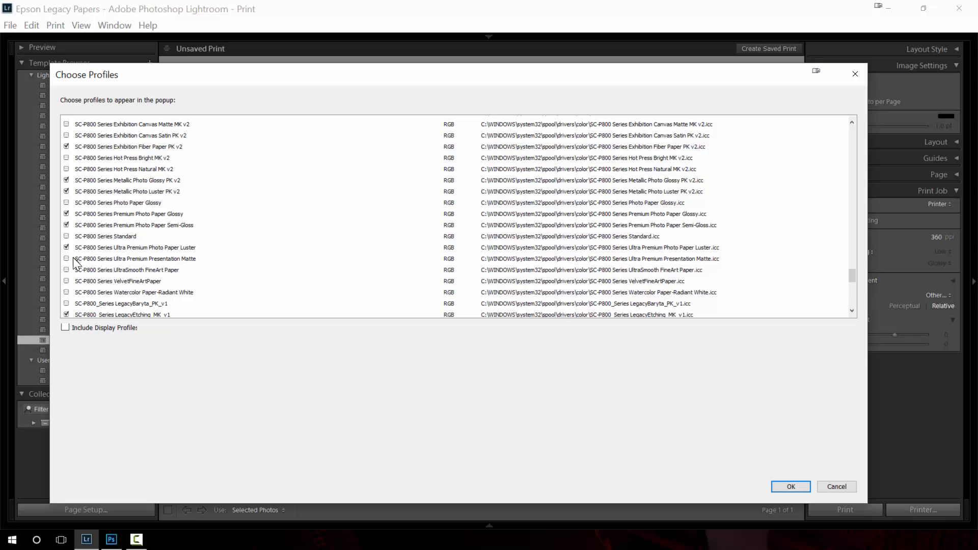
scroll("down", 3)
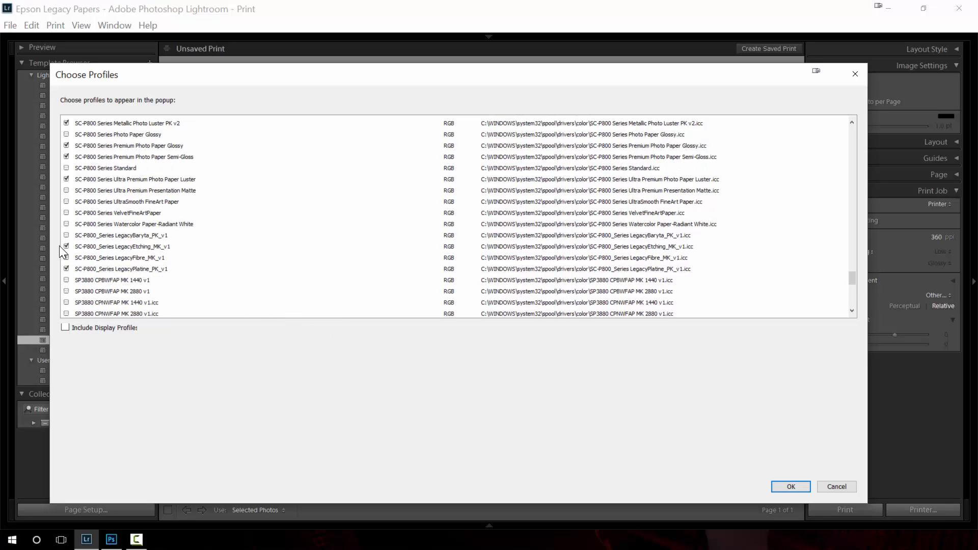
left_click(66, 235)
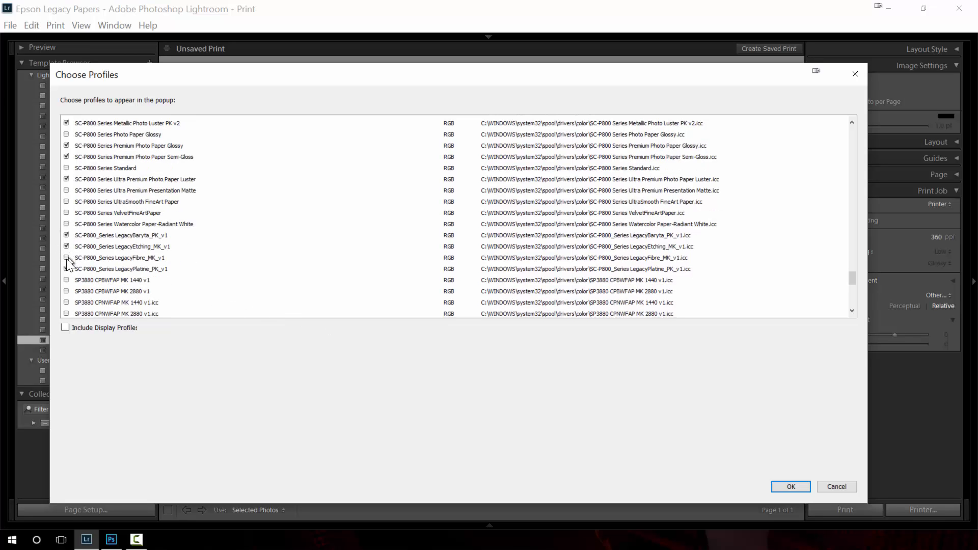
left_click(67, 258)
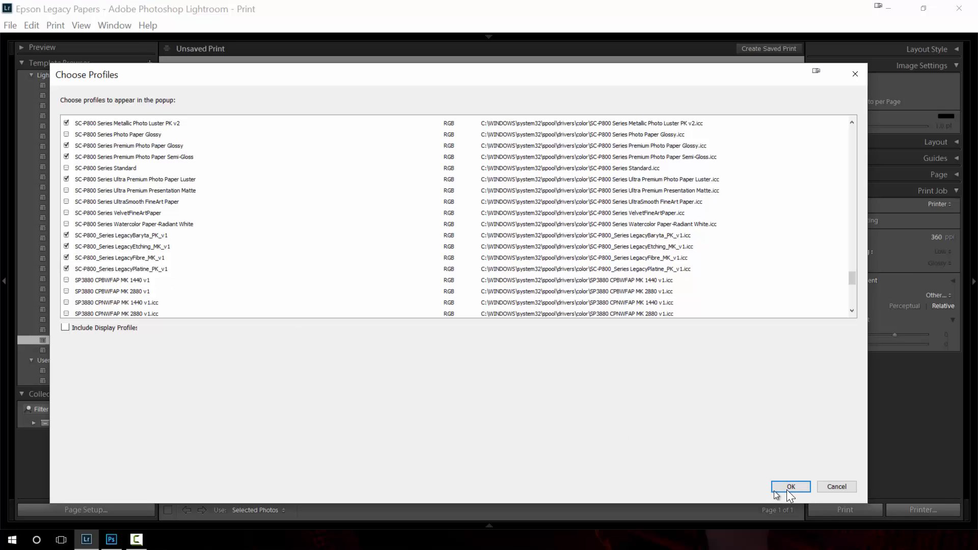
Step: Confirm the profile list and print with SC-P800_Series LegacyPlatine_PK_v1 at Relative intent
left_click(790, 487)
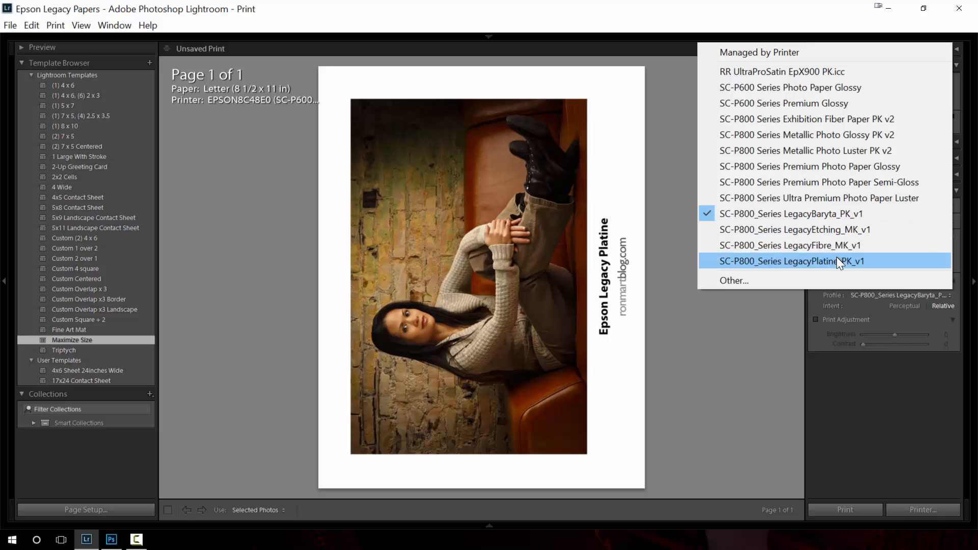
left_click(791, 261)
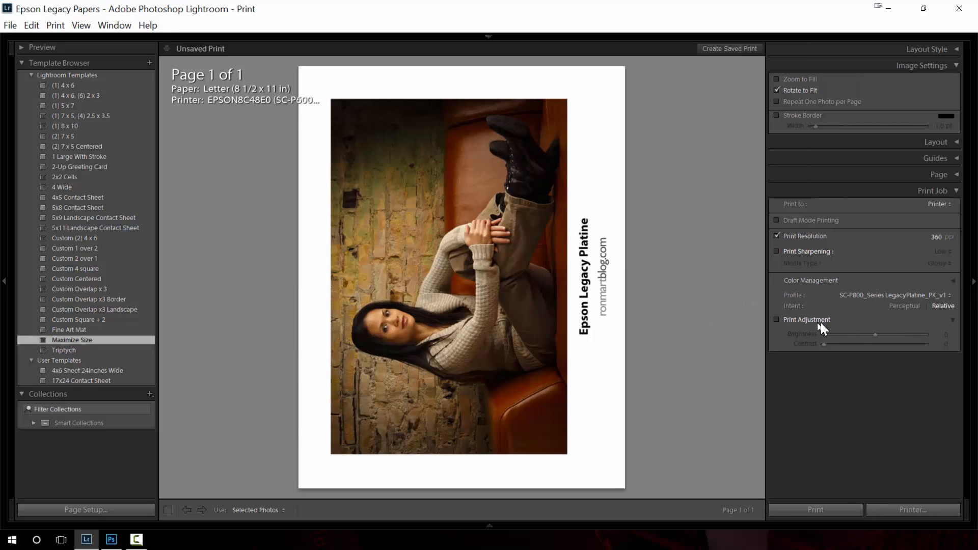
mouse_move(858, 315)
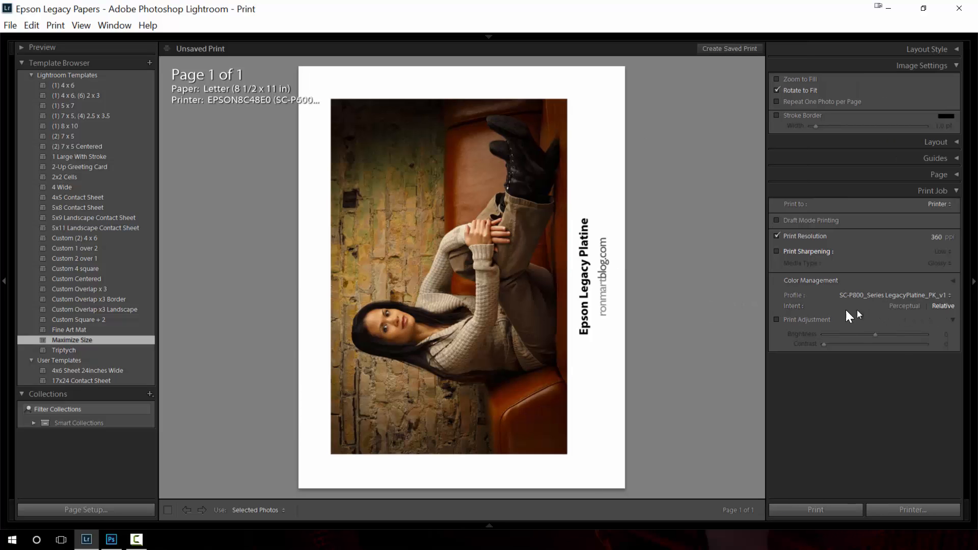
mouse_move(908, 317)
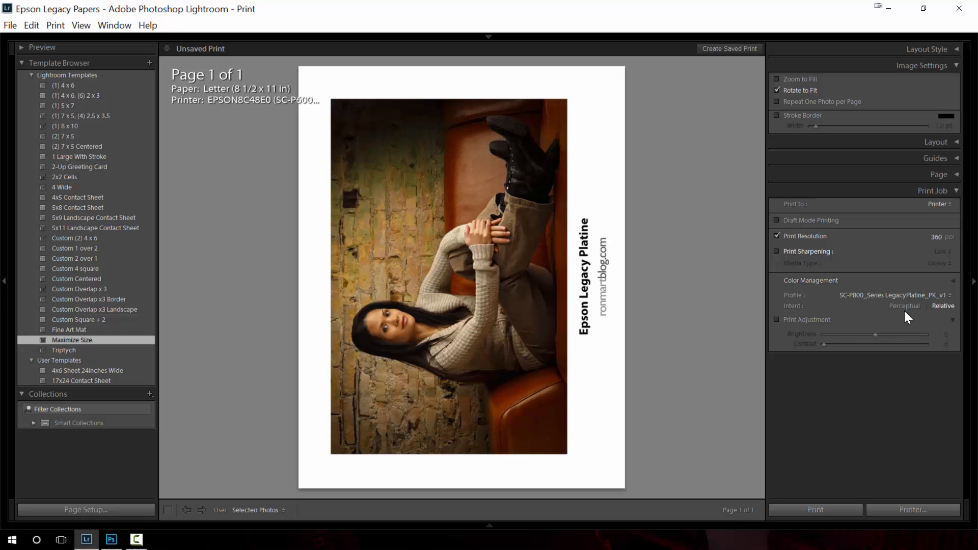
mouse_move(904, 306)
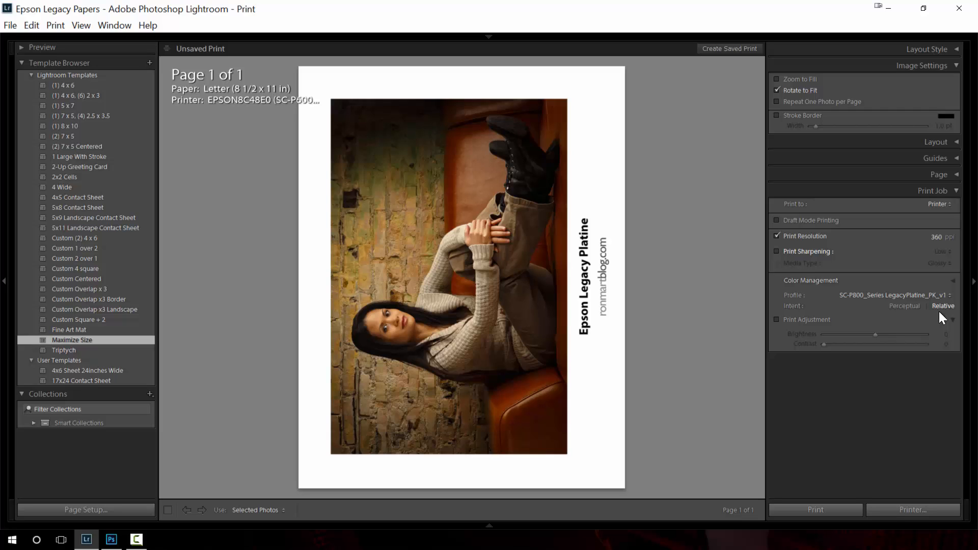
mouse_move(914, 316)
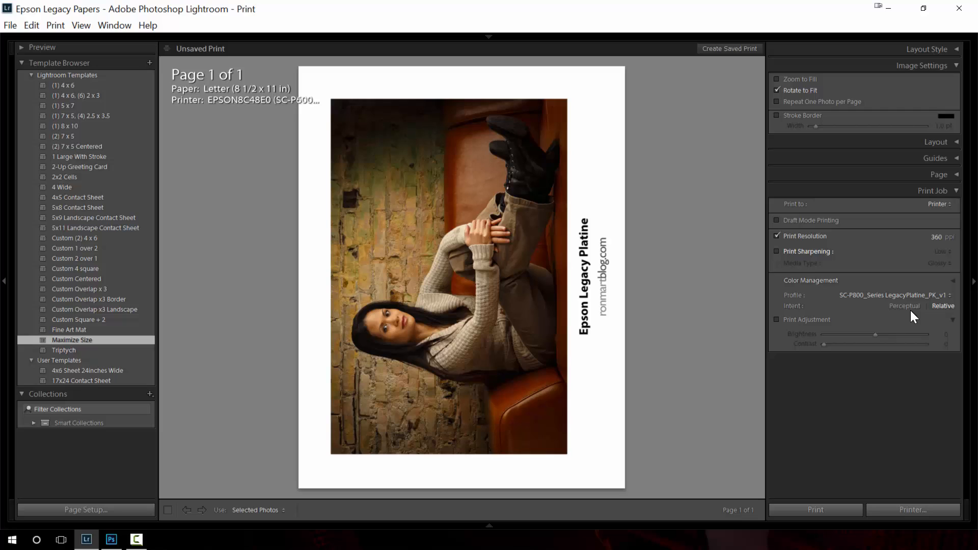
mouse_move(794, 348)
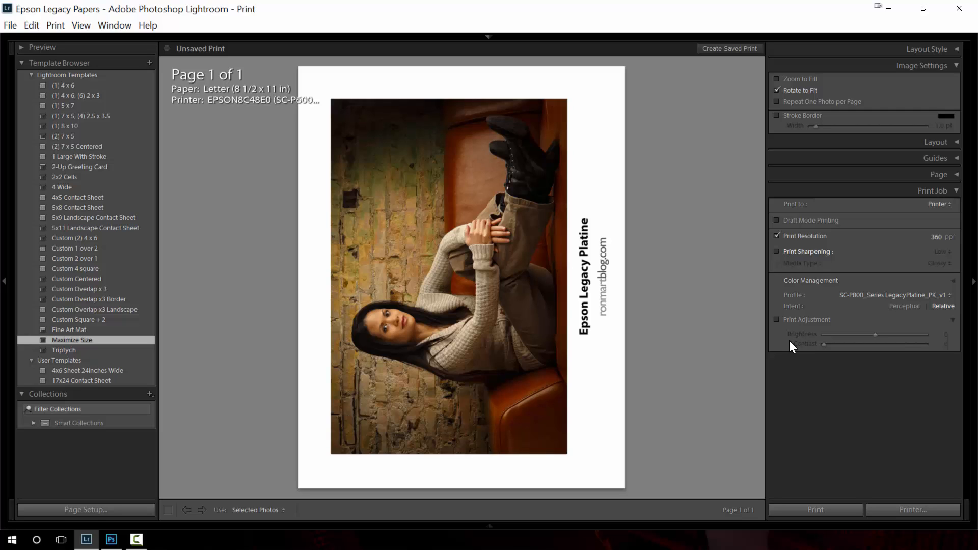
mouse_move(803, 339)
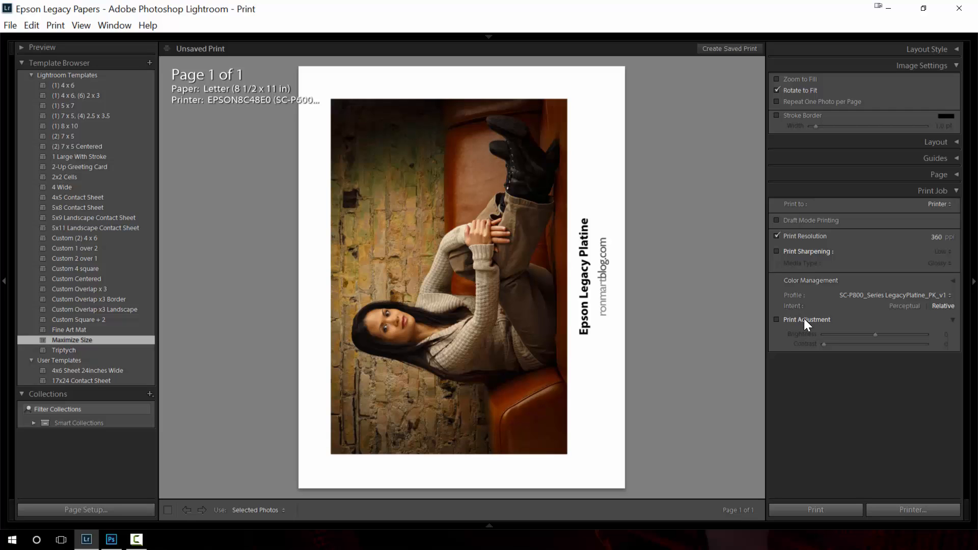
mouse_move(841, 329)
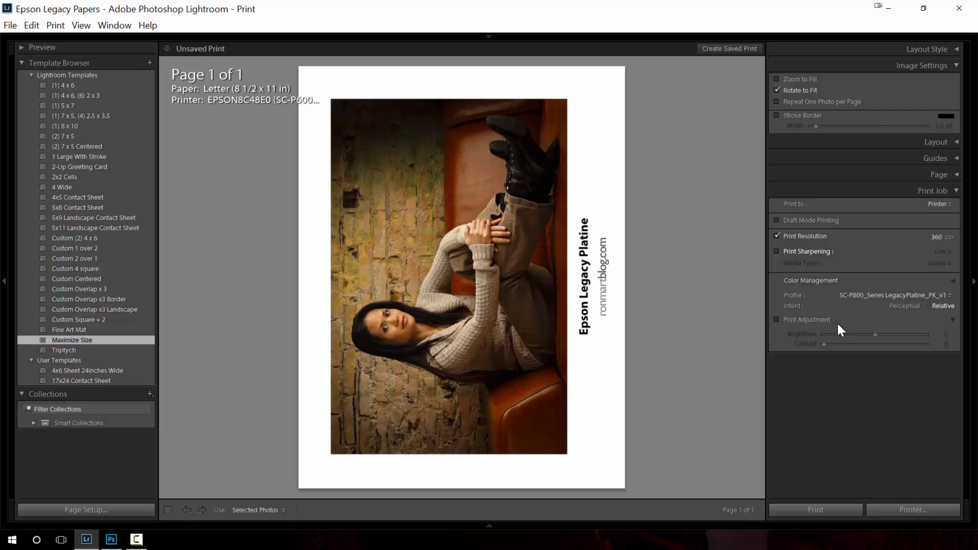
mouse_move(864, 343)
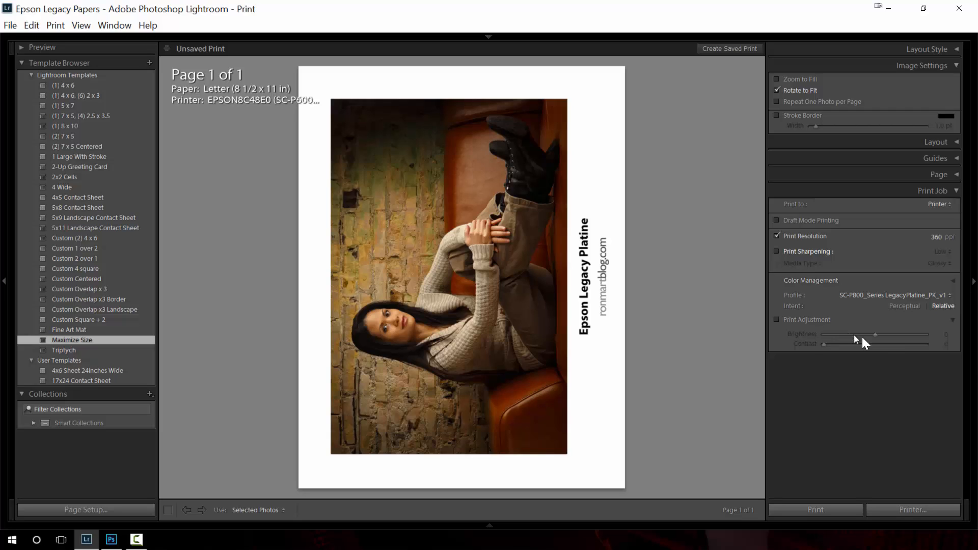
mouse_move(876, 360)
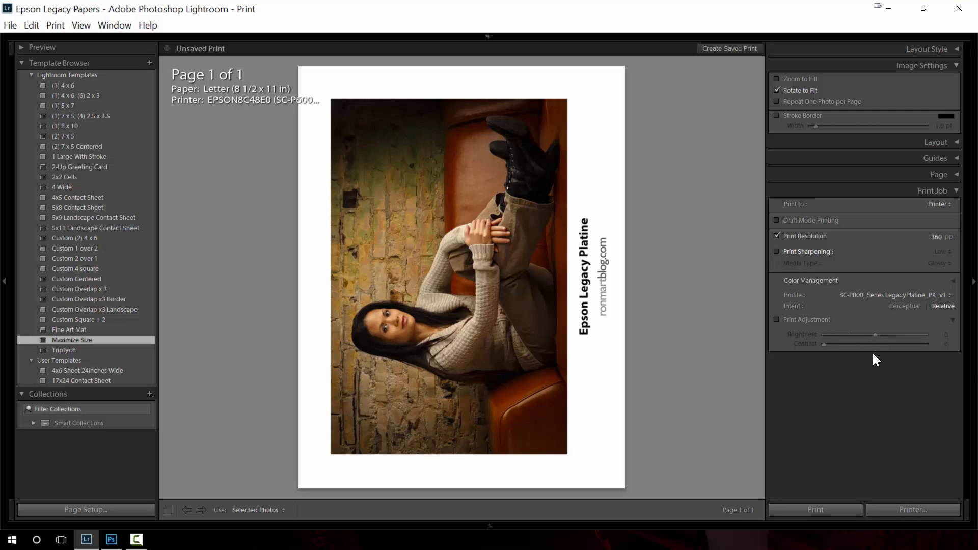
mouse_move(870, 355)
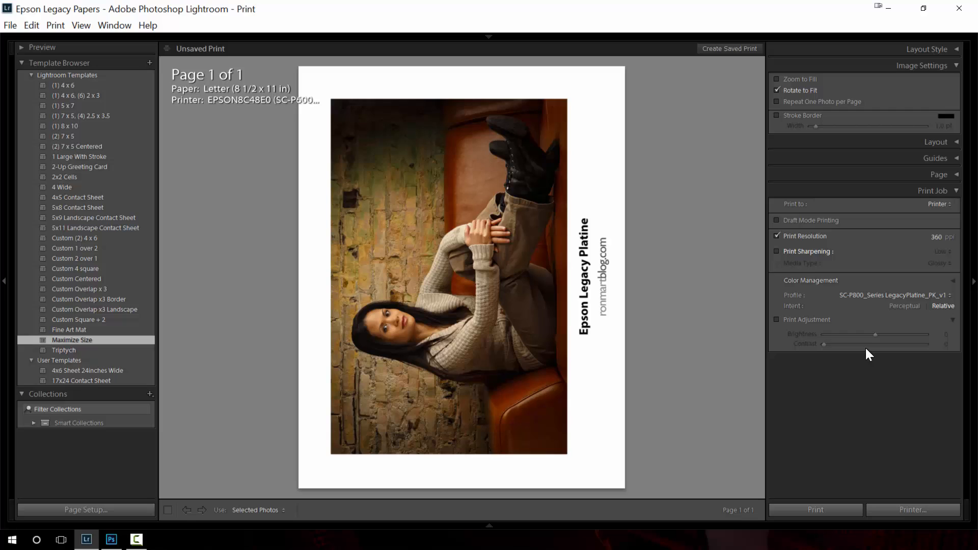
mouse_move(265, 363)
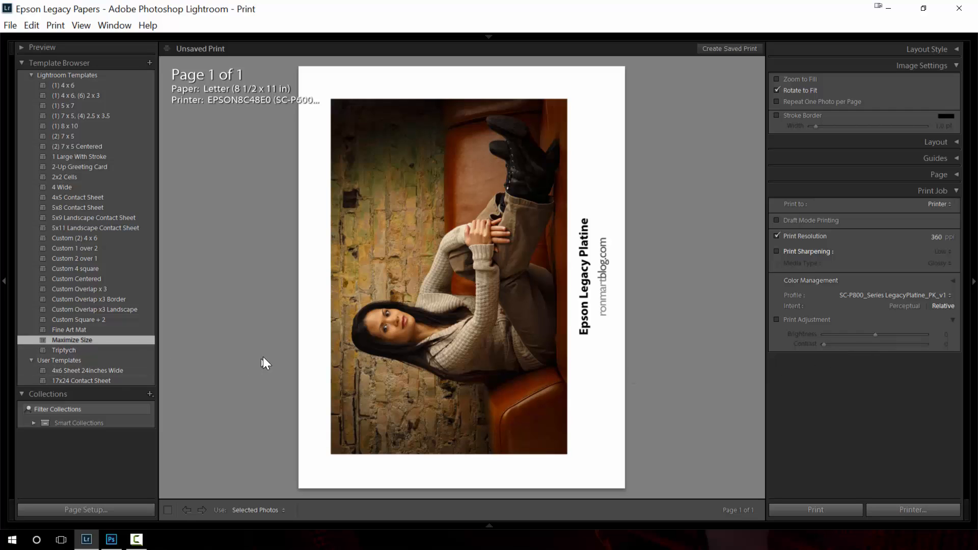
mouse_move(235, 387)
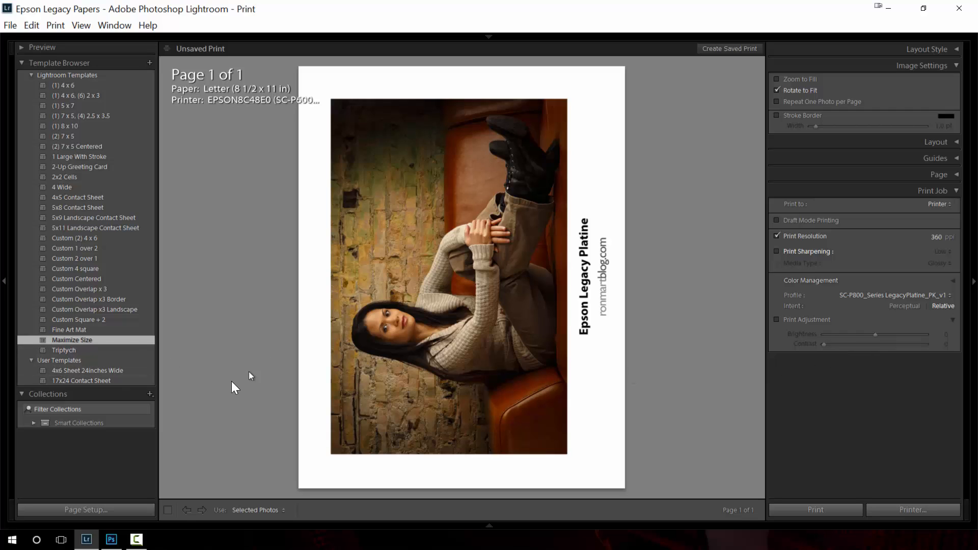
mouse_move(287, 412)
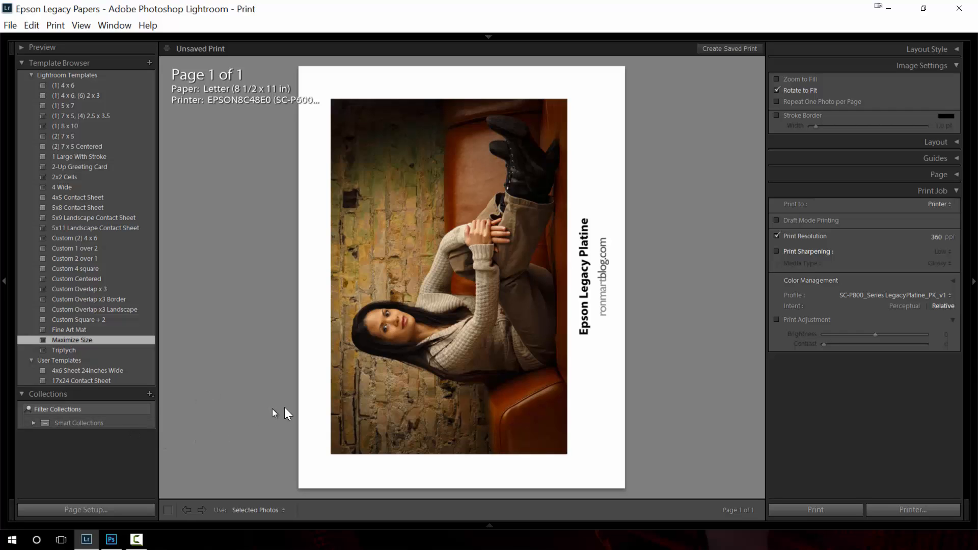
mouse_move(86, 509)
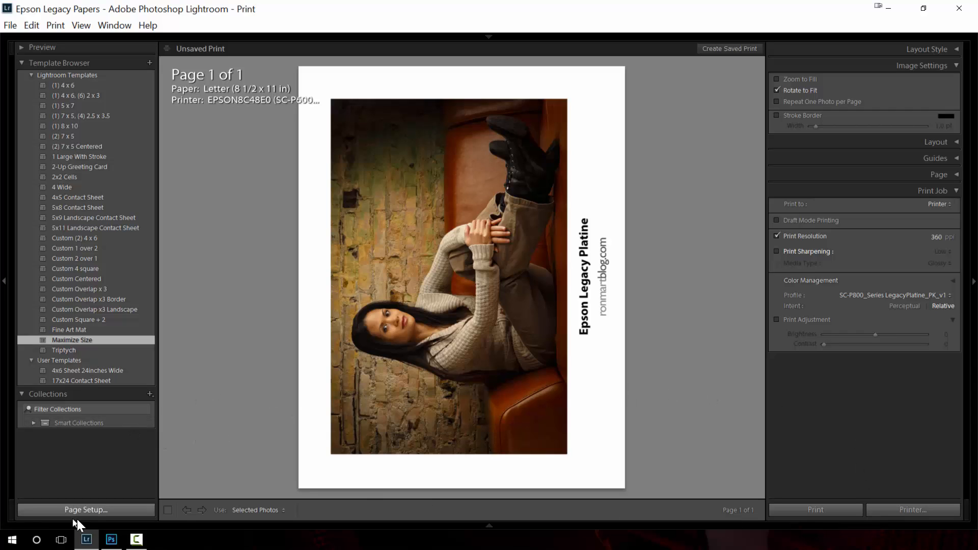
mouse_move(53, 512)
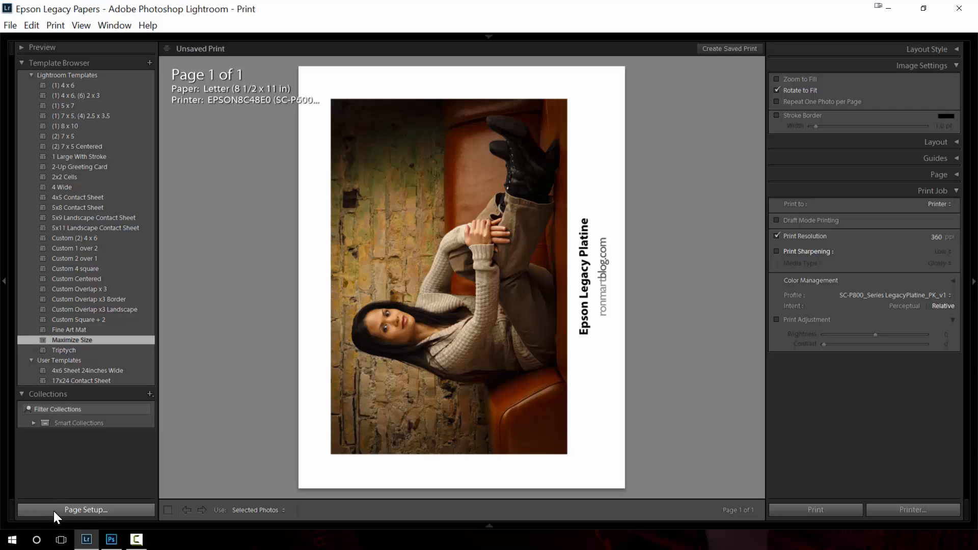
mouse_move(79, 513)
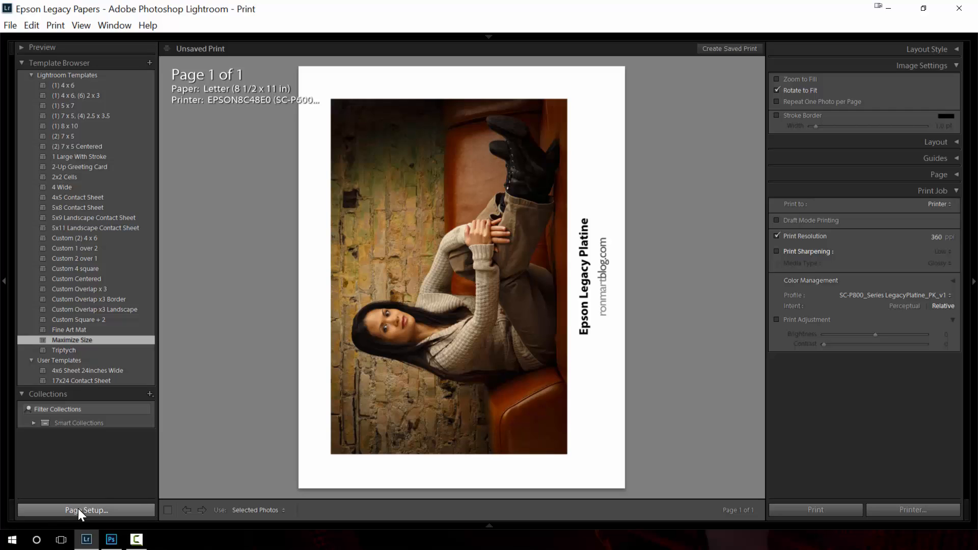
left_click(85, 509)
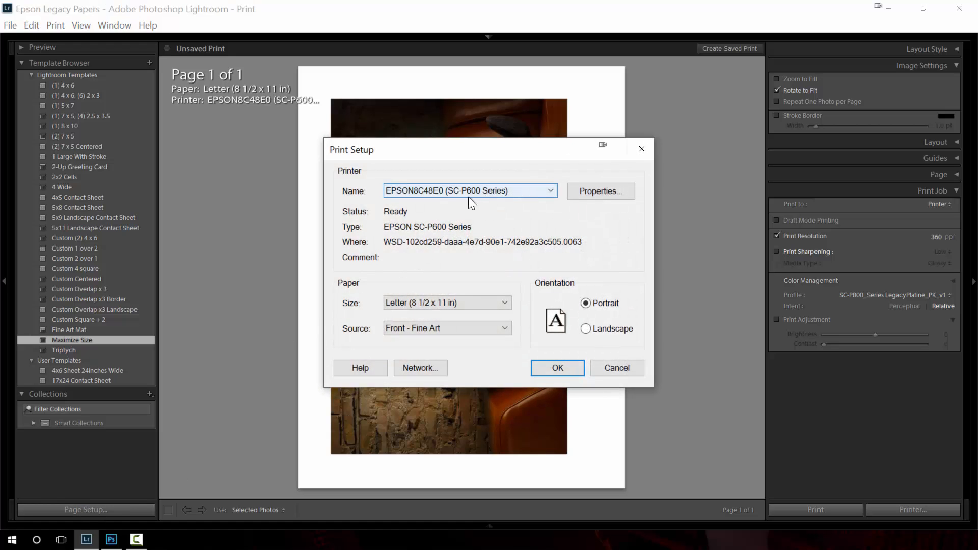
left_click(549, 191)
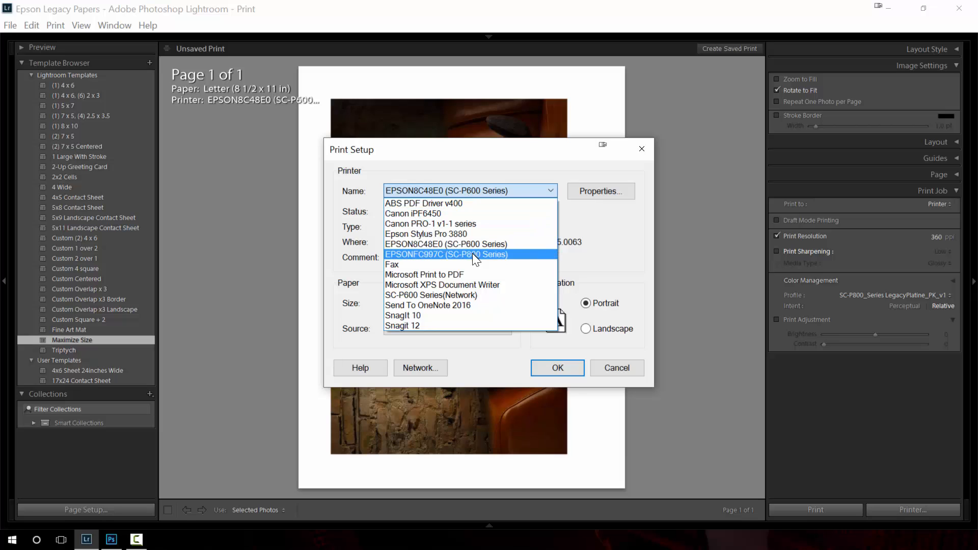
left_click(446, 255)
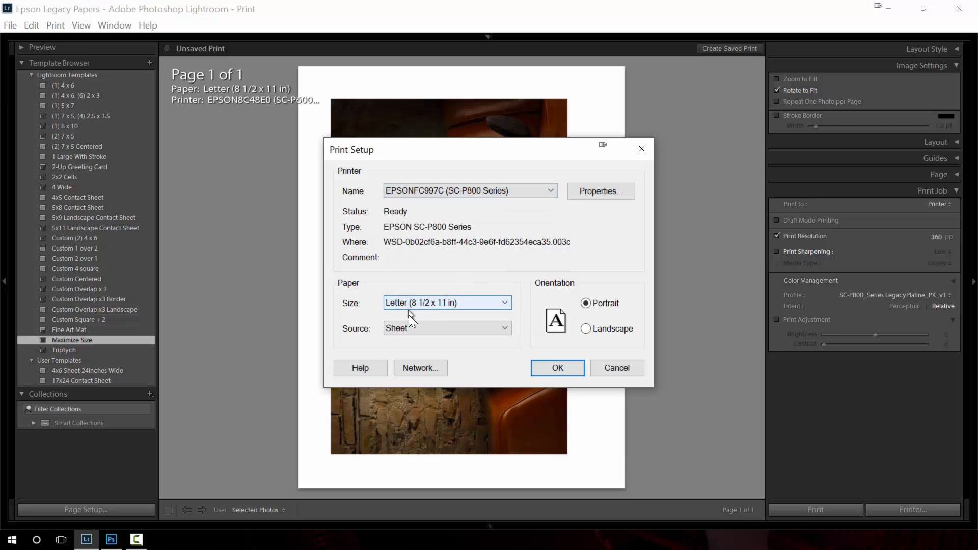
mouse_move(411, 337)
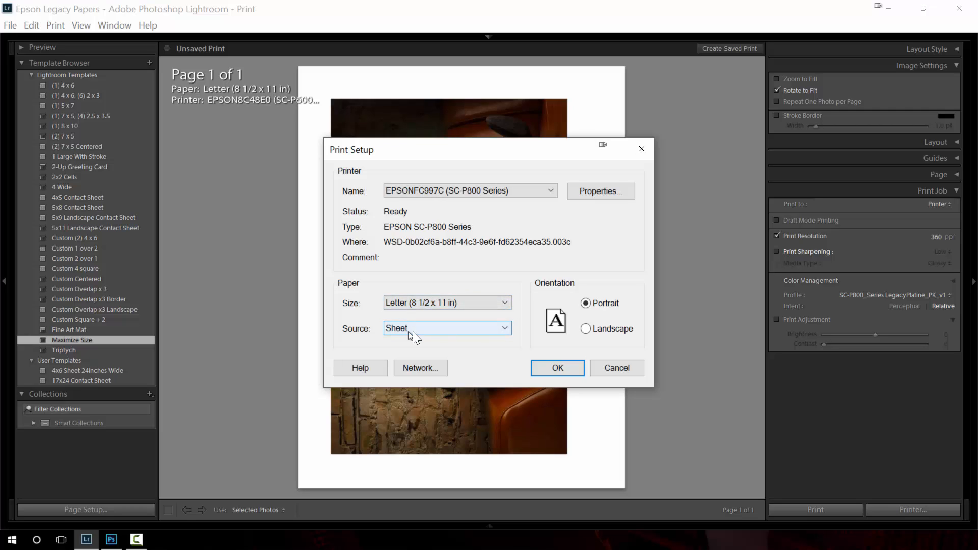
mouse_move(614, 337)
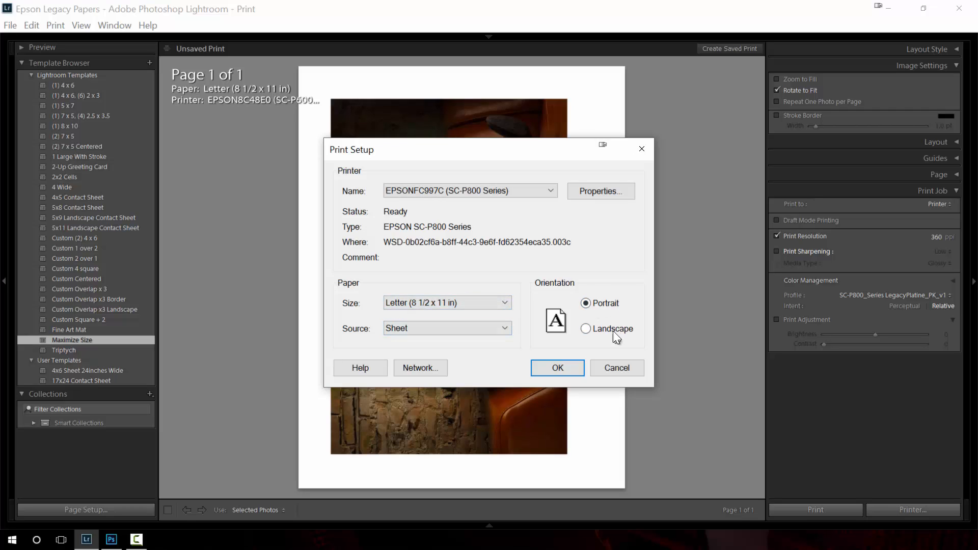
mouse_move(485, 154)
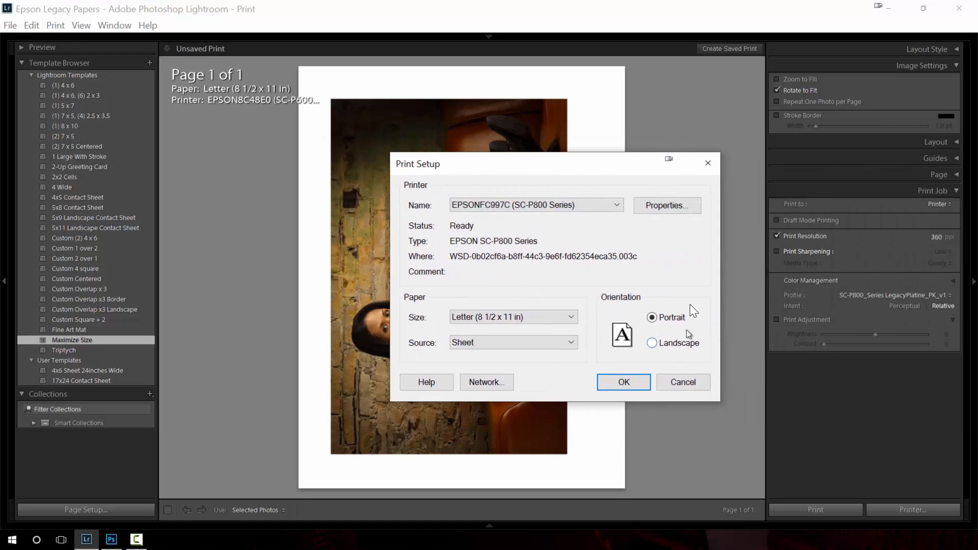
Step: In the Epson driver properties, set media to Ultra Premium Photo Paper Luster and Max Quality
left_click(667, 205)
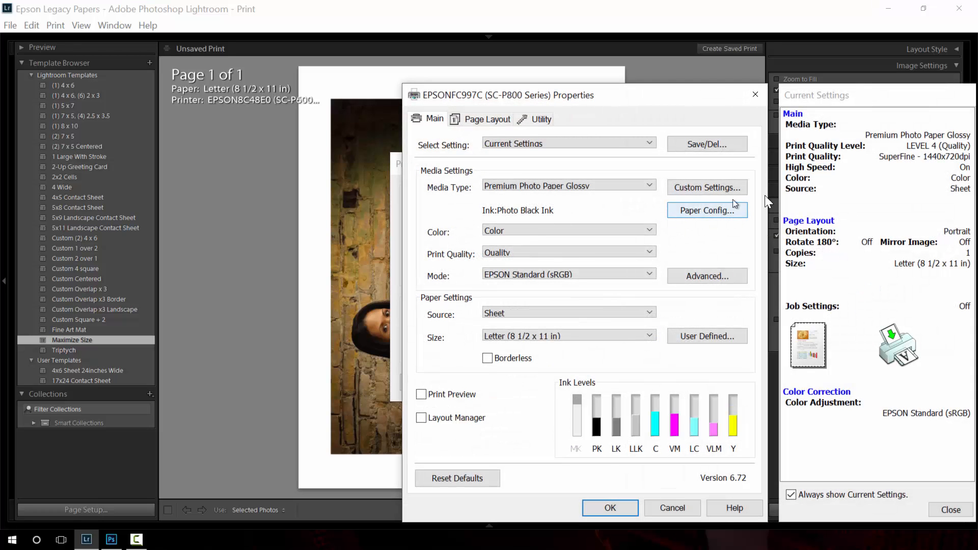
left_click(567, 185)
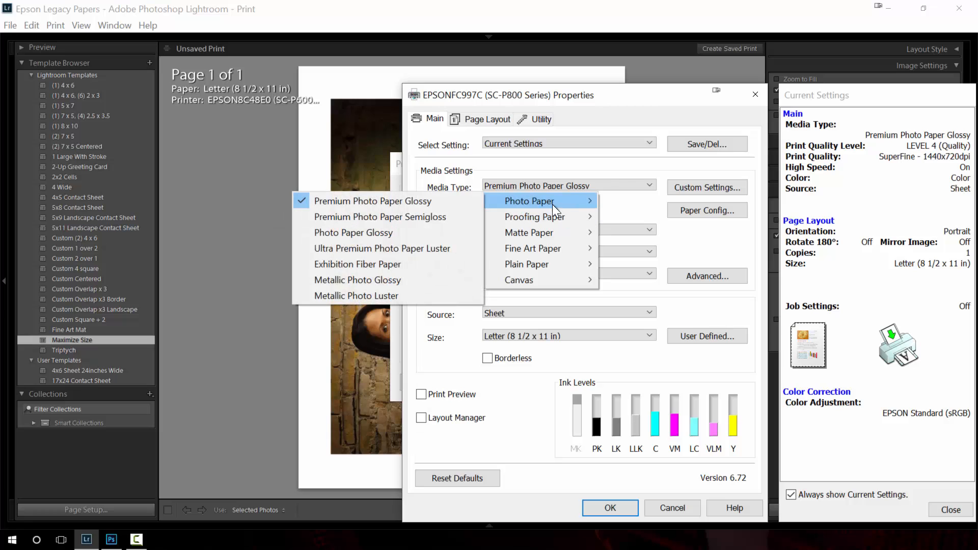
left_click(381, 249)
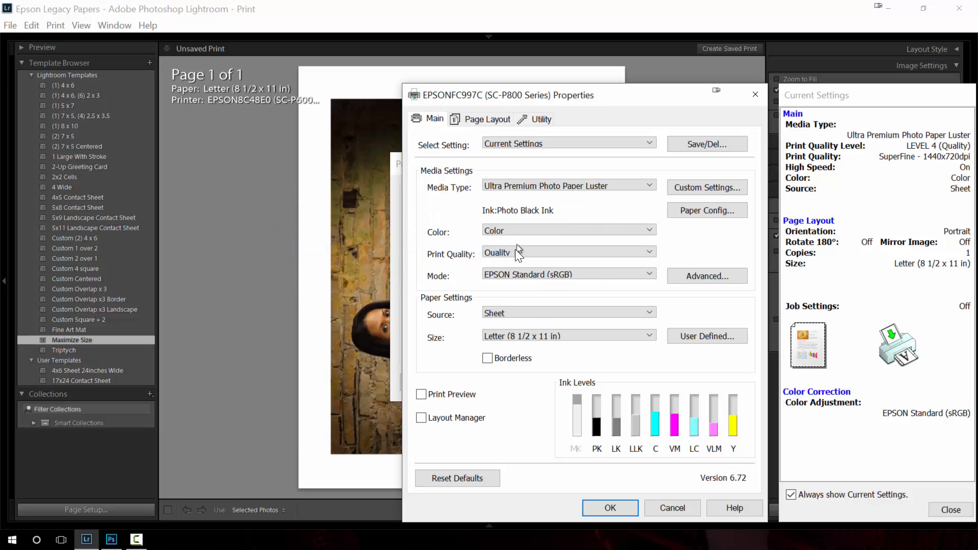
left_click(567, 251)
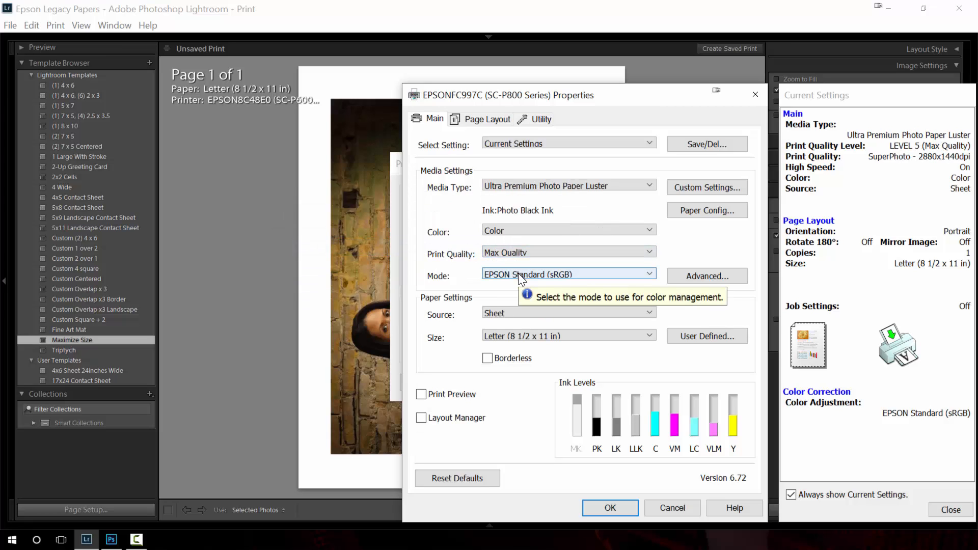
Step: Set colour mode to Off (No Color Adjustment), keep Sheet source, and accept the driver properties
left_click(650, 274)
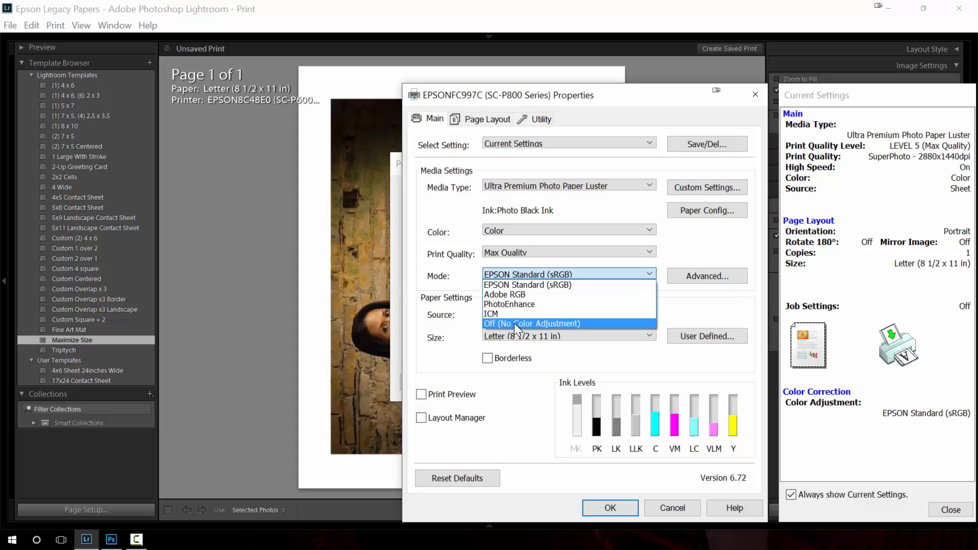
left_click(532, 323)
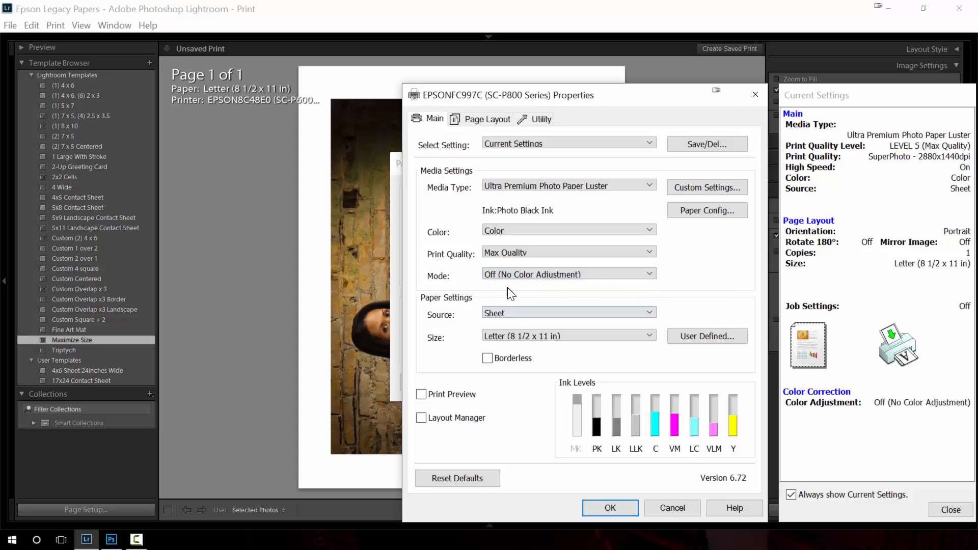
mouse_move(514, 318)
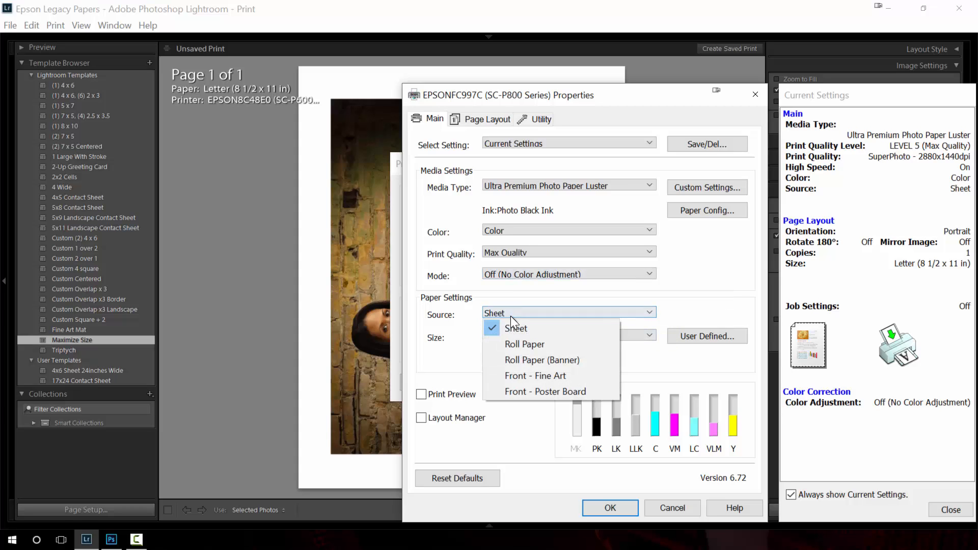
left_click(515, 327)
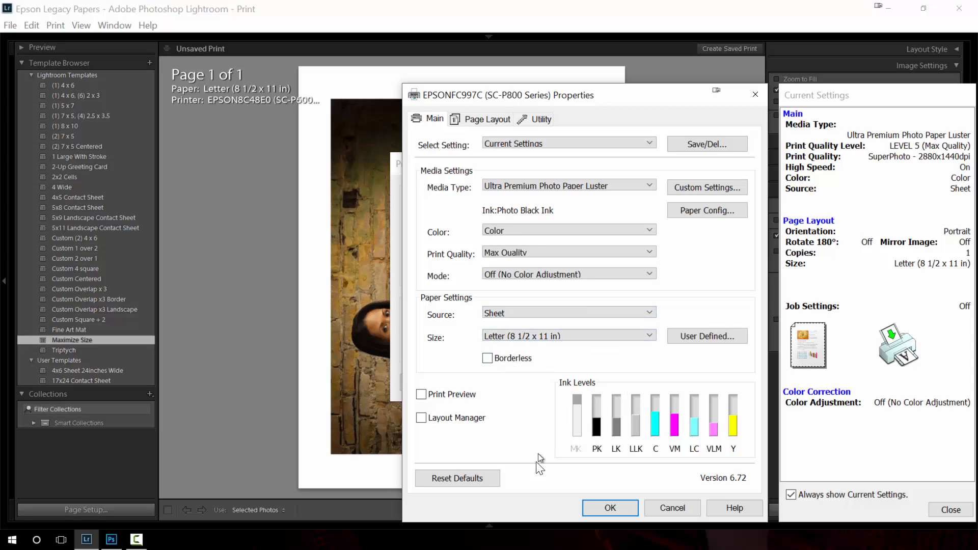
left_click(487, 118)
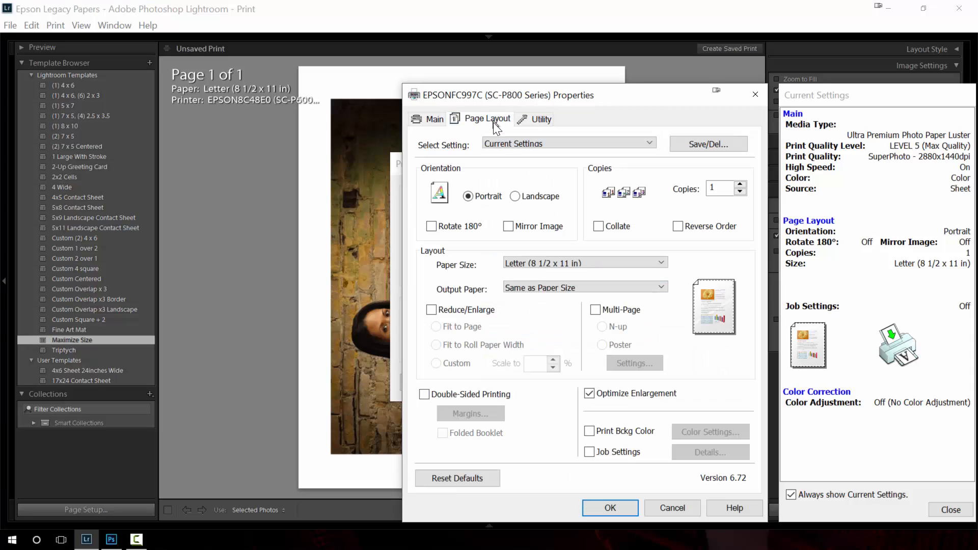
mouse_move(527, 247)
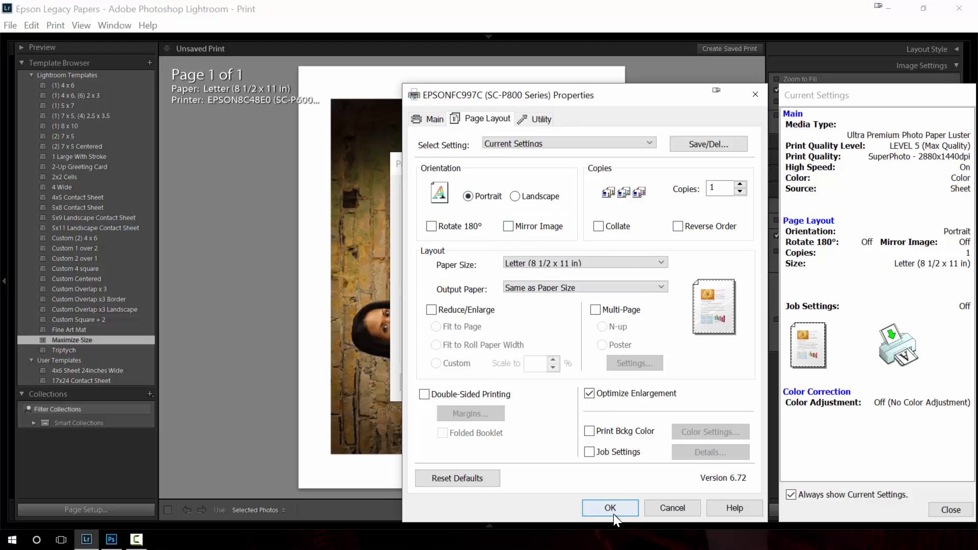
left_click(609, 507)
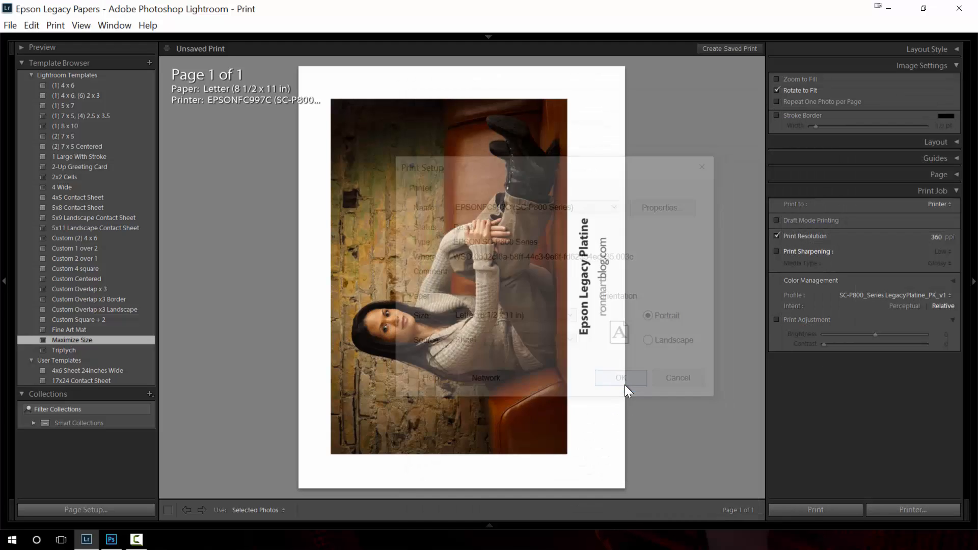
Step: Close page setup, then recheck the driver's luster, Max Quality, no-colour-adjustment settings and cancel
left_click(621, 377)
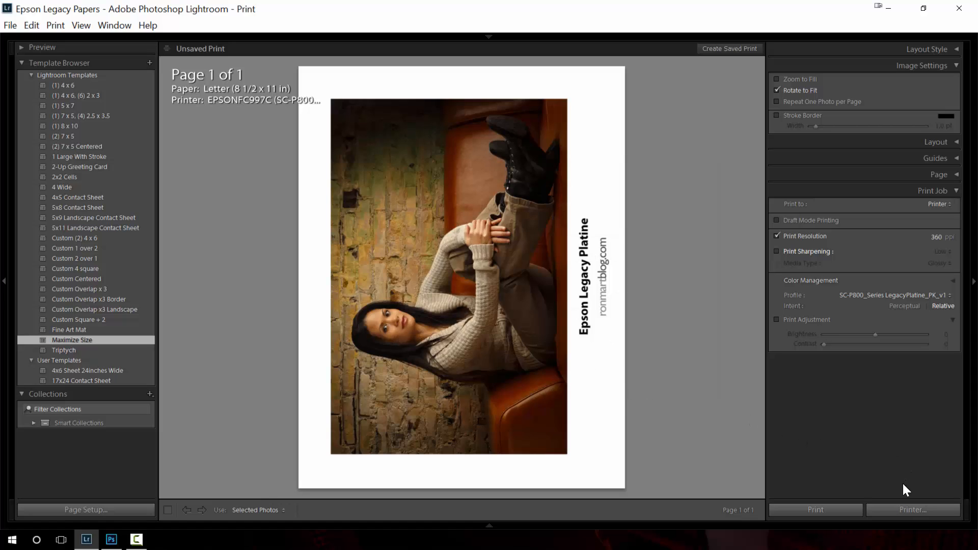
mouse_move(935, 127)
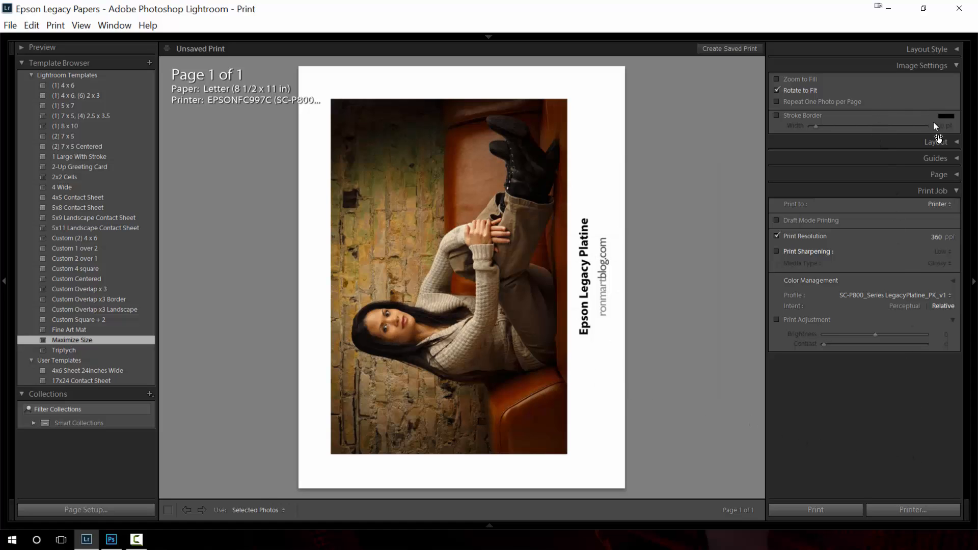
mouse_move(815, 509)
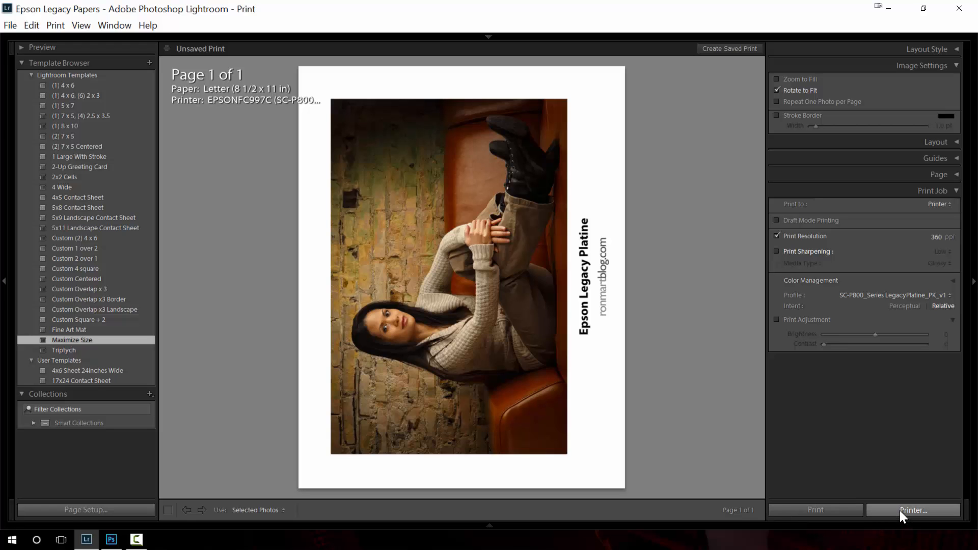
left_click(912, 509)
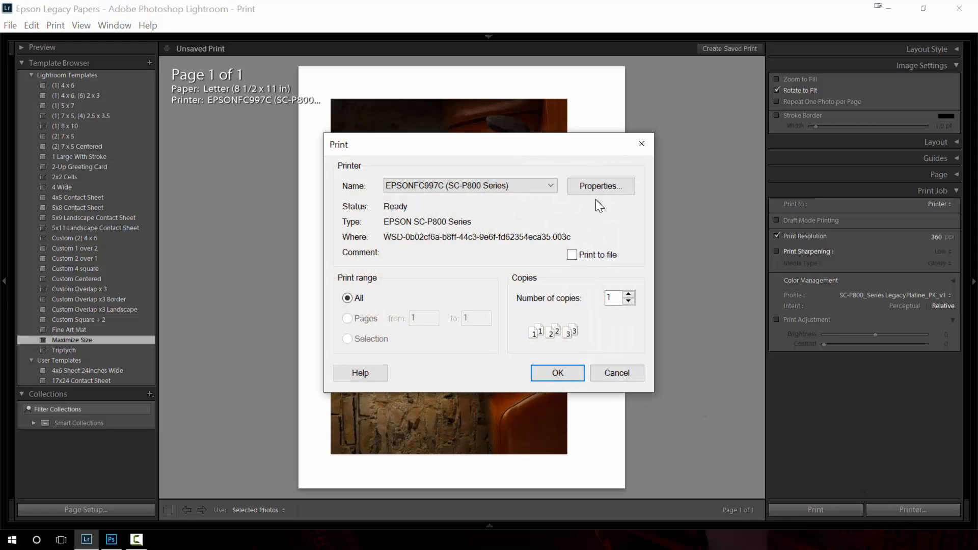
left_click(599, 186)
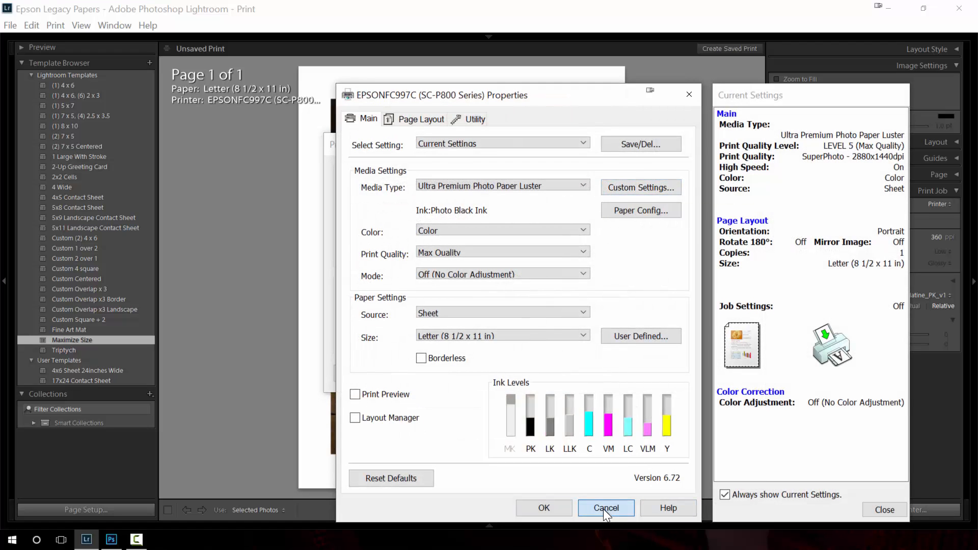
left_click(605, 508)
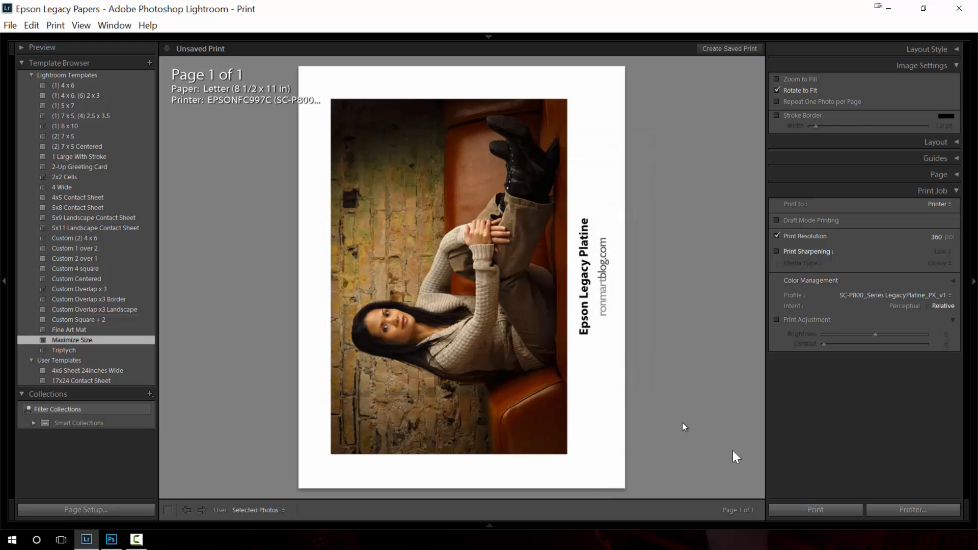
mouse_move(111, 540)
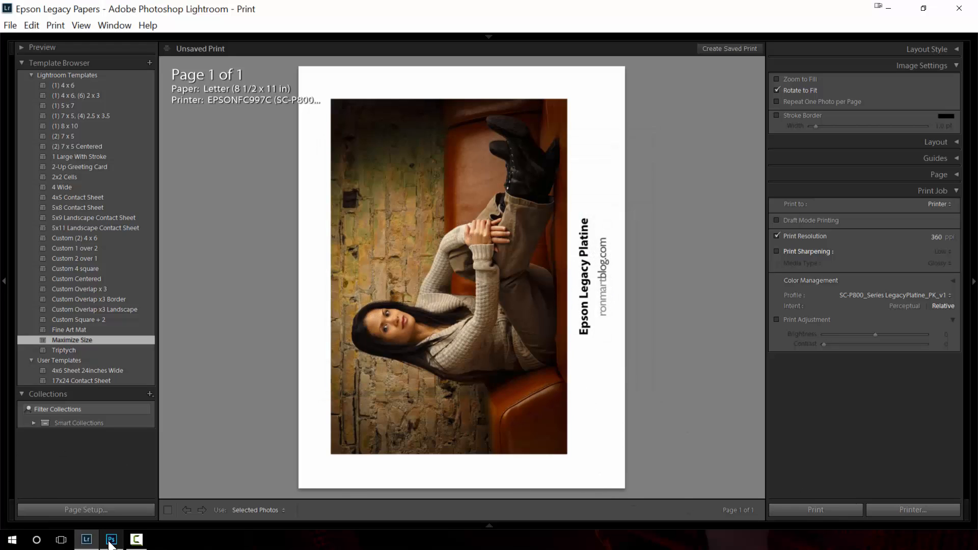
mouse_move(111, 539)
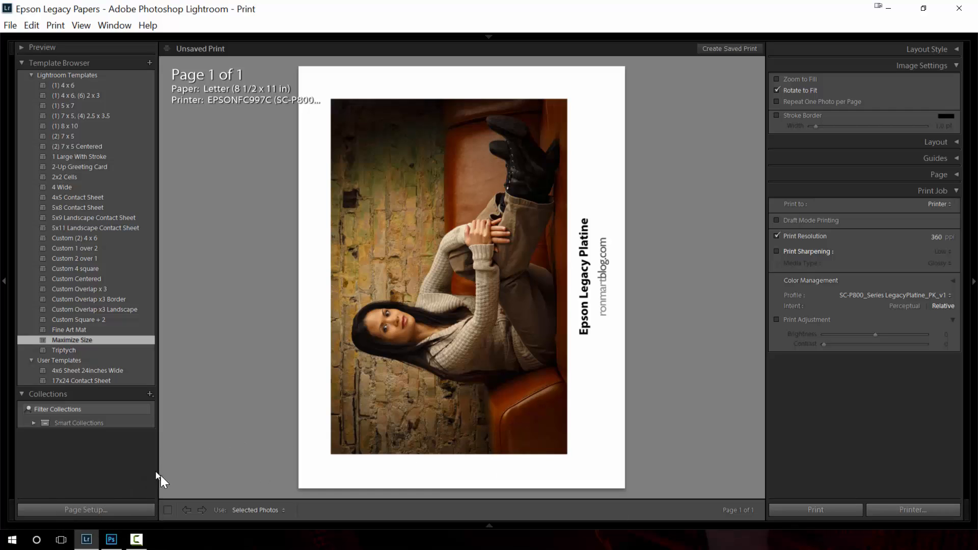
mouse_move(214, 495)
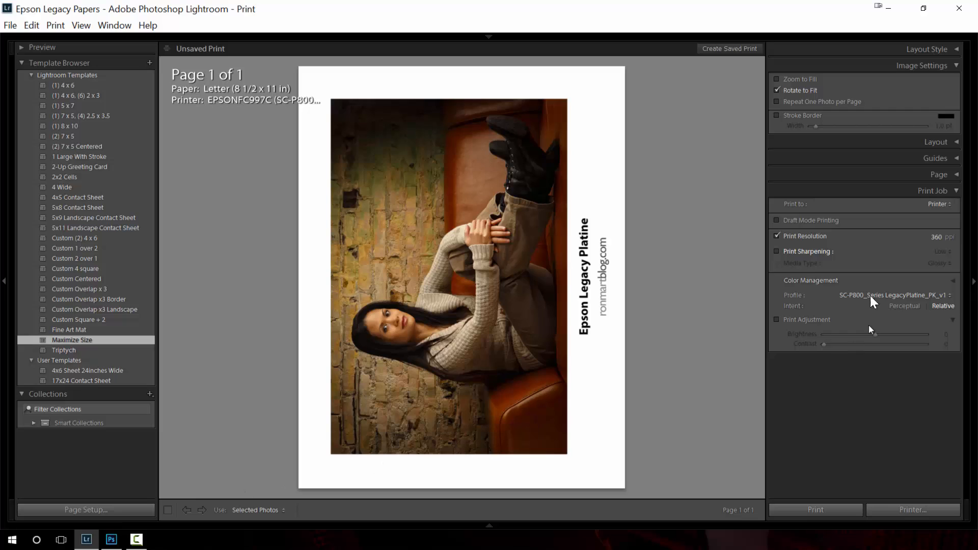
mouse_move(888, 294)
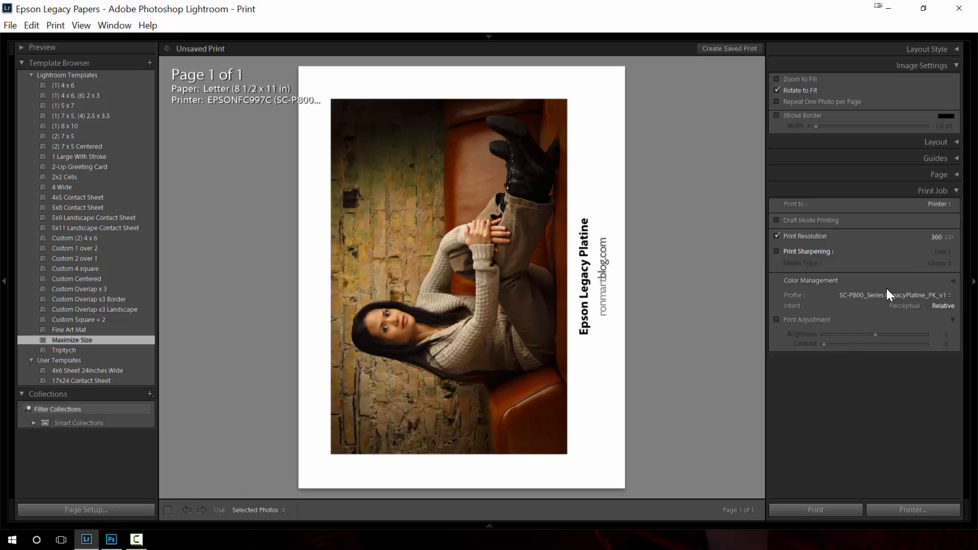
mouse_move(839, 517)
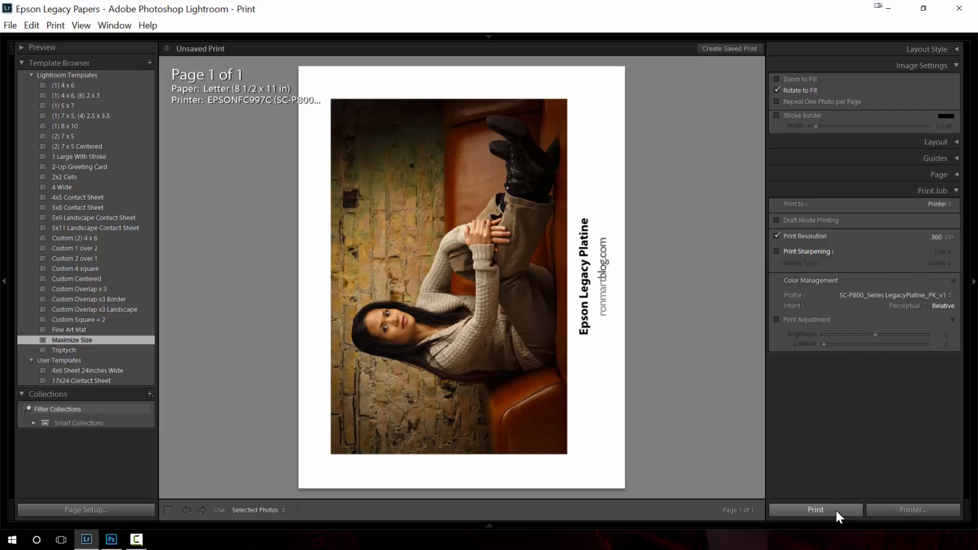